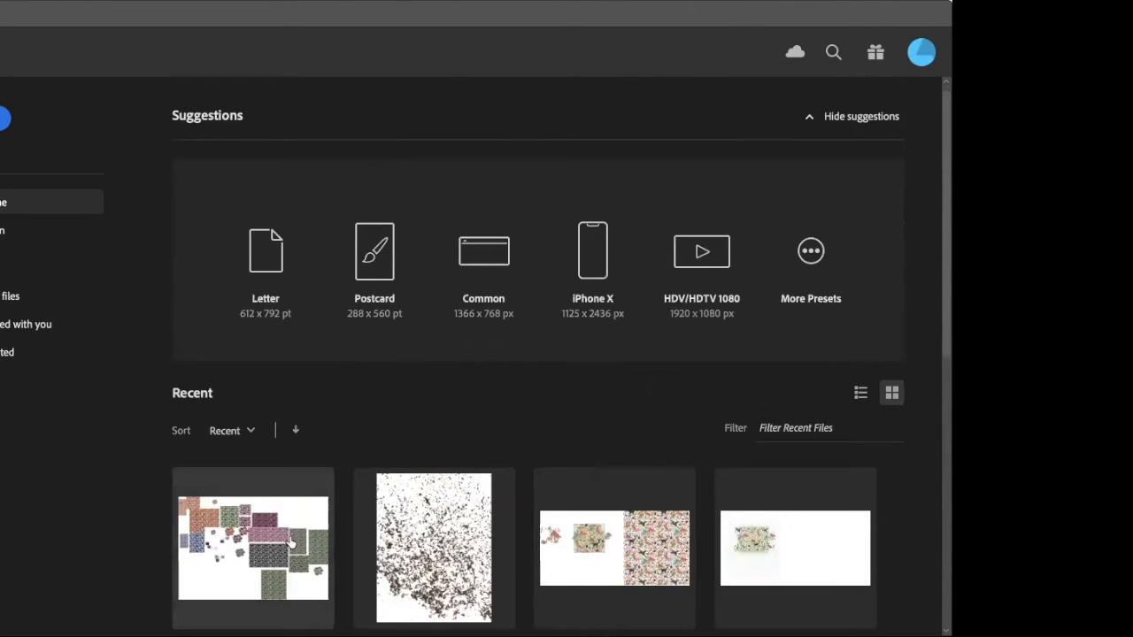
# Step: Open Camping pattern.ai from the Recent files on the Illustrator home screen
pyautogui.scroll(-3)
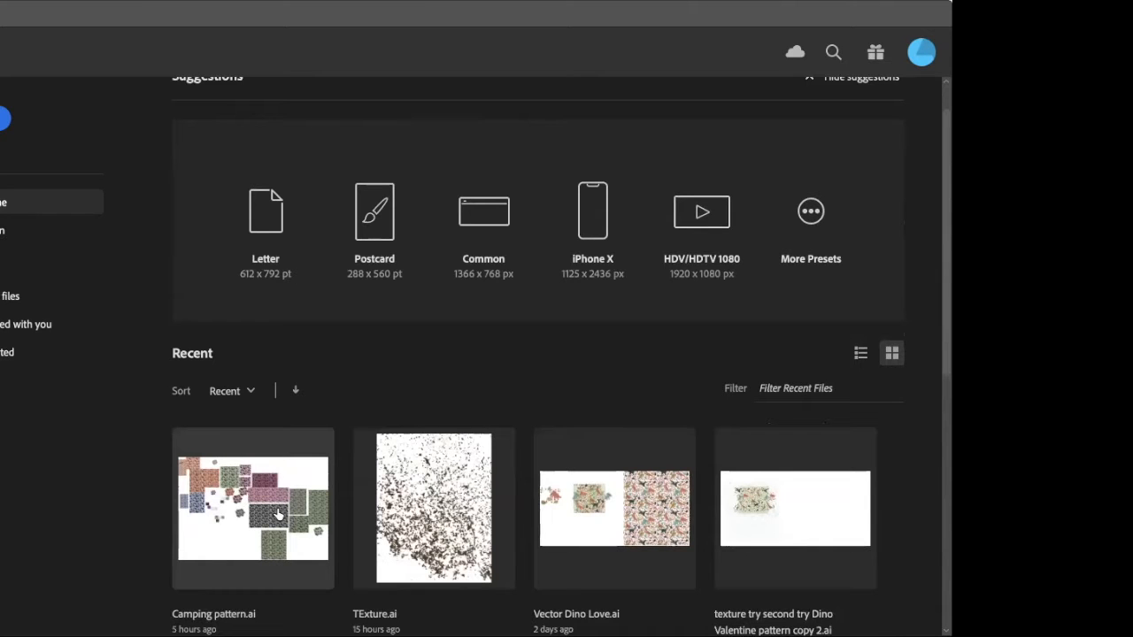
pyautogui.doubleClick(277, 512)
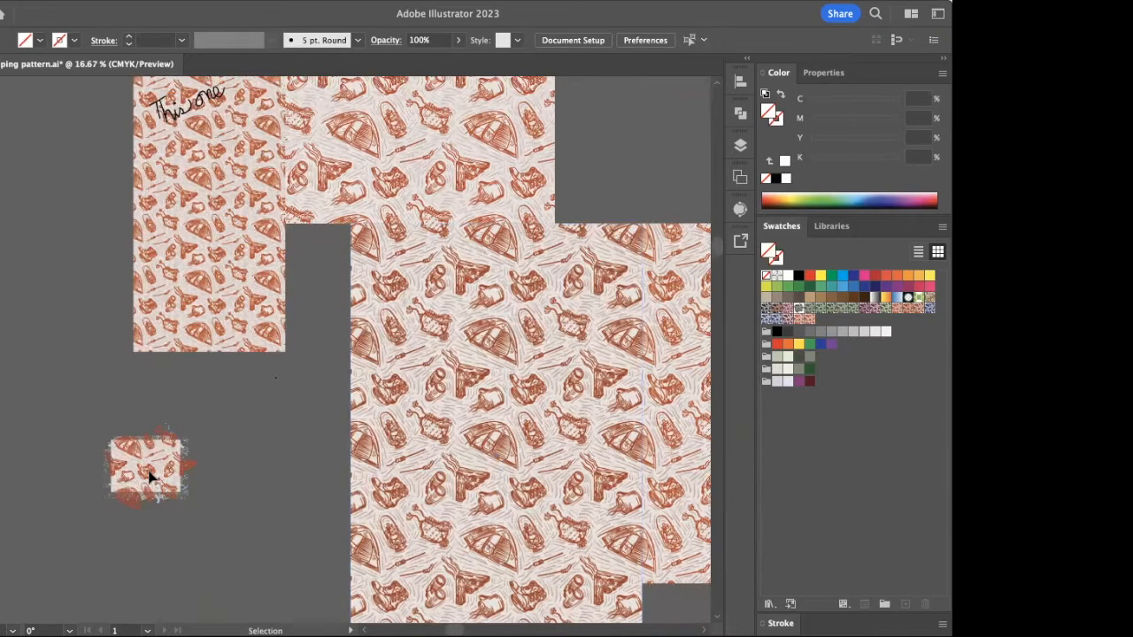
# Step: Reposition the small splattered camping tile and ungroup its artwork
pyautogui.moveTo(146, 469); pyautogui.dragTo(239, 305)
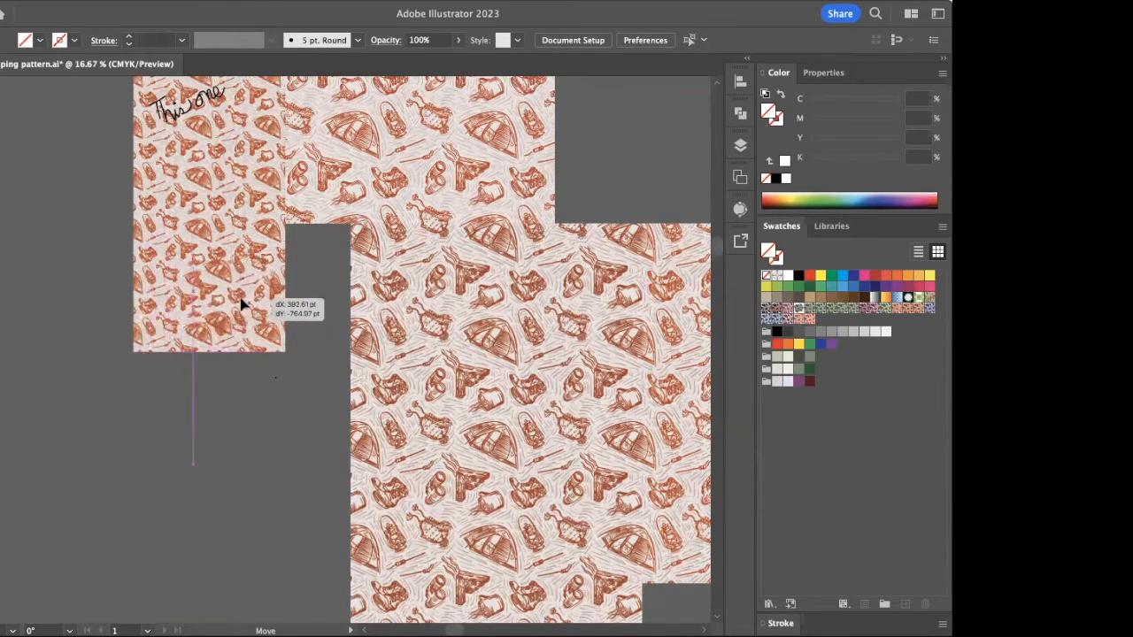
pyautogui.moveTo(239, 301); pyautogui.dragTo(185, 430)
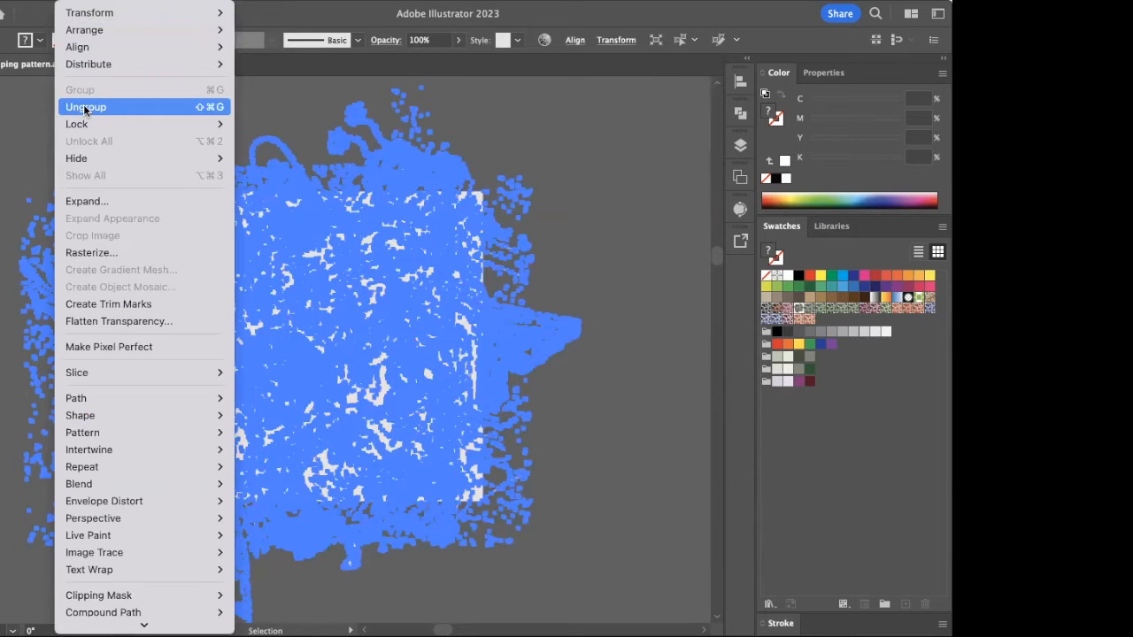
pyautogui.click(85, 106)
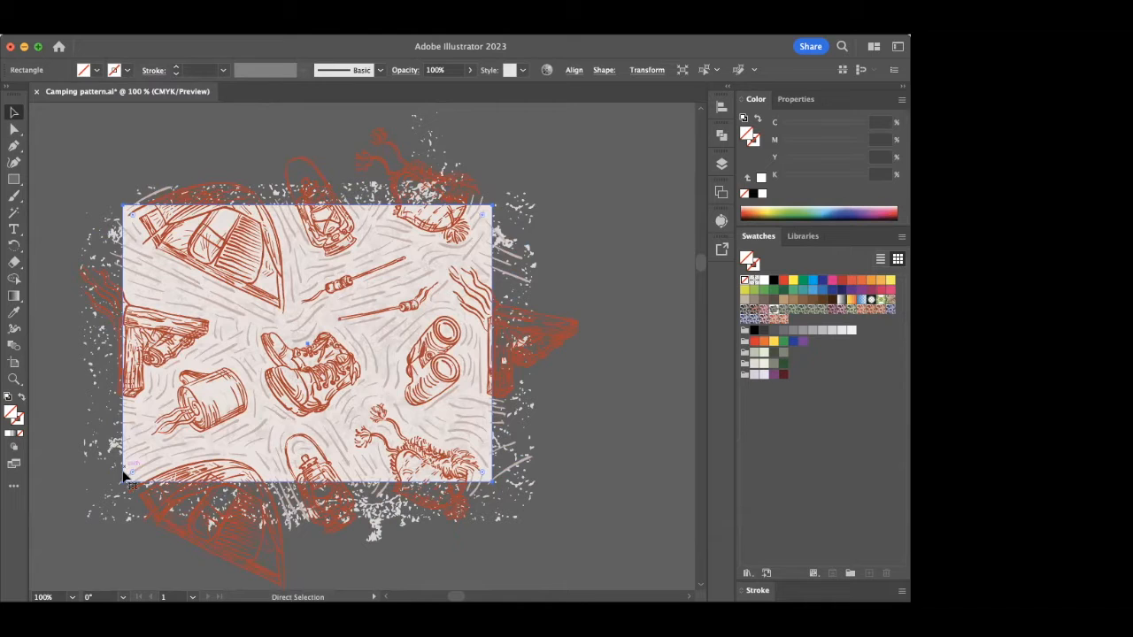
# Step: Paste the tile rectangle in back and delete the extra artboard
pyautogui.press('cmd+b')
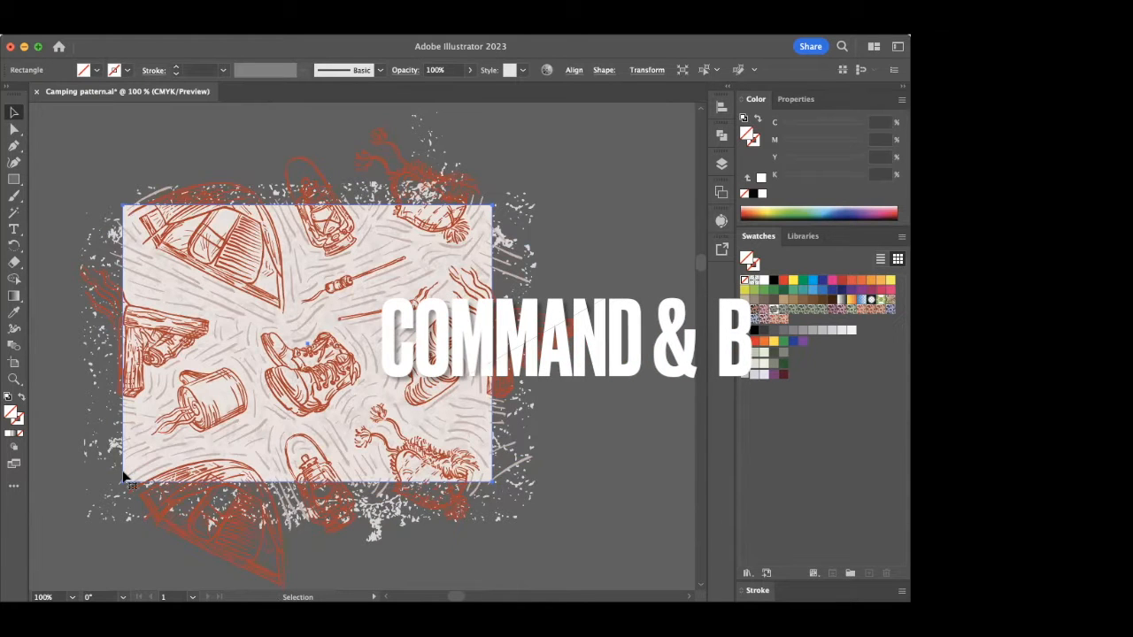
pyautogui.press('cmd+b')
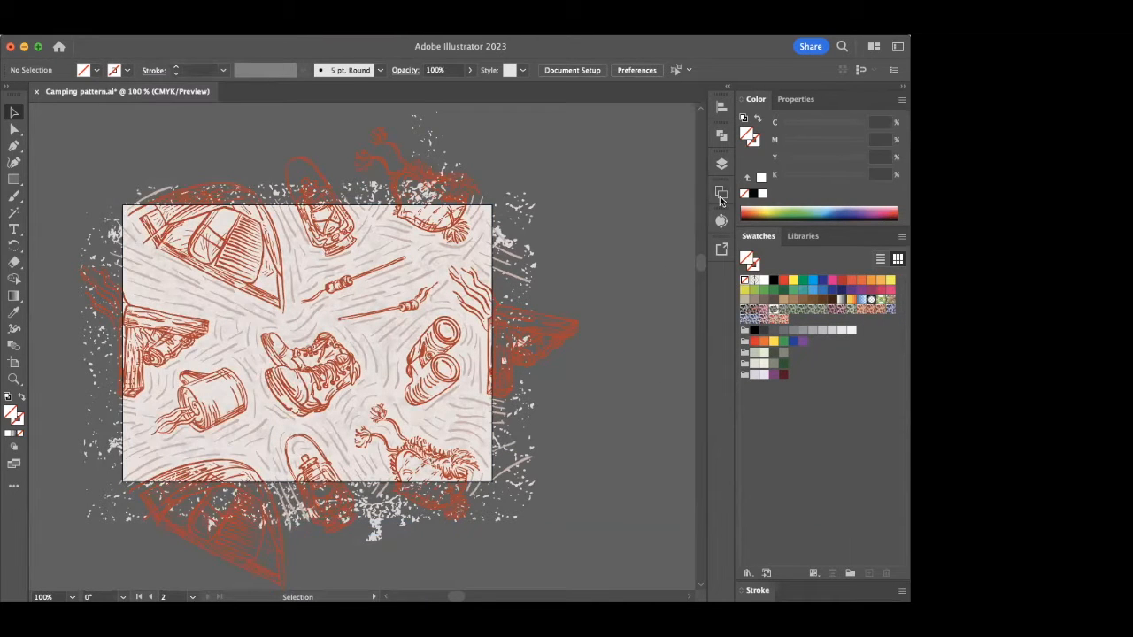
pyautogui.click(720, 193)
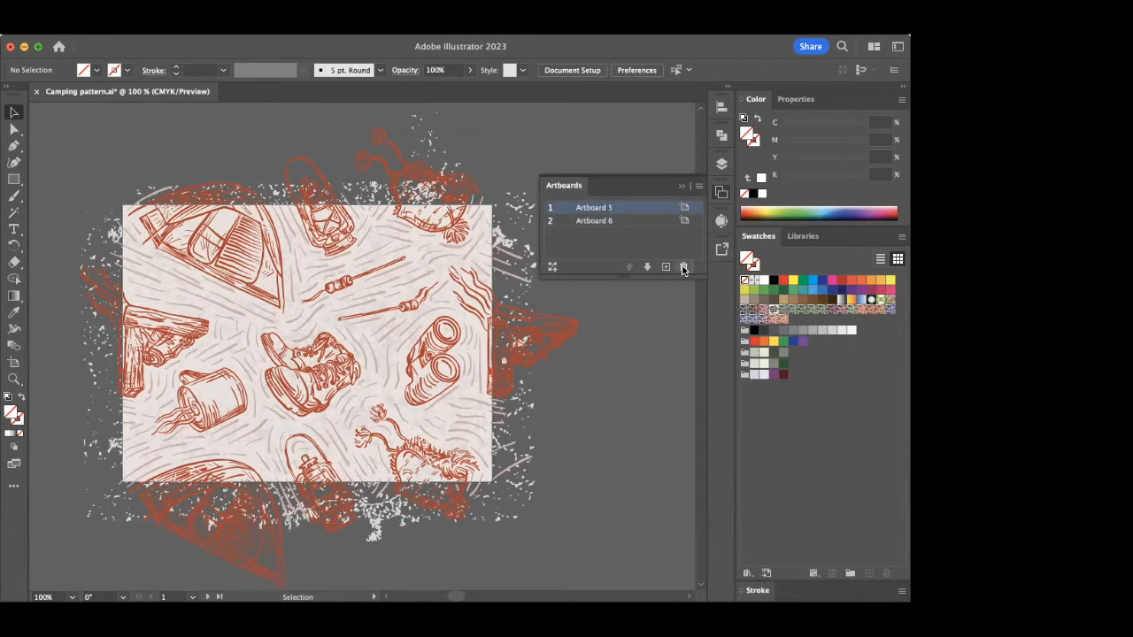
pyautogui.click(683, 266)
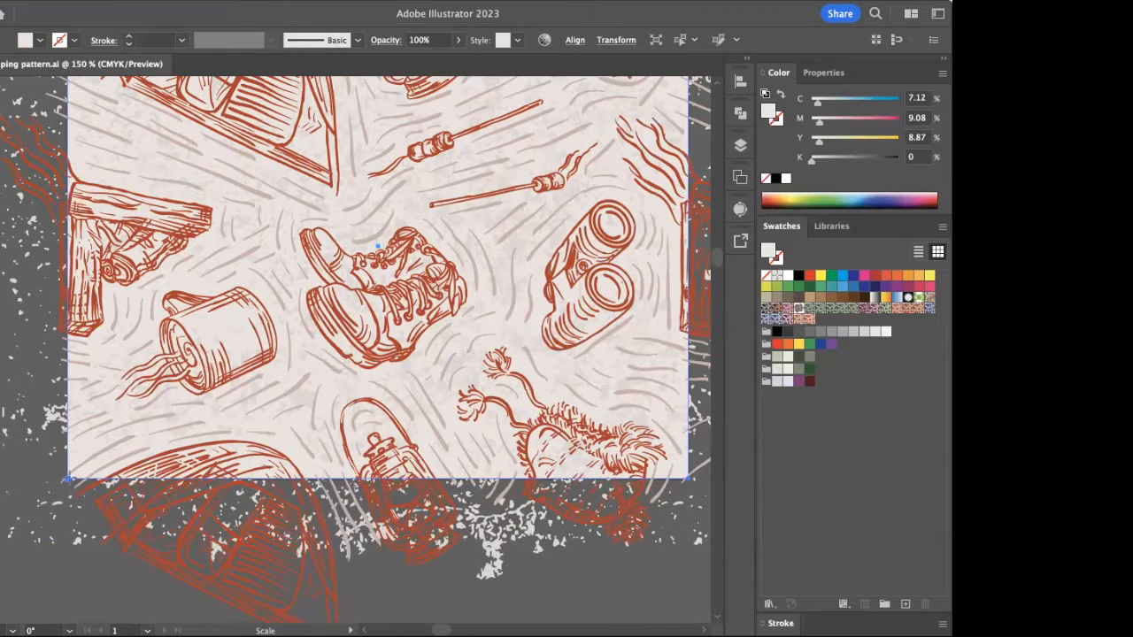
# Step: Scale the pale beige background rectangle slightly past the artboard edges
pyautogui.press('s')
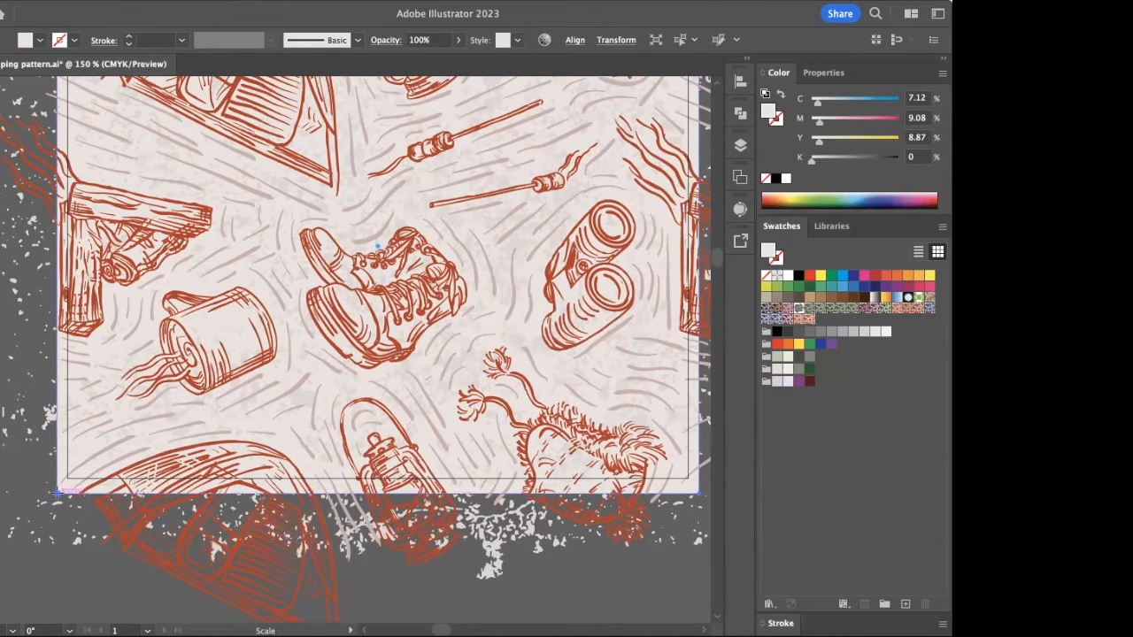
pyautogui.click(13, 11)
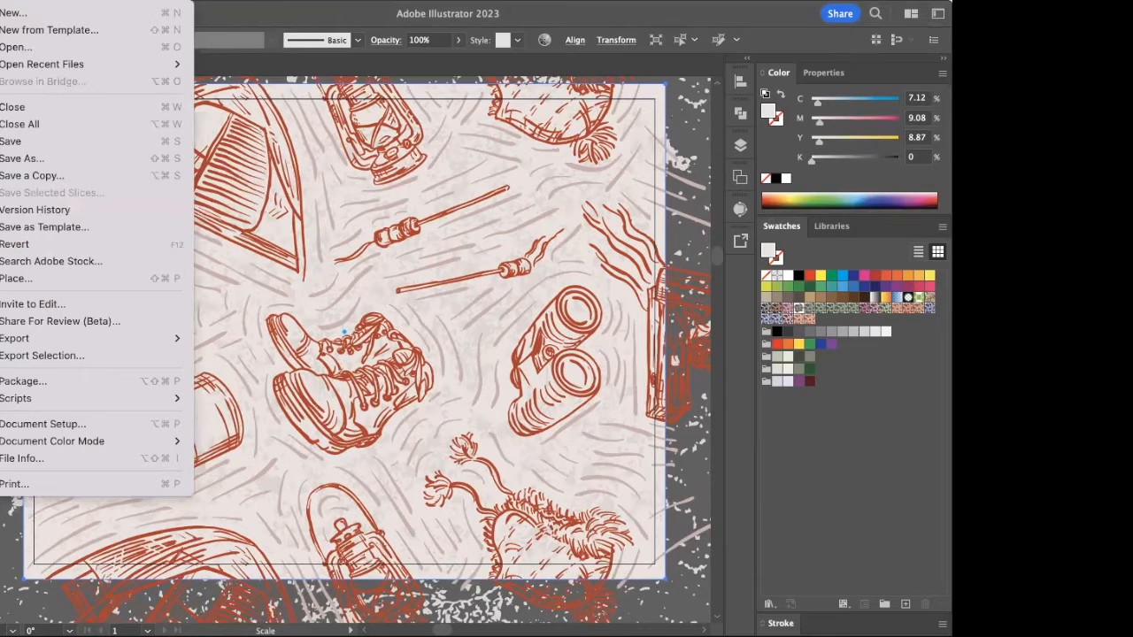
pyautogui.moveTo(13, 106)
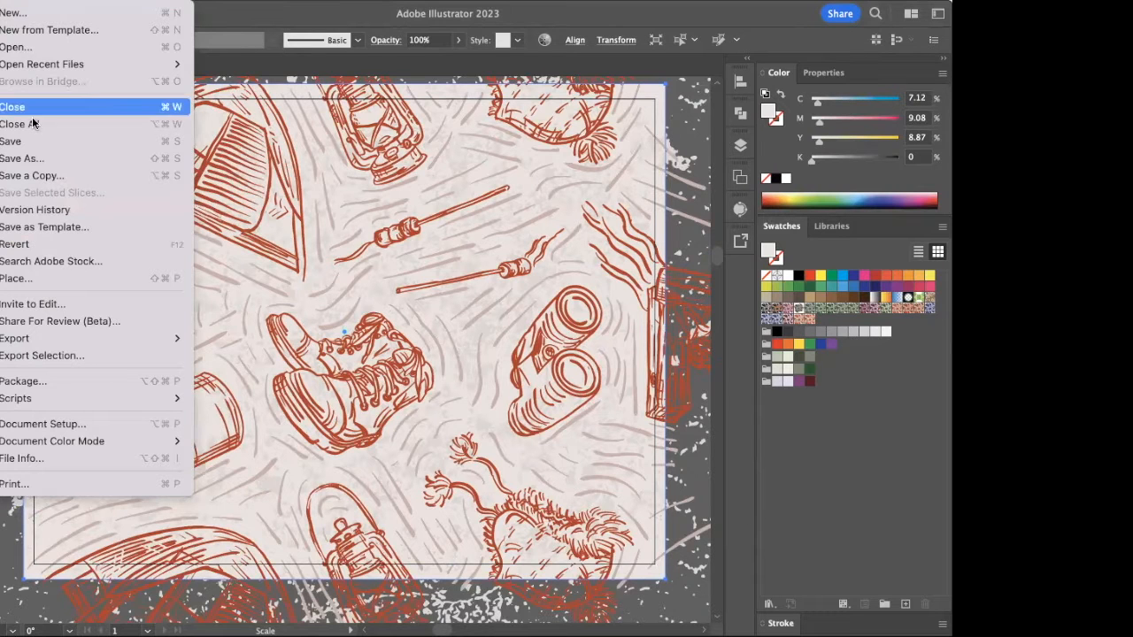
pyautogui.moveTo(72, 338)
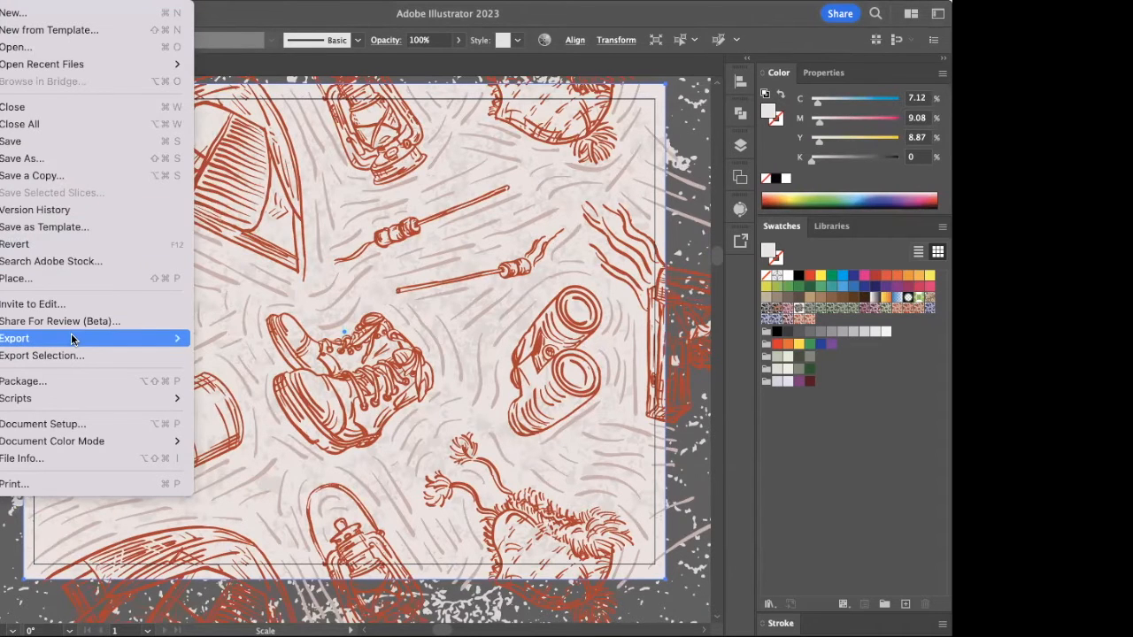
# Step: Export Camping pattern as a JPEG using artboards
pyautogui.click(44, 338)
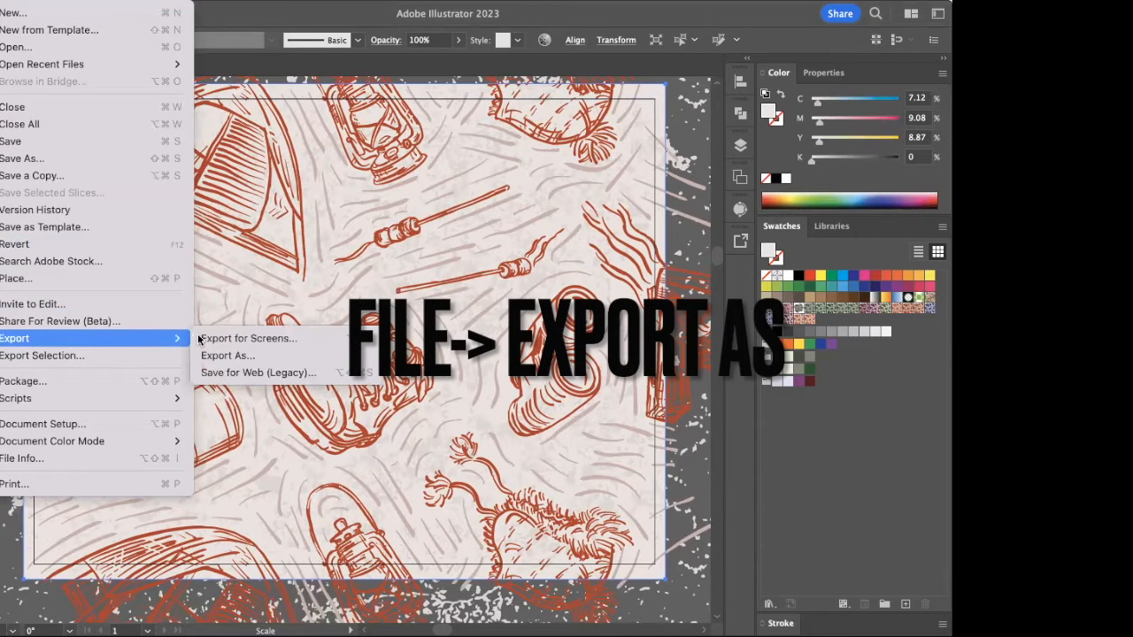
pyautogui.moveTo(227, 355)
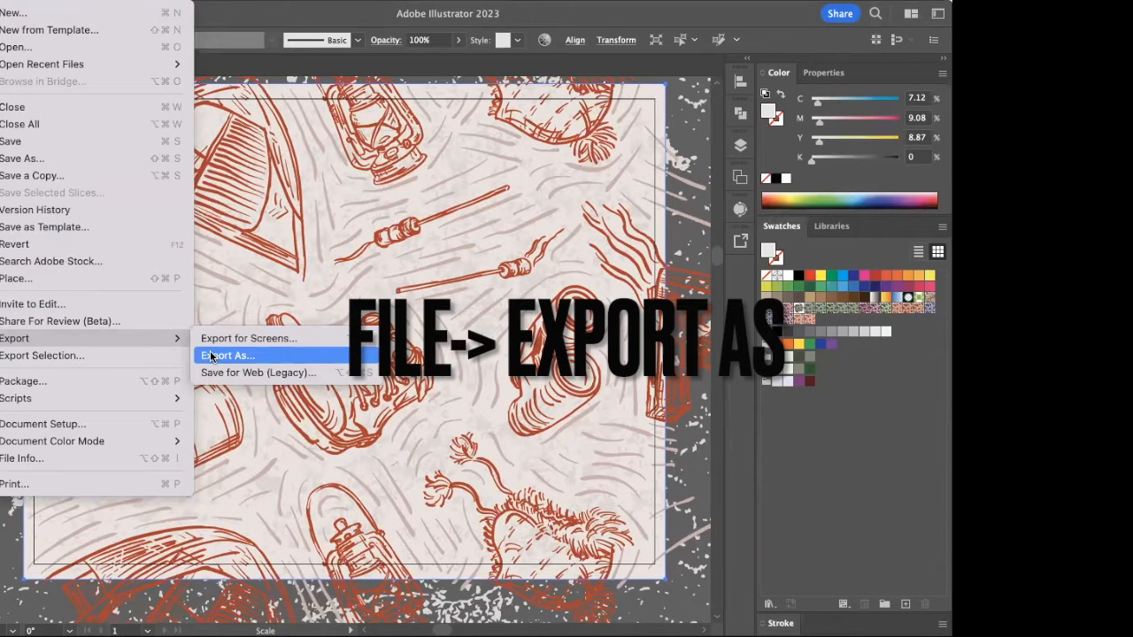
pyautogui.click(227, 355)
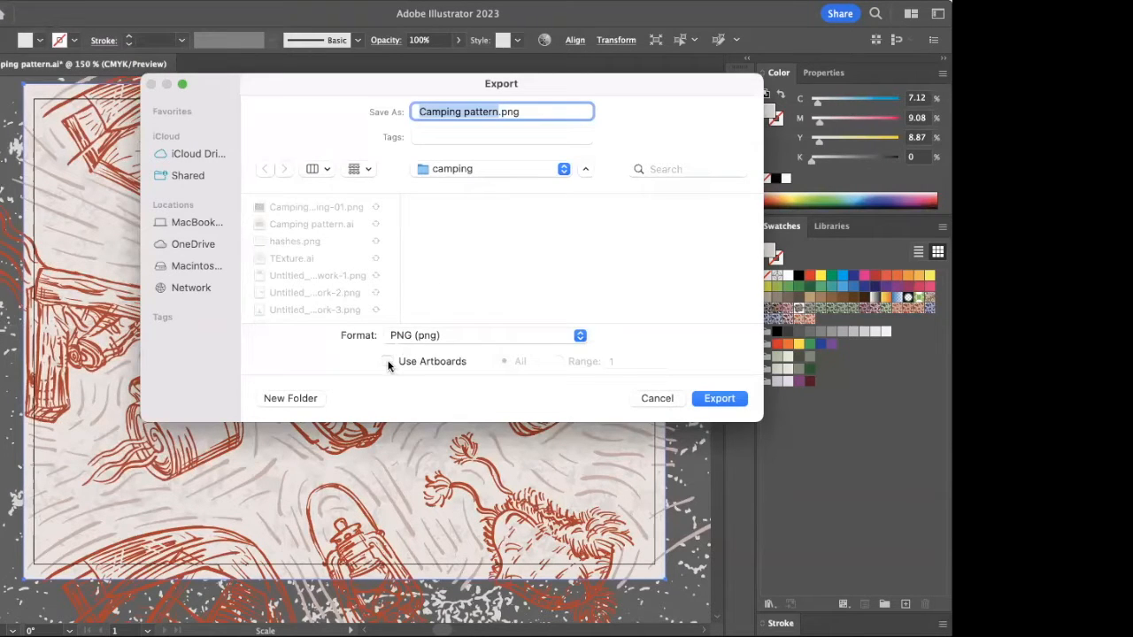
pyautogui.click(388, 361)
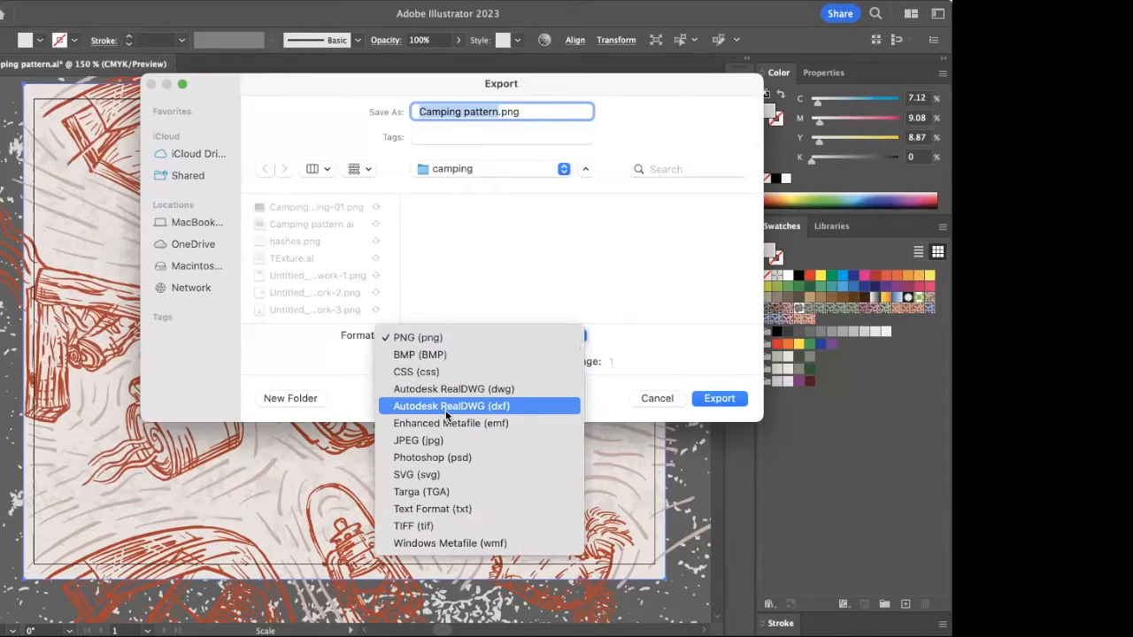
pyautogui.click(419, 440)
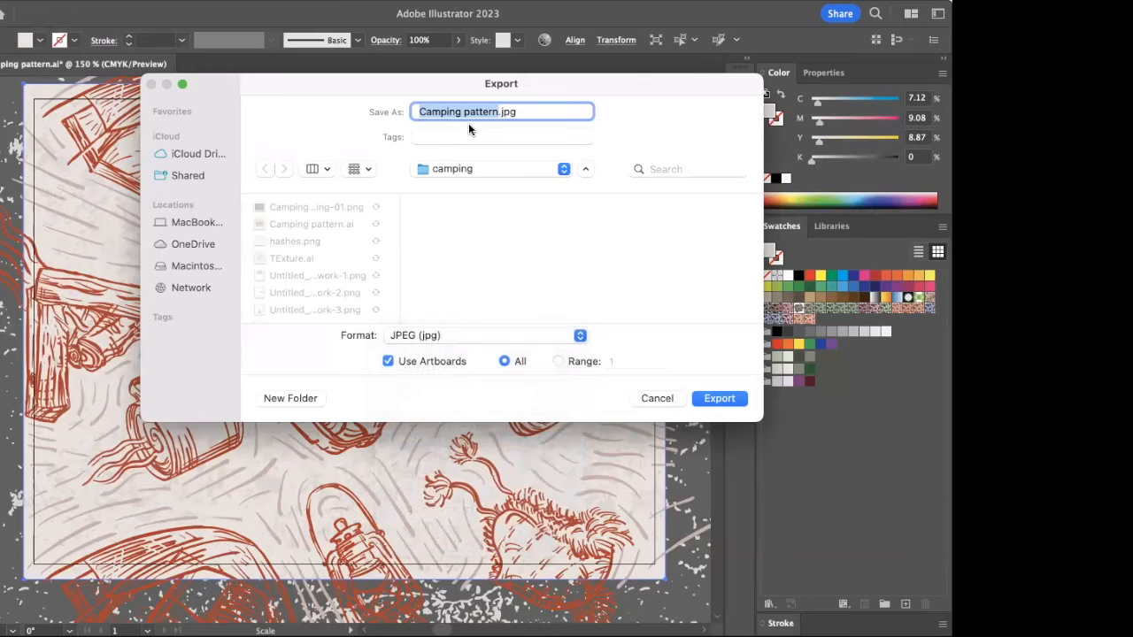
pyautogui.moveTo(714, 398)
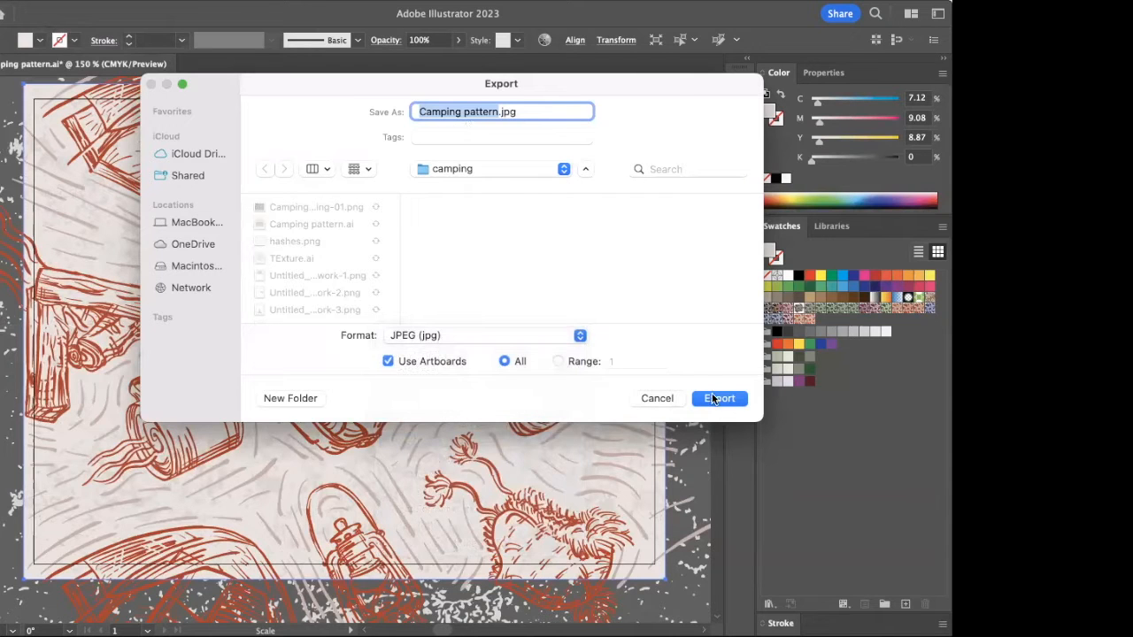
pyautogui.click(719, 398)
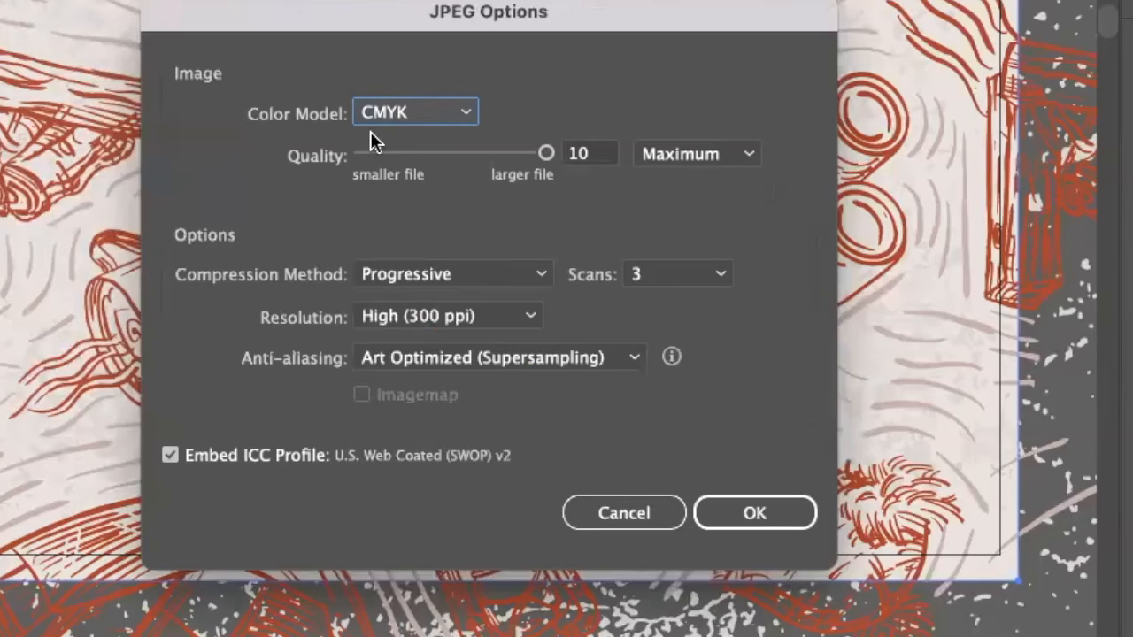
# Step: Export the JPEG as RGB, quality 10, 300 ppi, Art Optimized, progressive
pyautogui.click(415, 111)
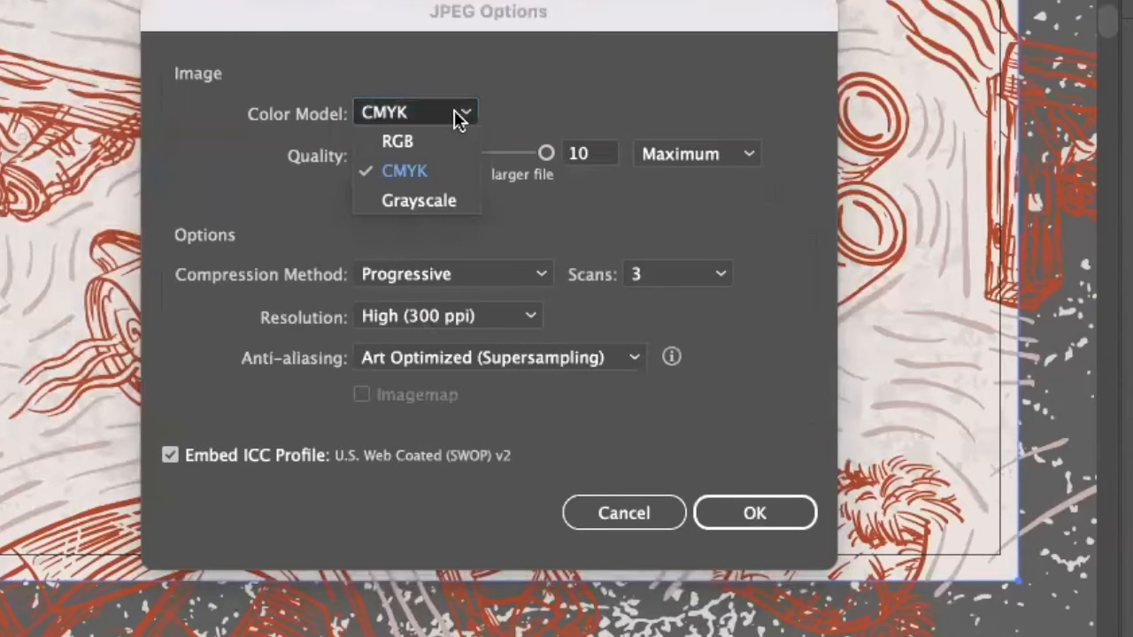
pyautogui.click(397, 141)
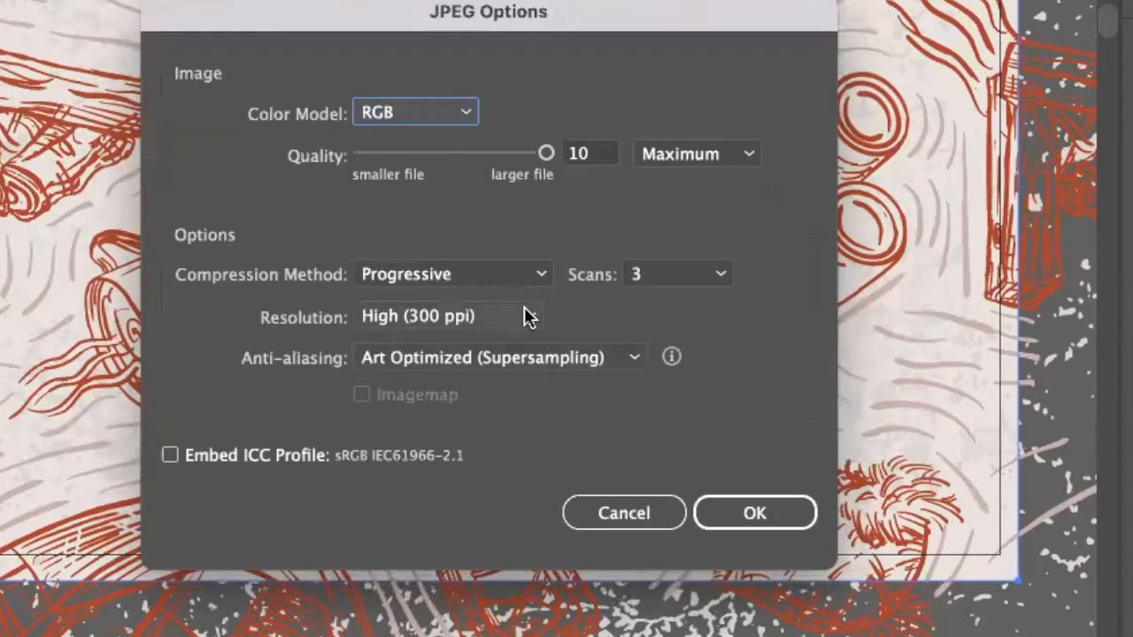
pyautogui.click(447, 316)
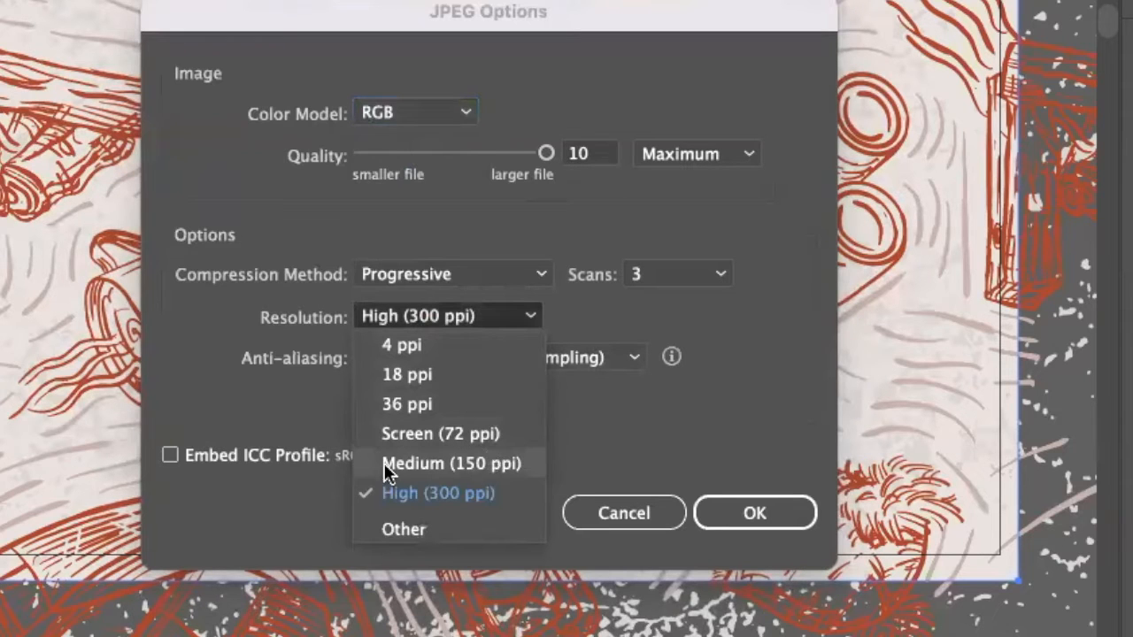
pyautogui.moveTo(506, 467)
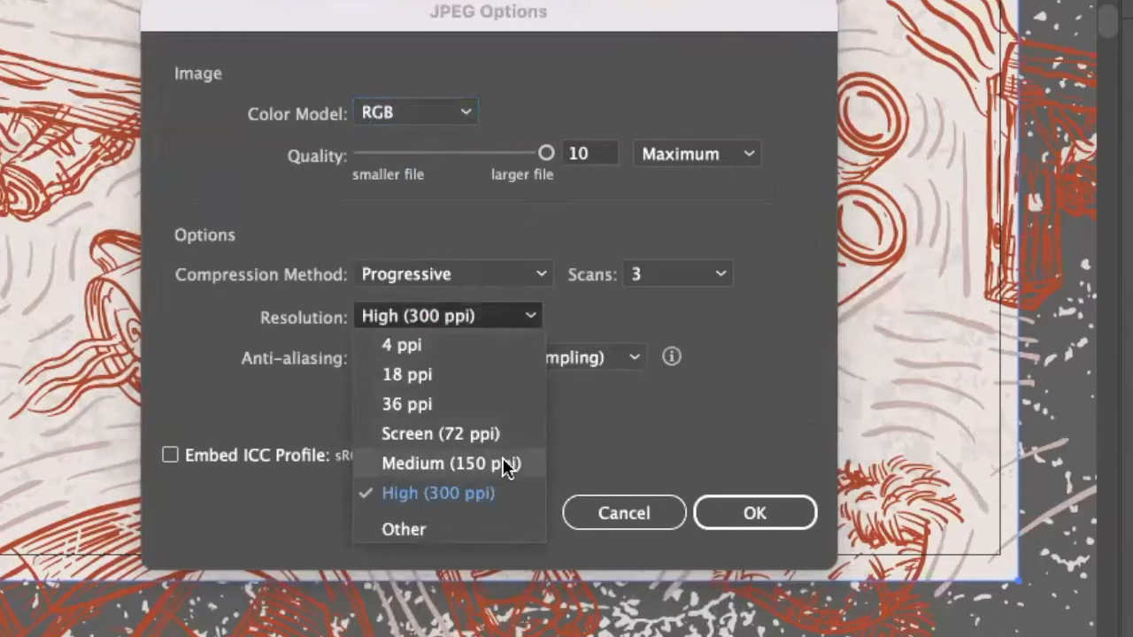
pyautogui.moveTo(469, 469)
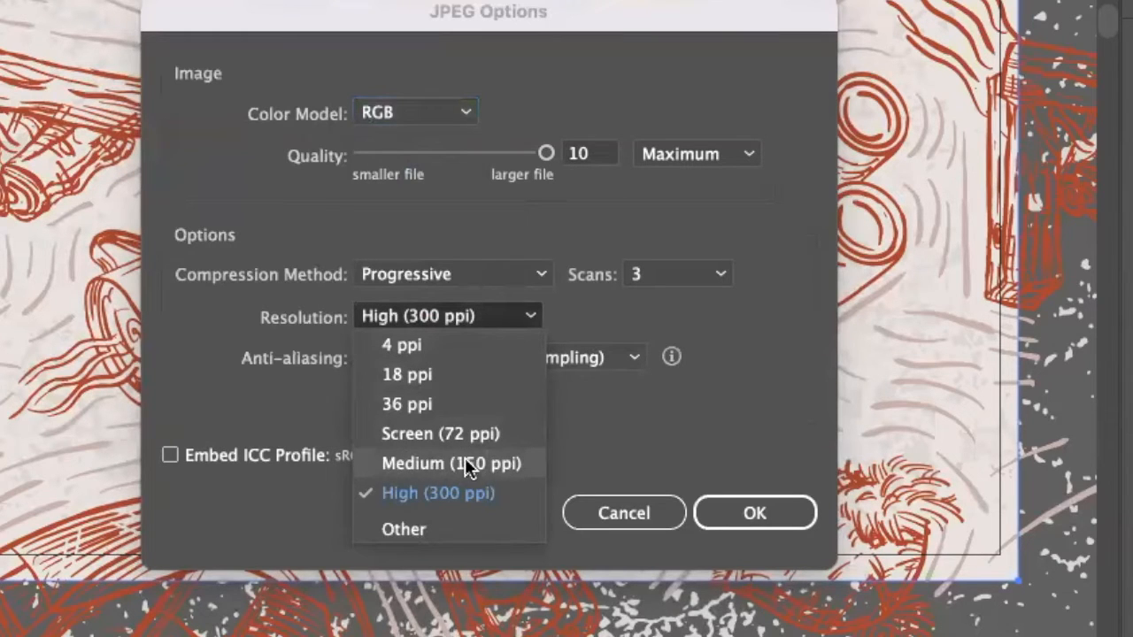
pyautogui.moveTo(502, 474)
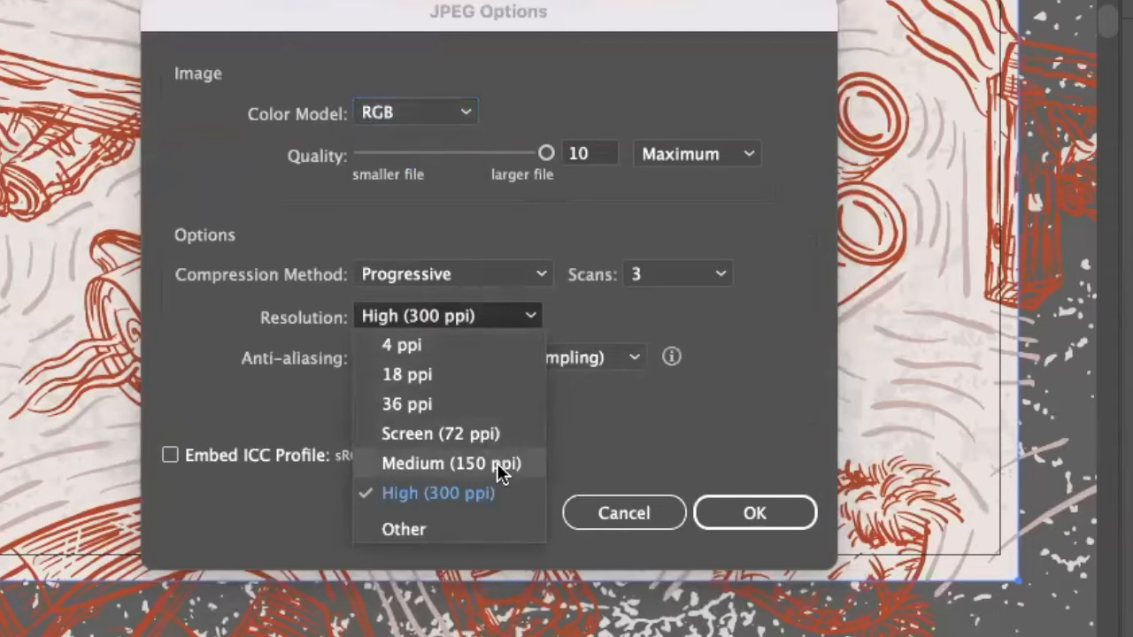
pyautogui.moveTo(477, 497)
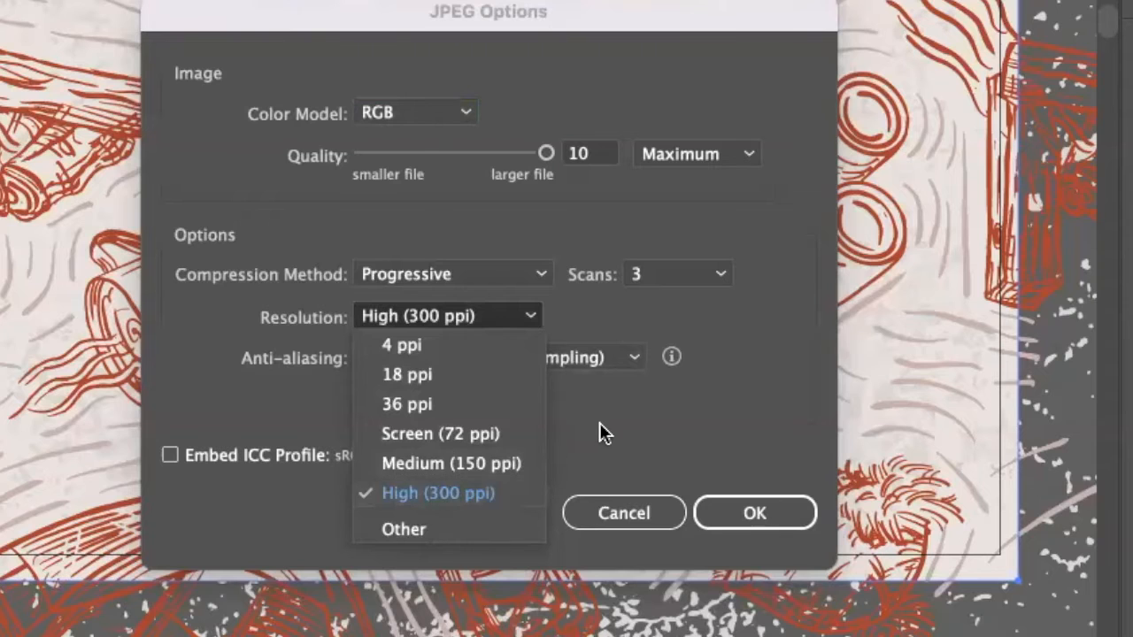
pyautogui.click(496, 358)
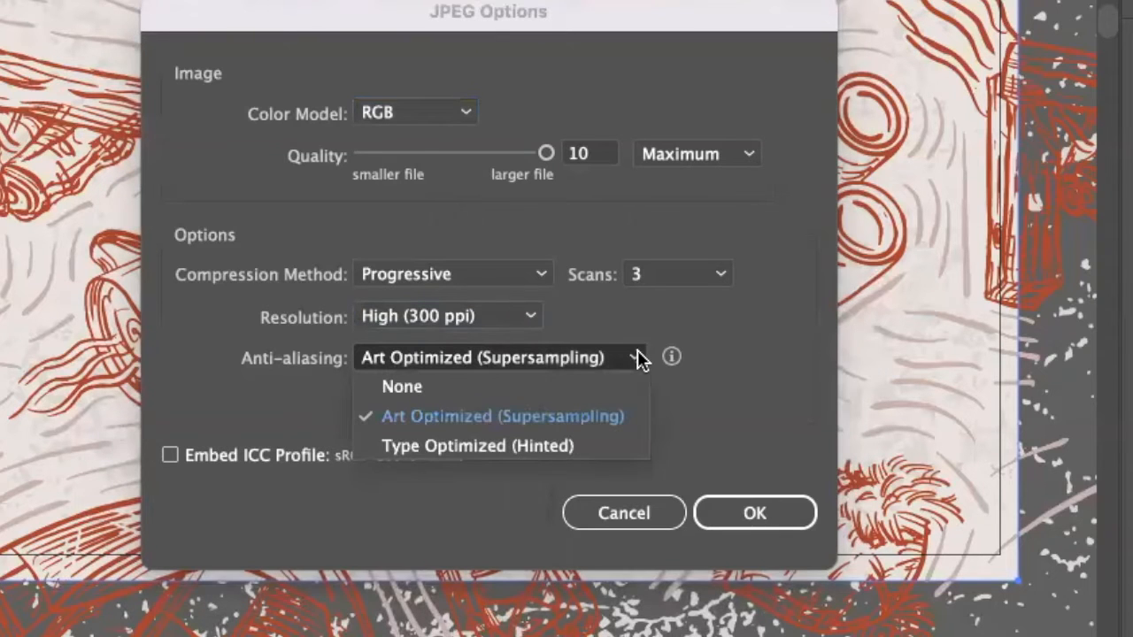
pyautogui.moveTo(638, 380)
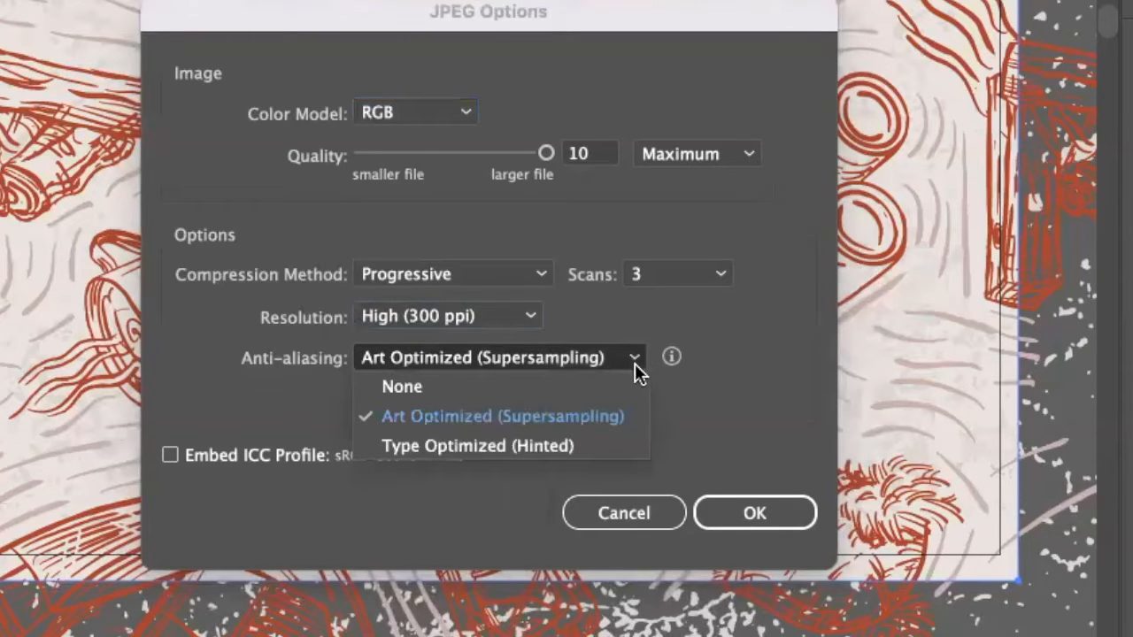
pyautogui.moveTo(511, 424)
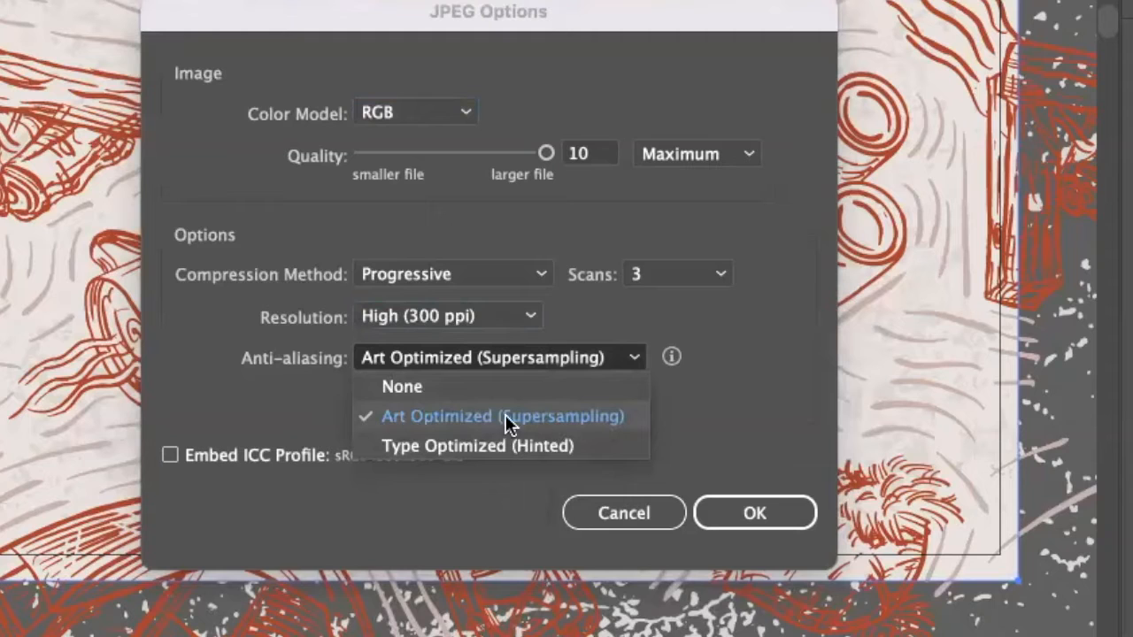
pyautogui.click(503, 416)
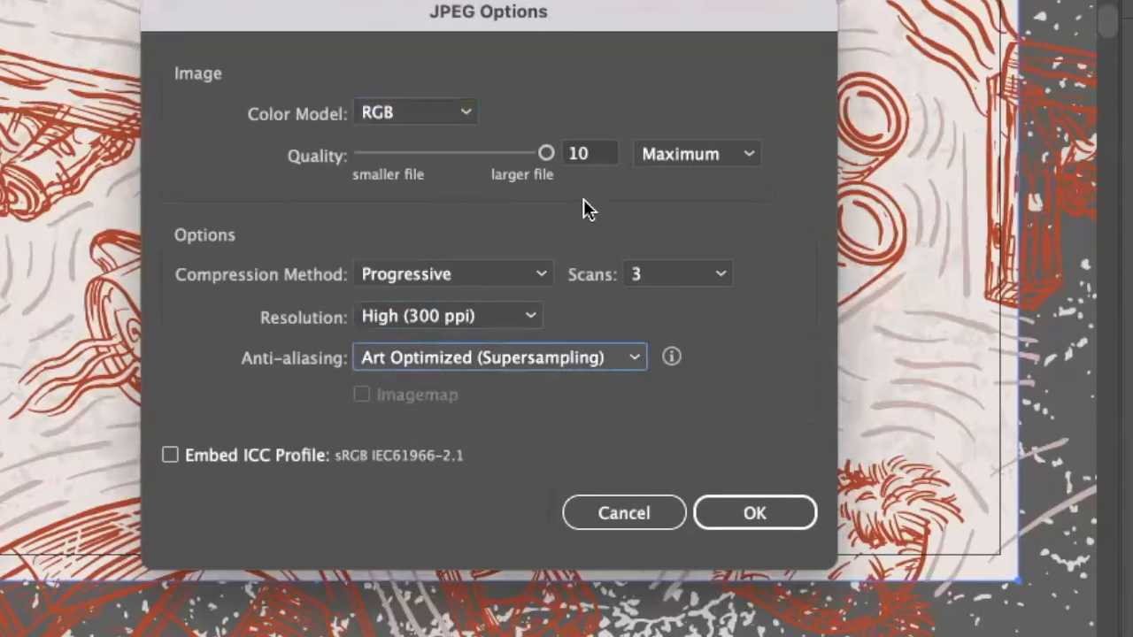
pyautogui.moveTo(628, 153)
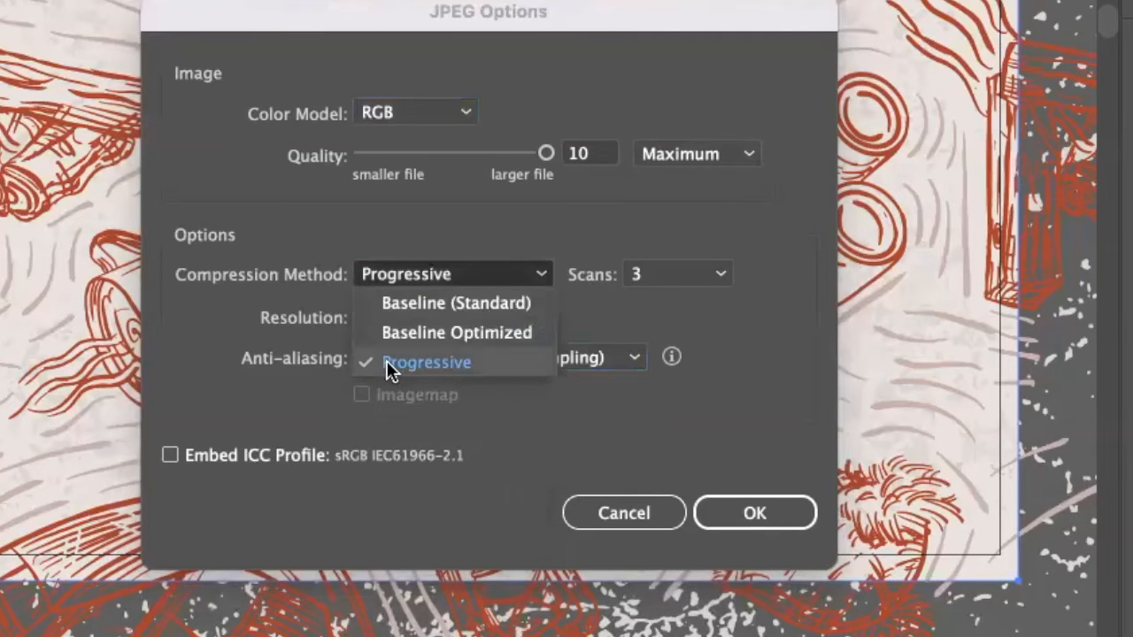
pyautogui.click(426, 362)
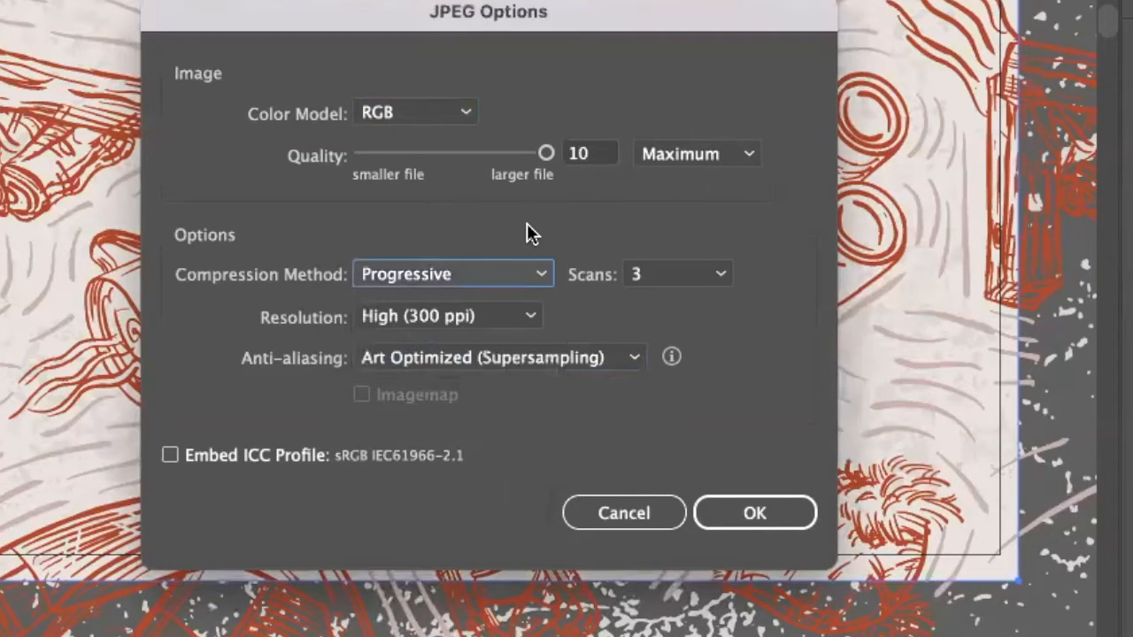
pyautogui.moveTo(440, 117)
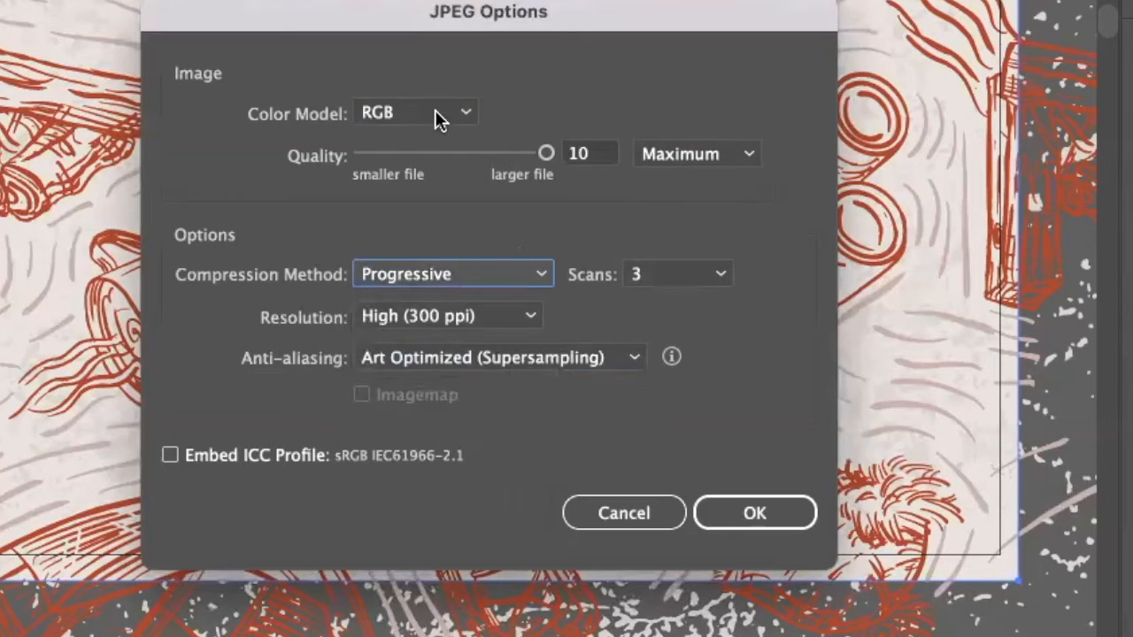
pyautogui.moveTo(403, 321)
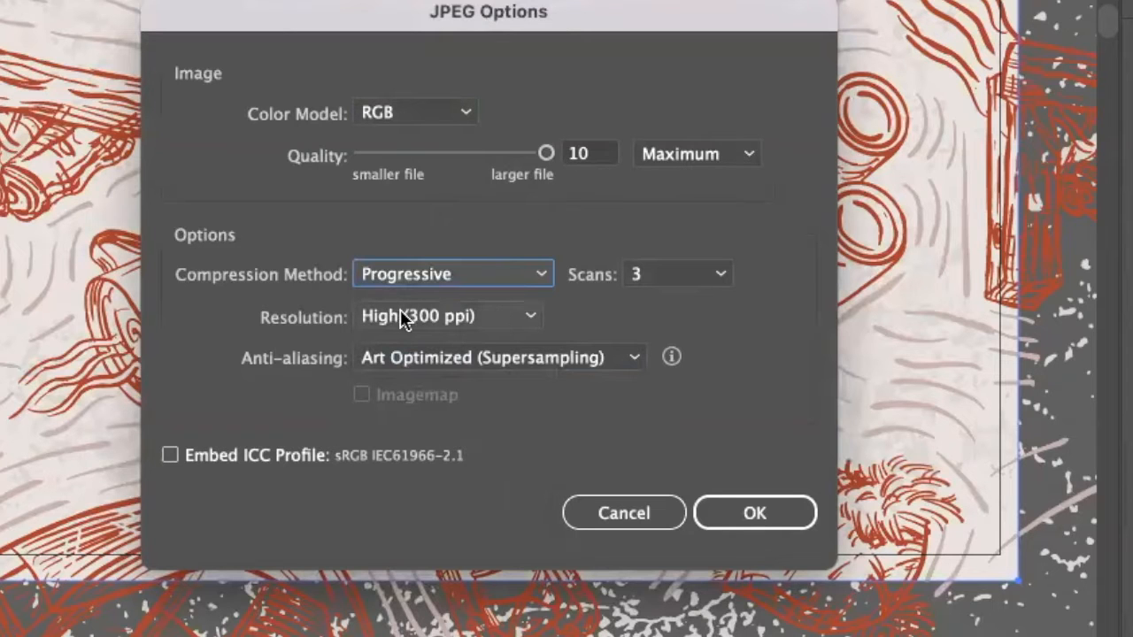
pyautogui.moveTo(727, 518)
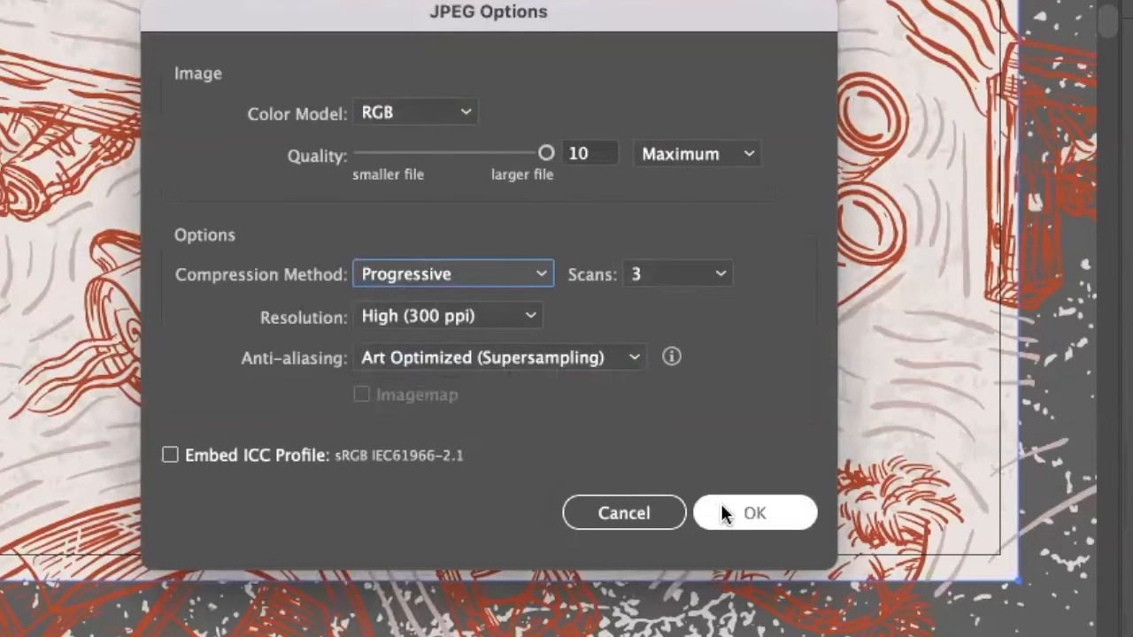
pyautogui.click(754, 512)
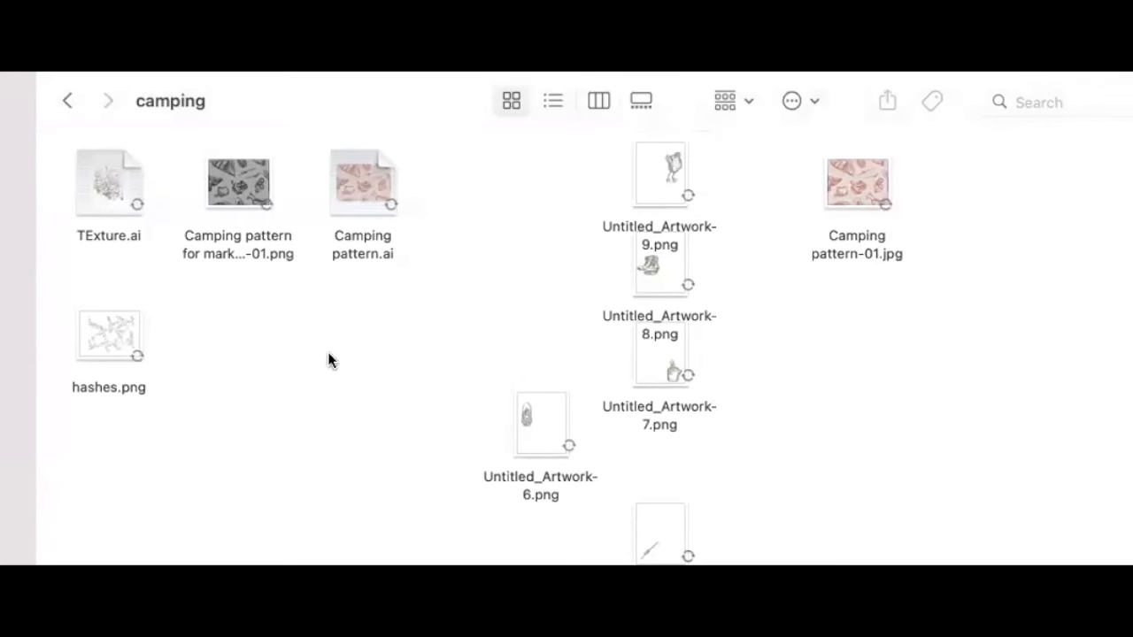
pyautogui.moveTo(550, 292)
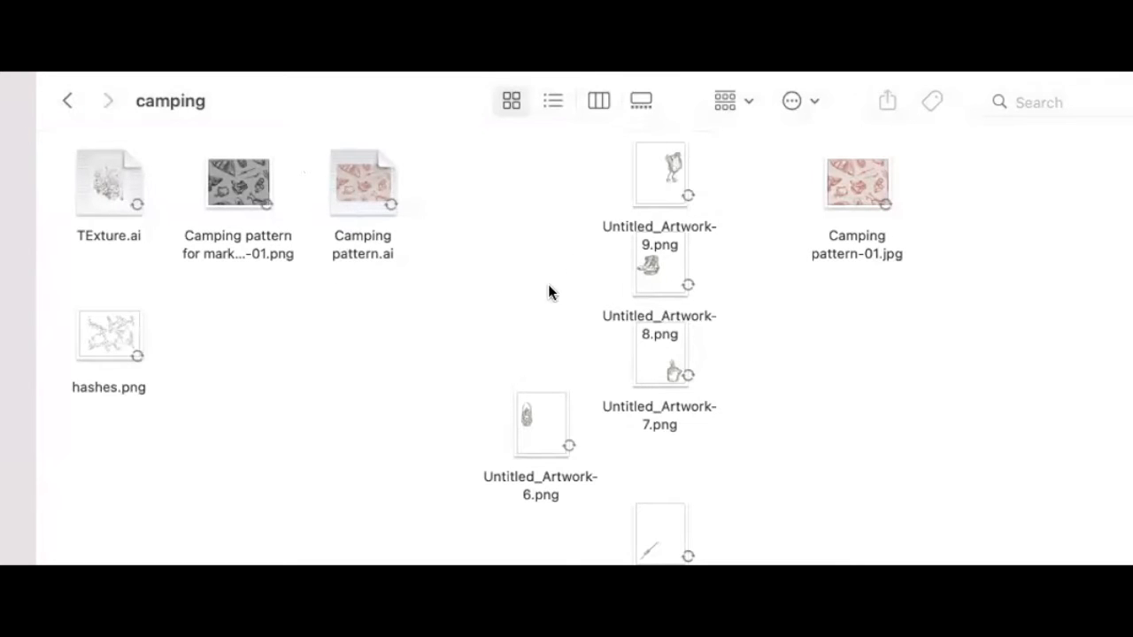
pyautogui.moveTo(96, 203)
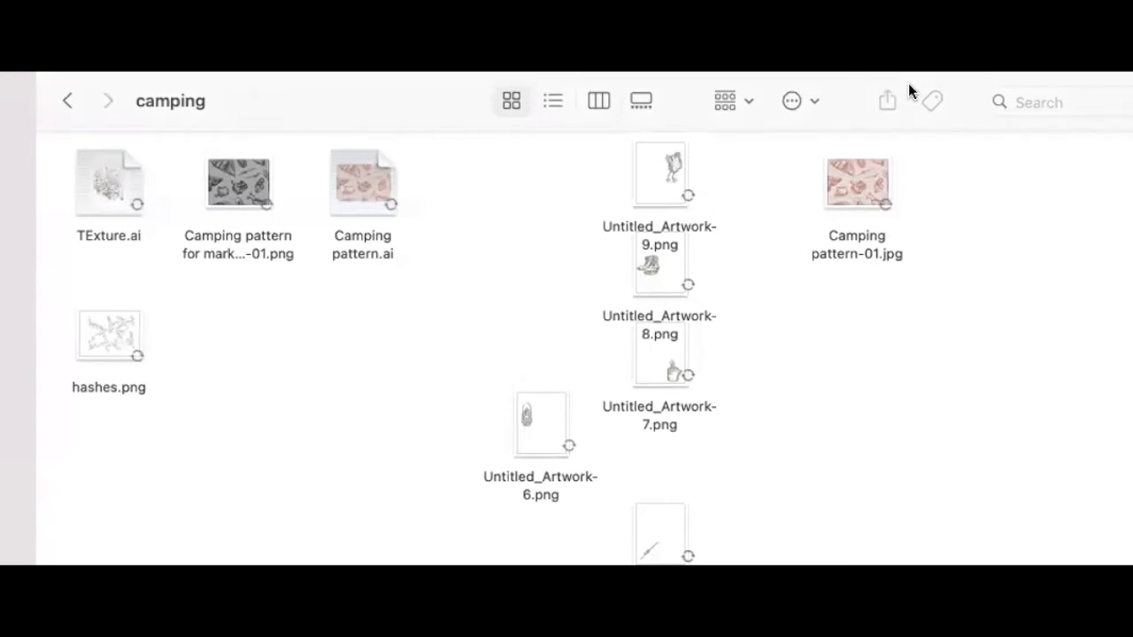
pyautogui.moveTo(108, 240)
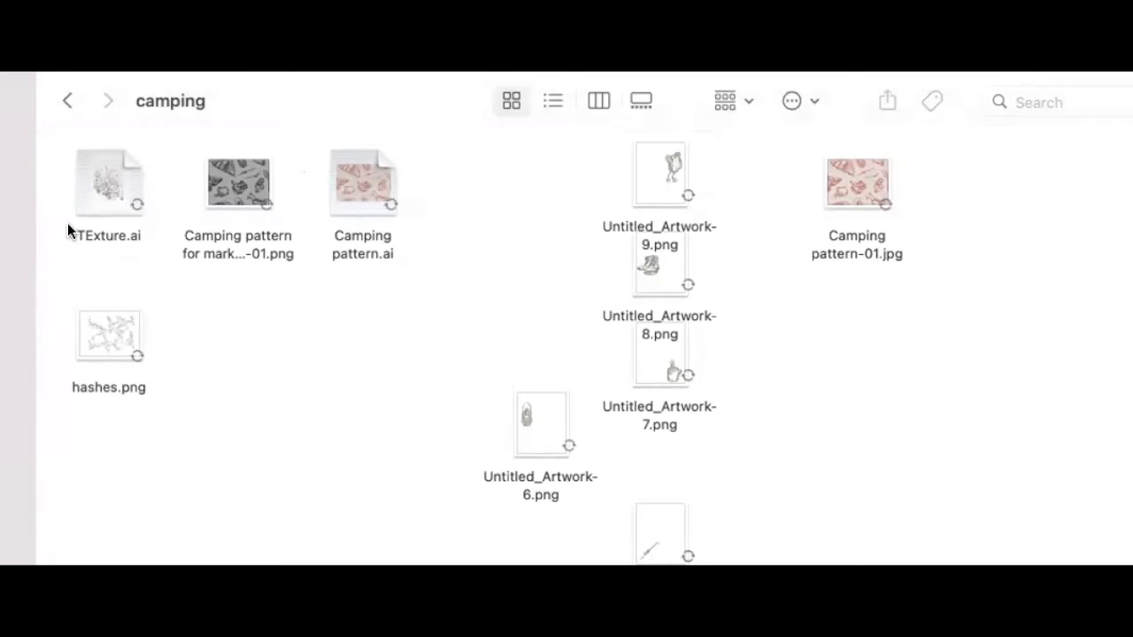
pyautogui.moveTo(347, 373)
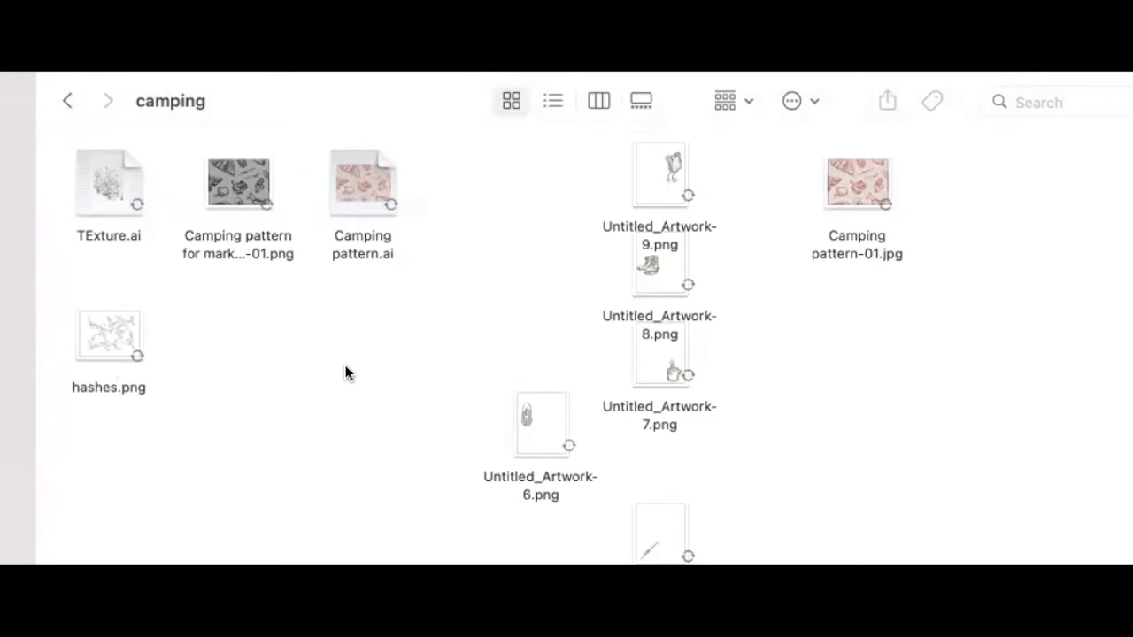
pyautogui.moveTo(847, 188)
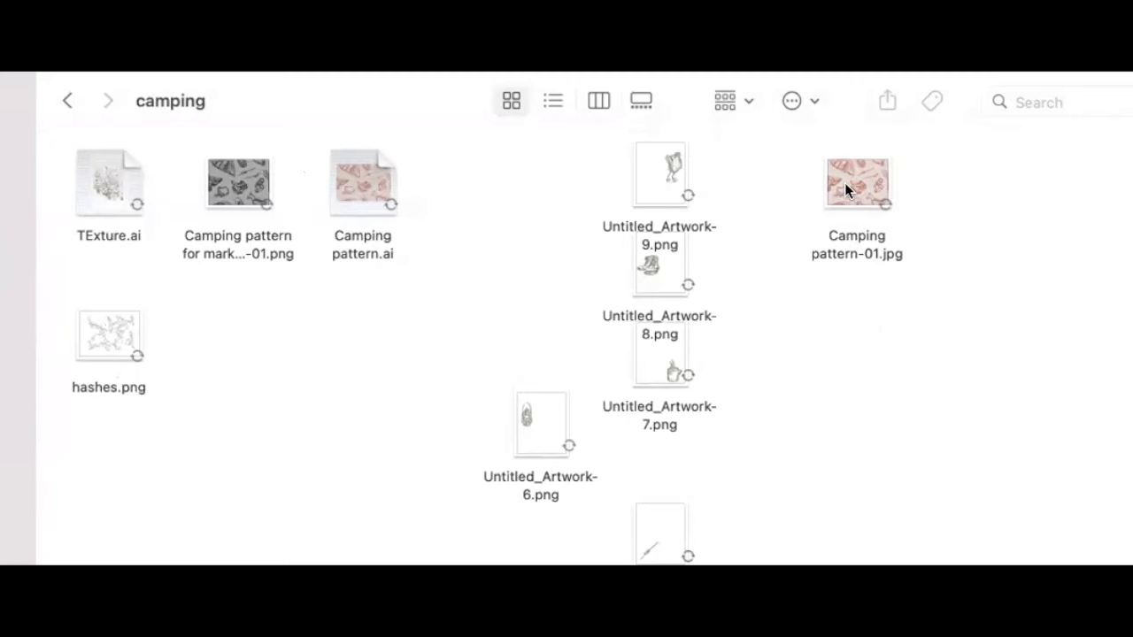
pyautogui.doubleClick(856, 181)
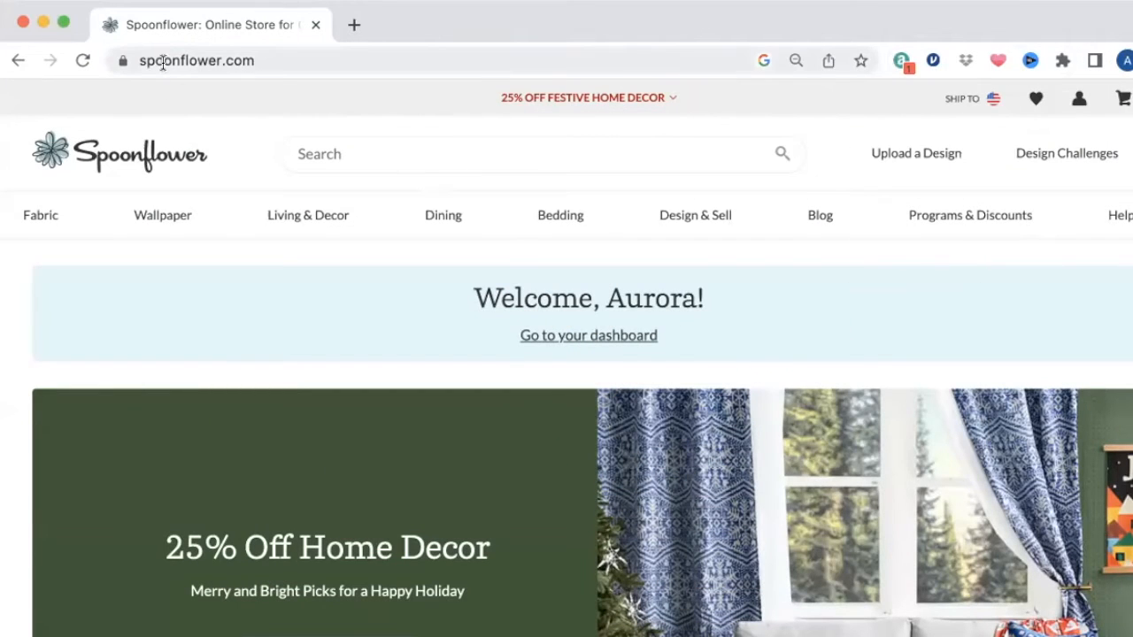
pyautogui.moveTo(312, 57)
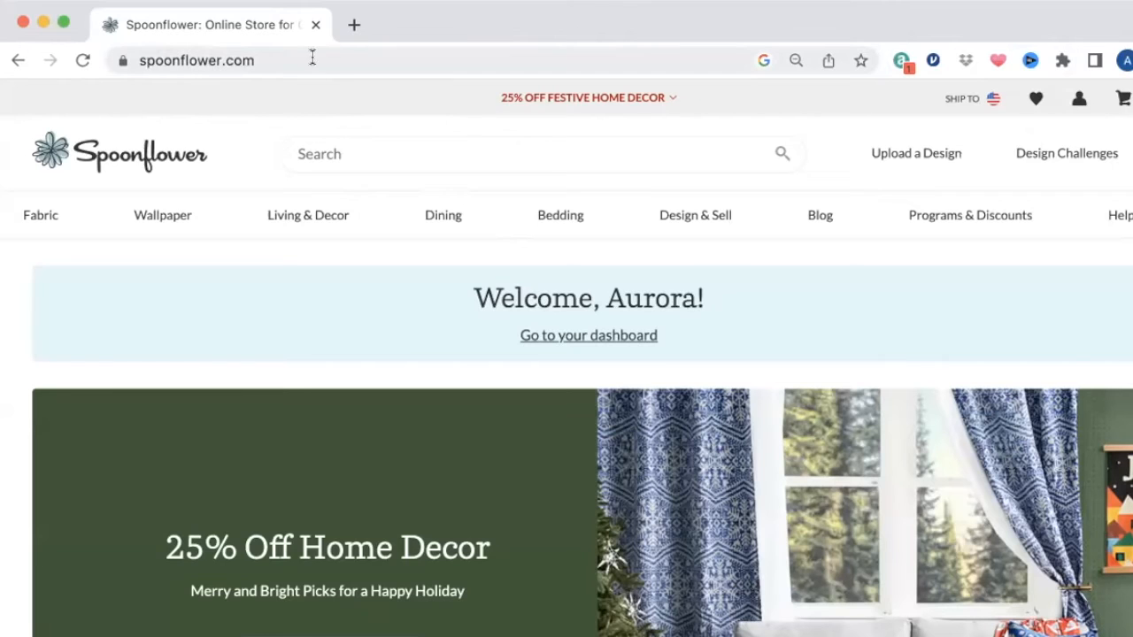
pyautogui.moveTo(542, 339)
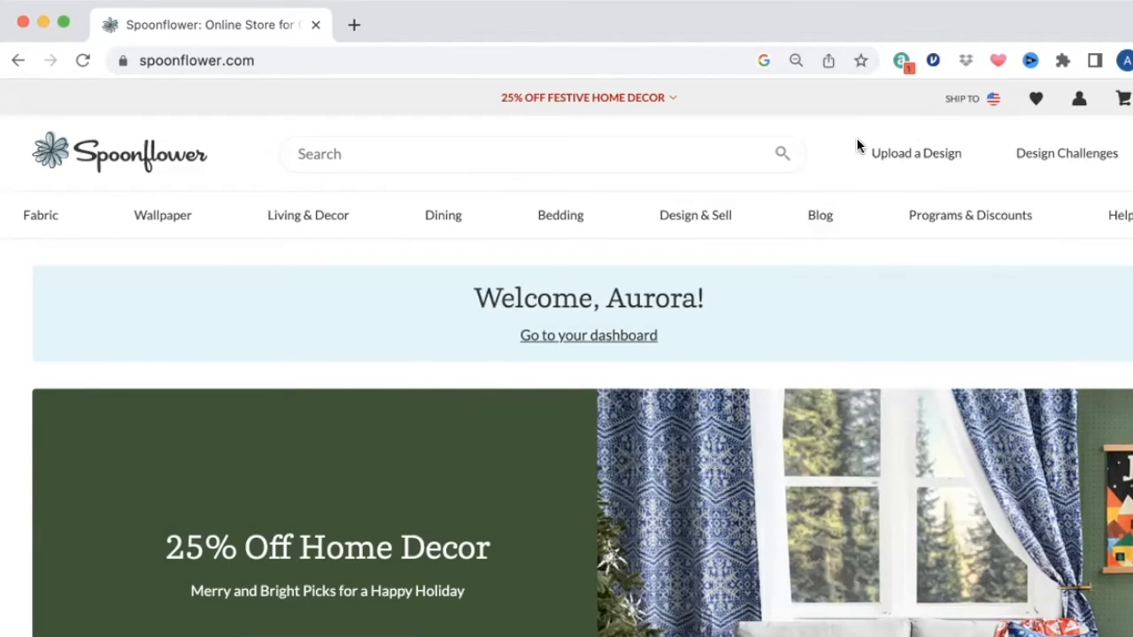
pyautogui.moveTo(972, 162)
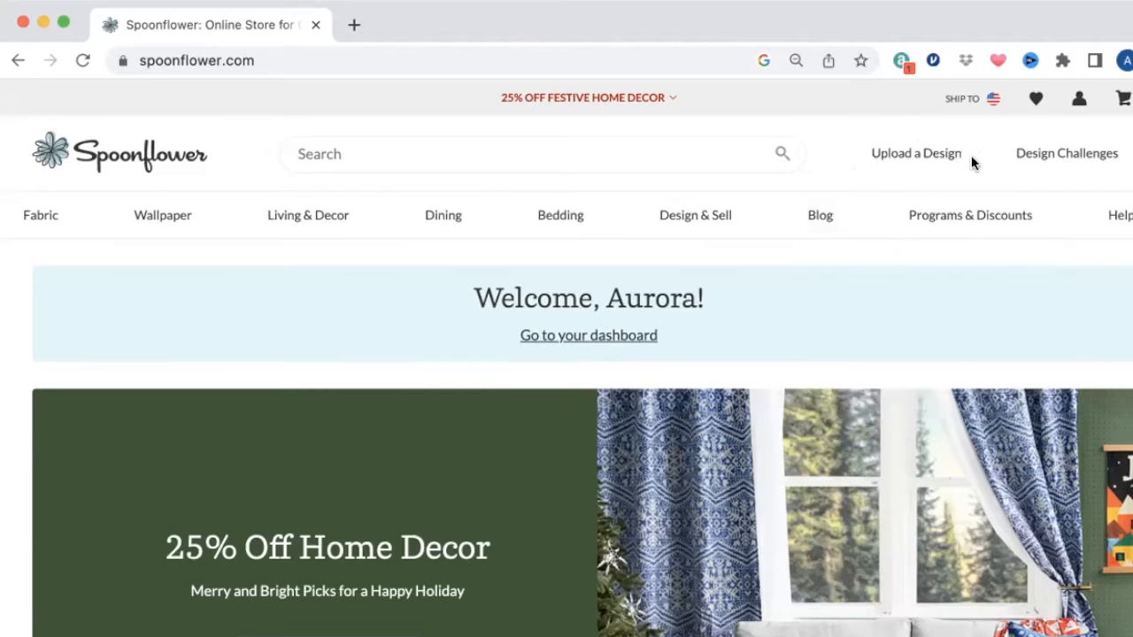
pyautogui.moveTo(892, 156)
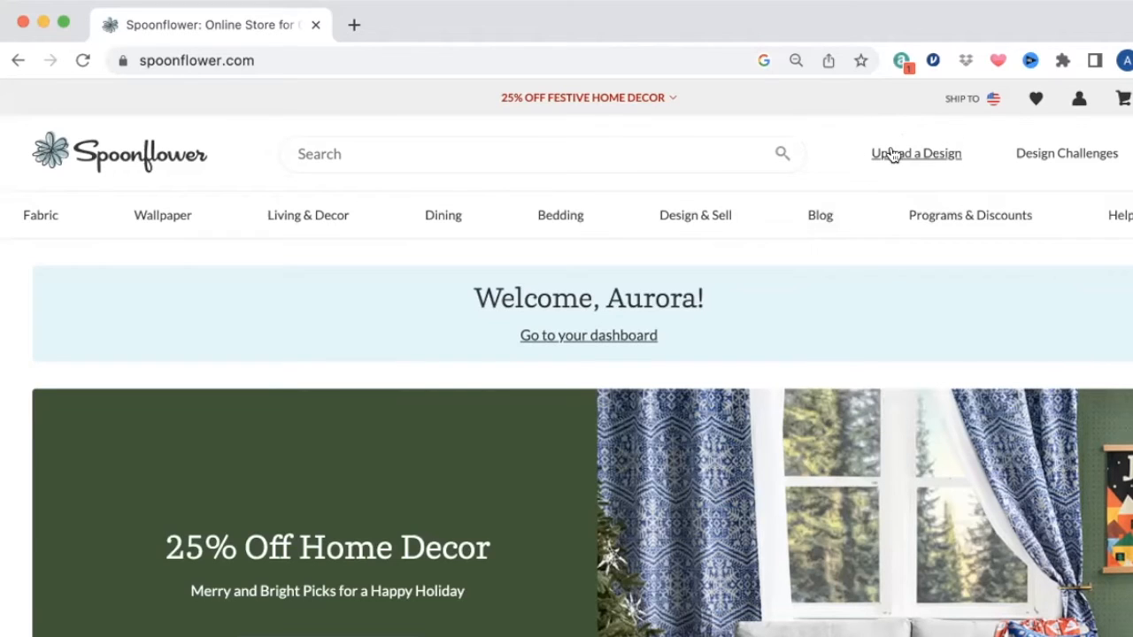
# Step: Upload Camping pattern-01.jpg to Spoonflower after accepting the copyright terms
pyautogui.click(898, 152)
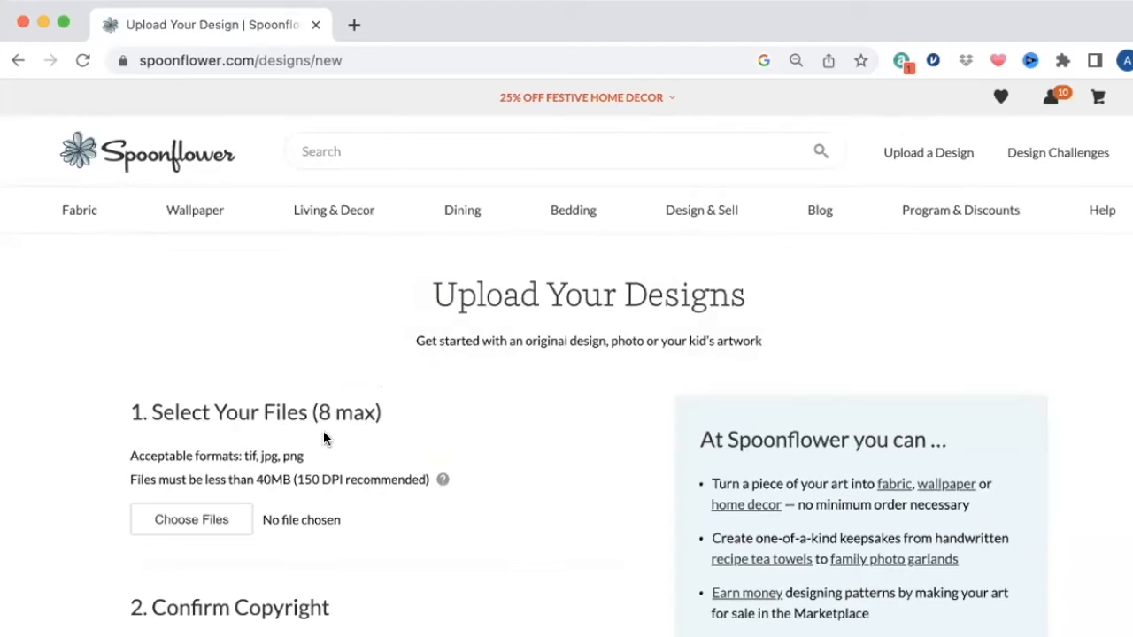
pyautogui.moveTo(297, 479); pyautogui.dragTo(430, 479)
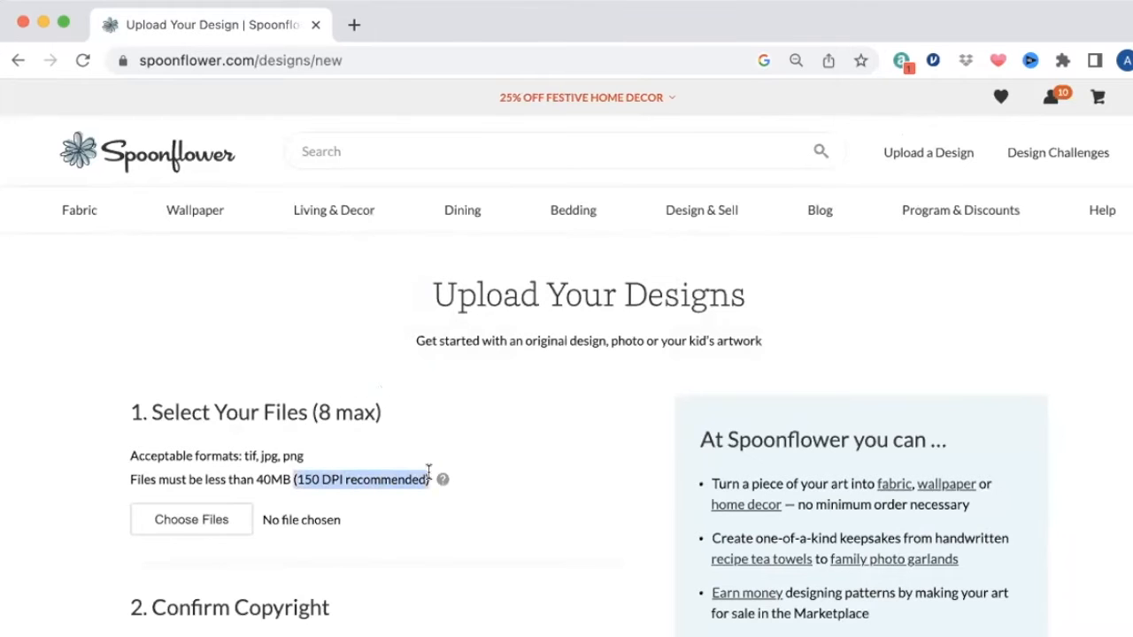
pyautogui.scroll(-3)
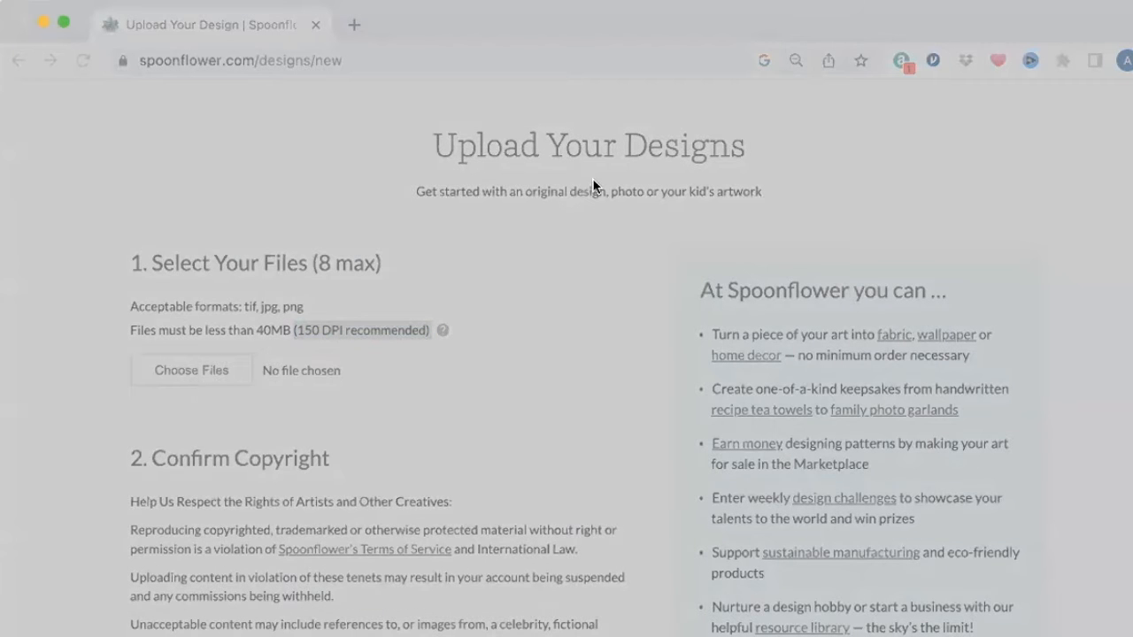
pyautogui.moveTo(599, 329)
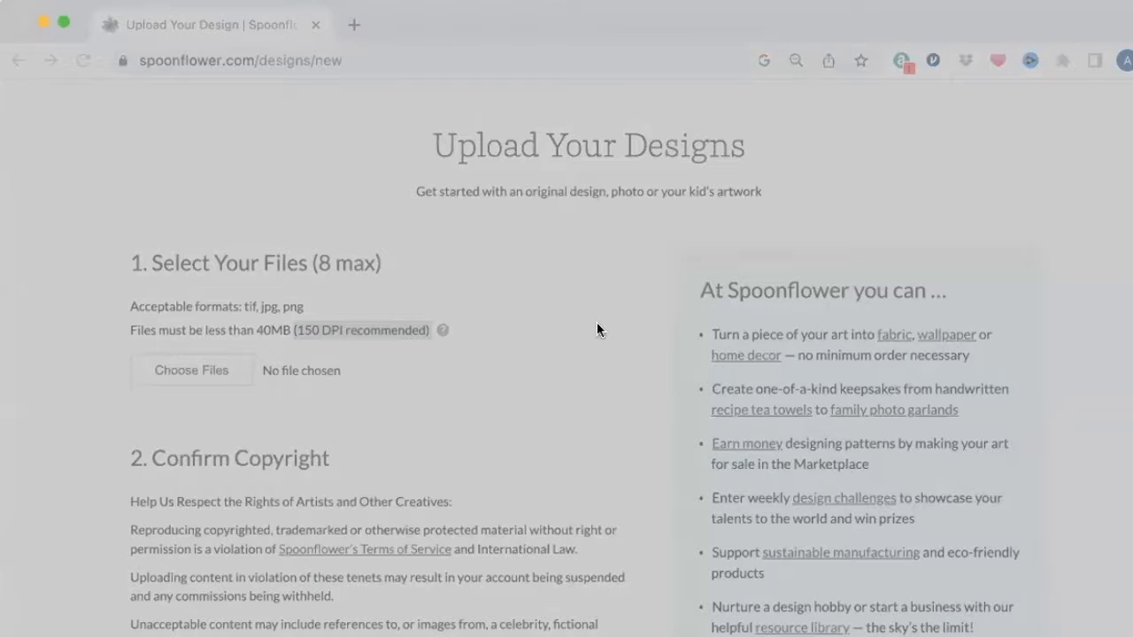
pyautogui.click(191, 370)
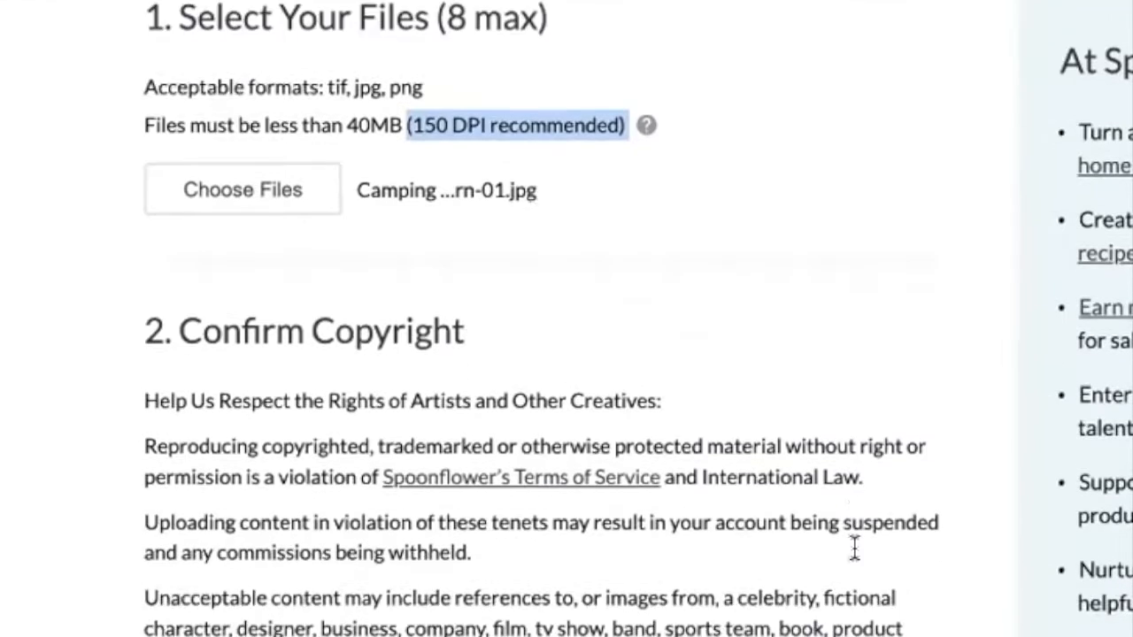
pyautogui.scroll(-3)
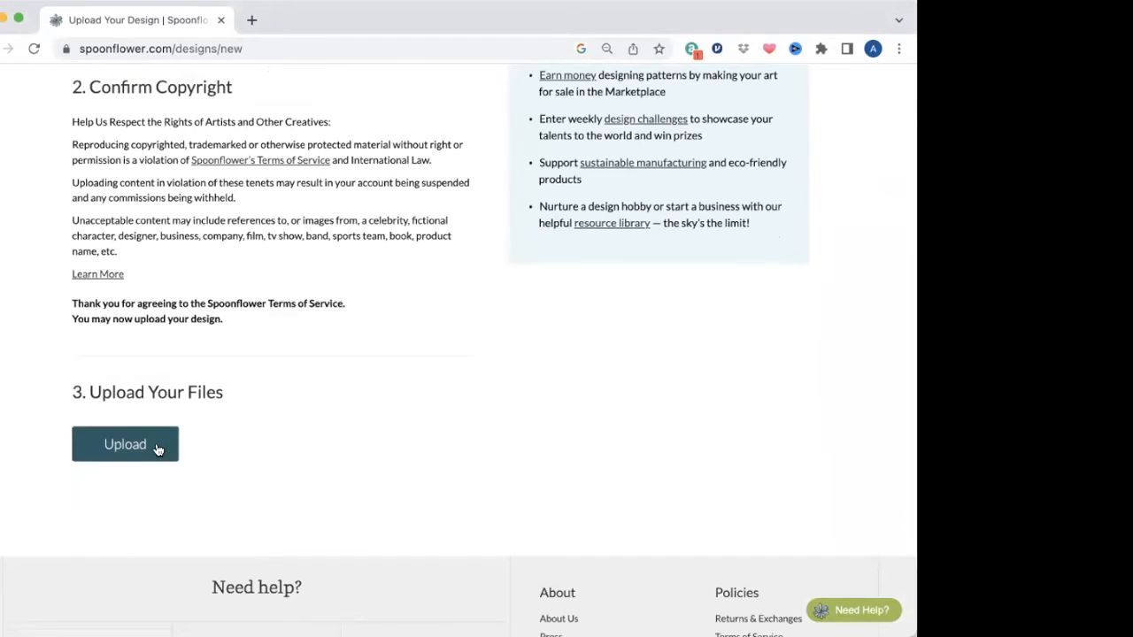
pyautogui.click(125, 444)
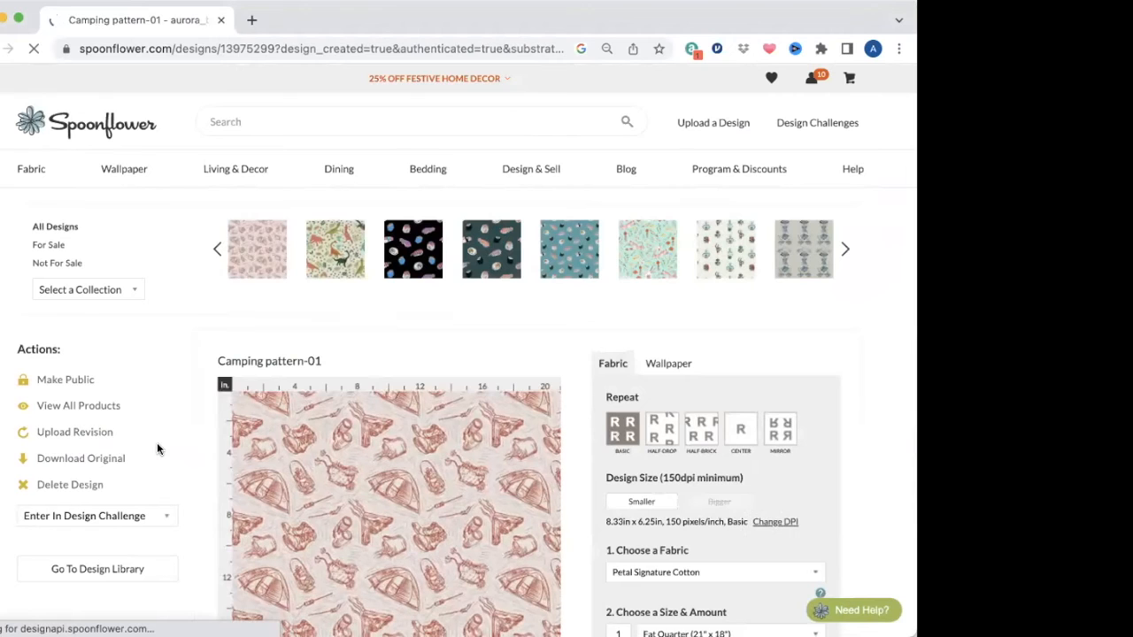
# Step: Change Camping pattern-01's resolution to 300 DPI
pyautogui.scroll(-3)
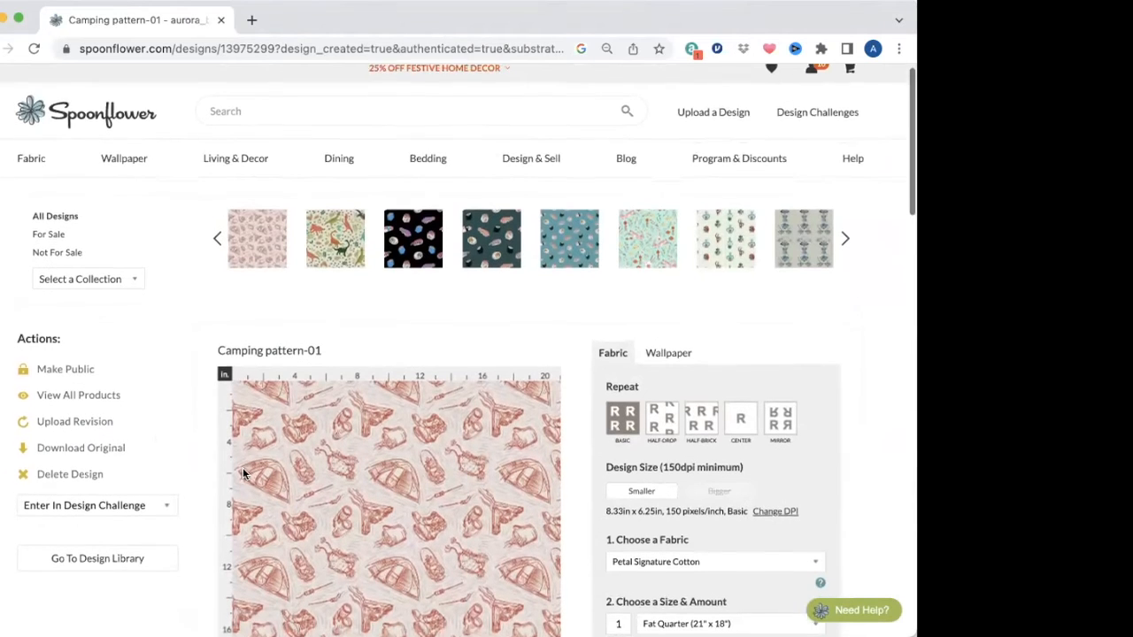
pyautogui.scroll(-3)
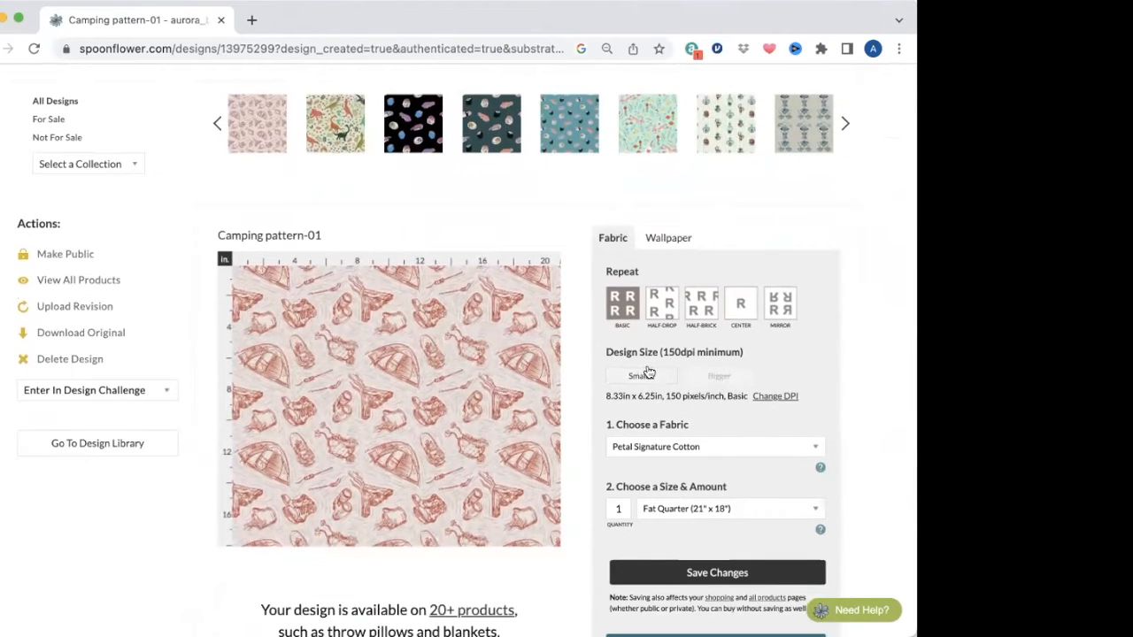
pyautogui.click(641, 375)
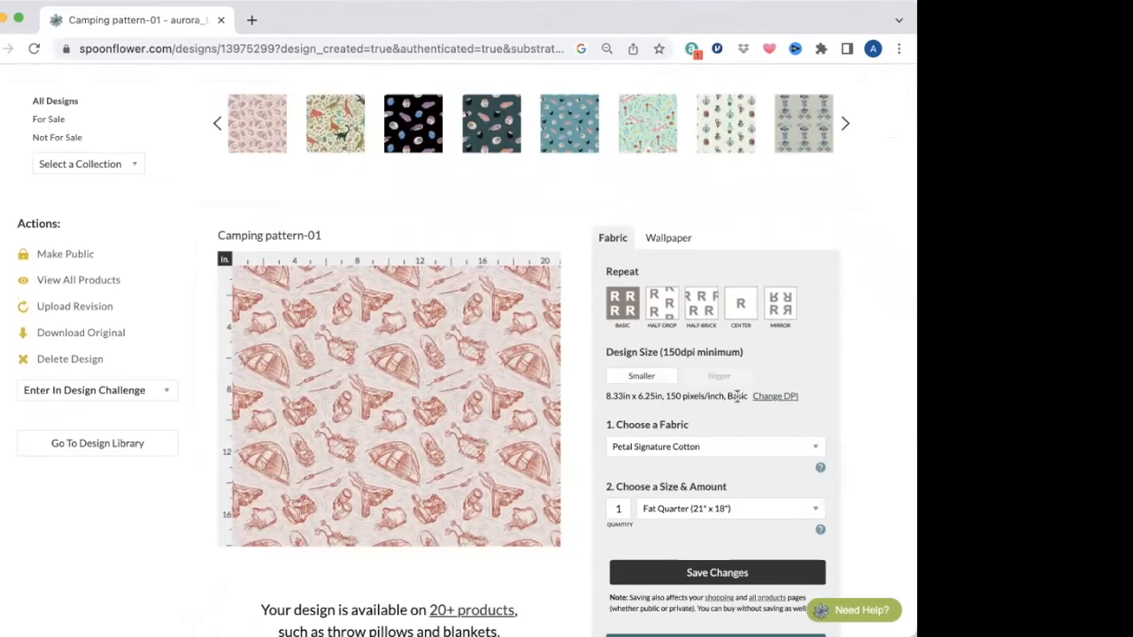
pyautogui.moveTo(775, 398)
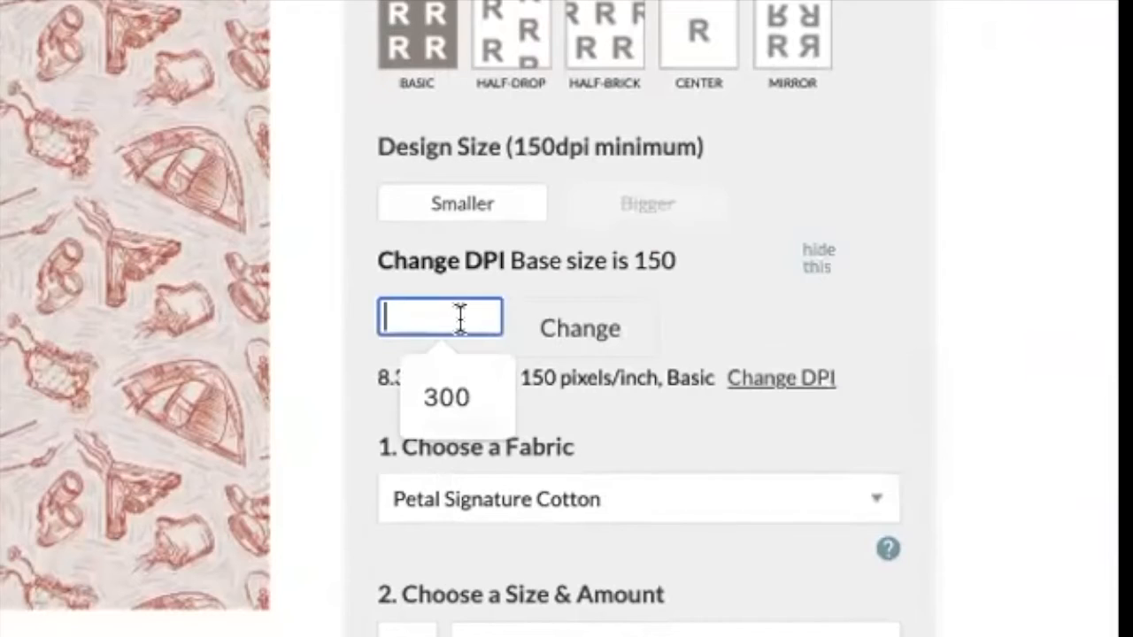
pyautogui.write('300')
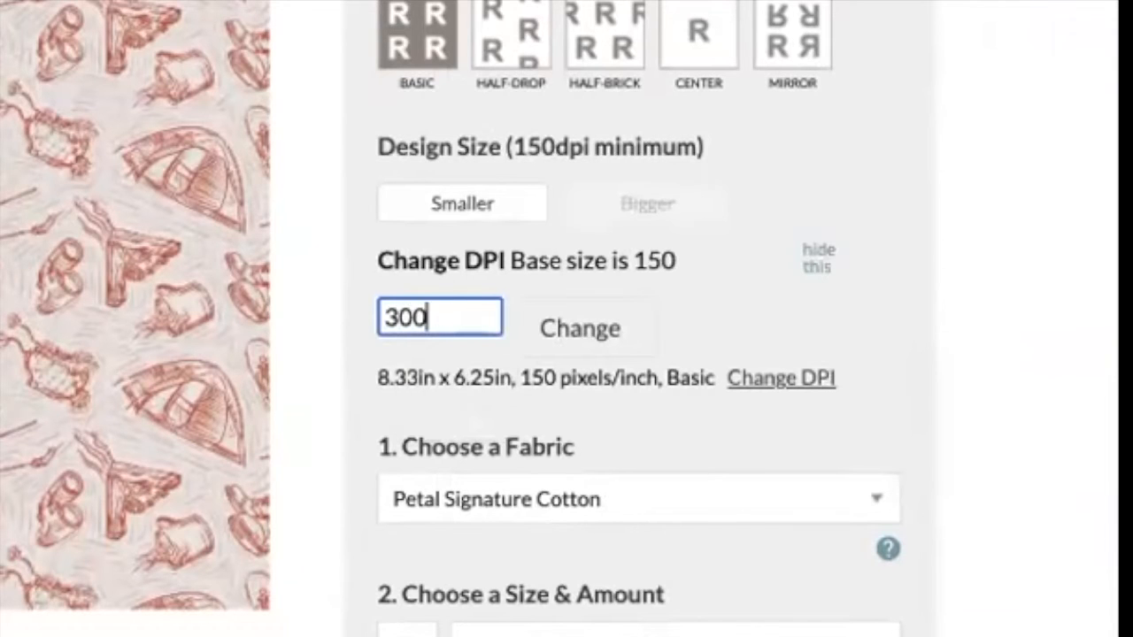
pyautogui.click(578, 329)
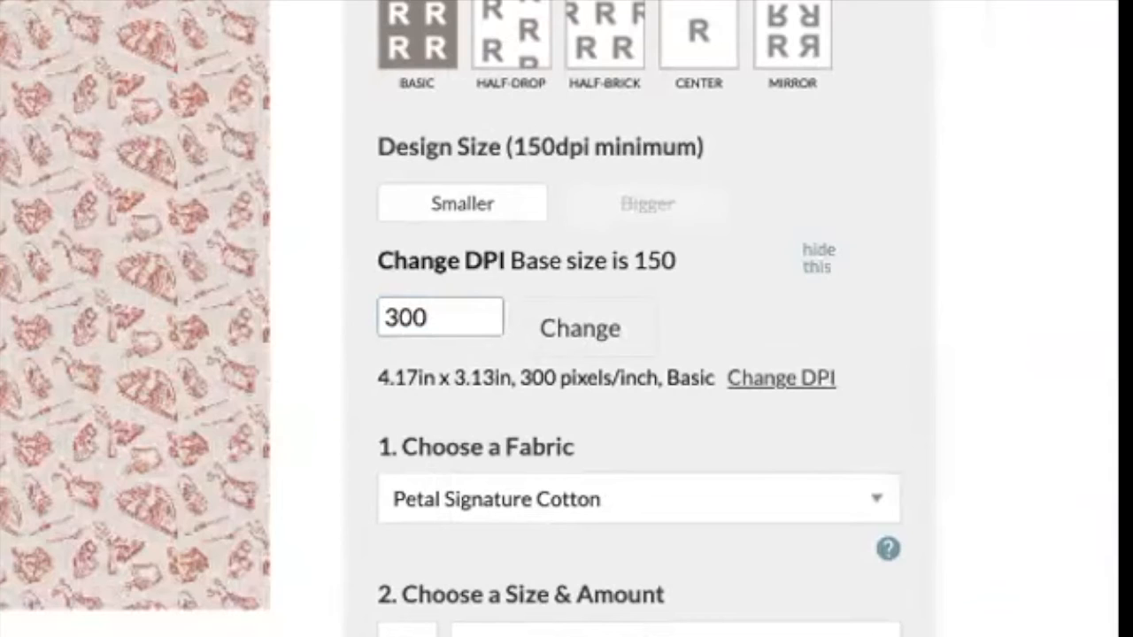
pyautogui.moveTo(102, 152)
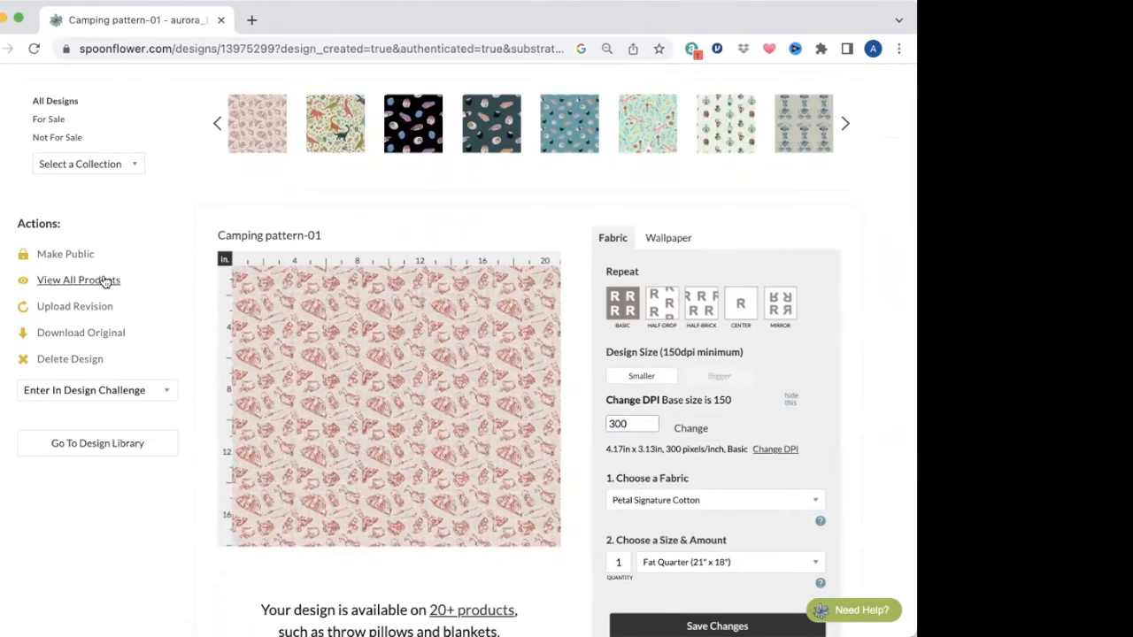
pyautogui.moveTo(85, 282)
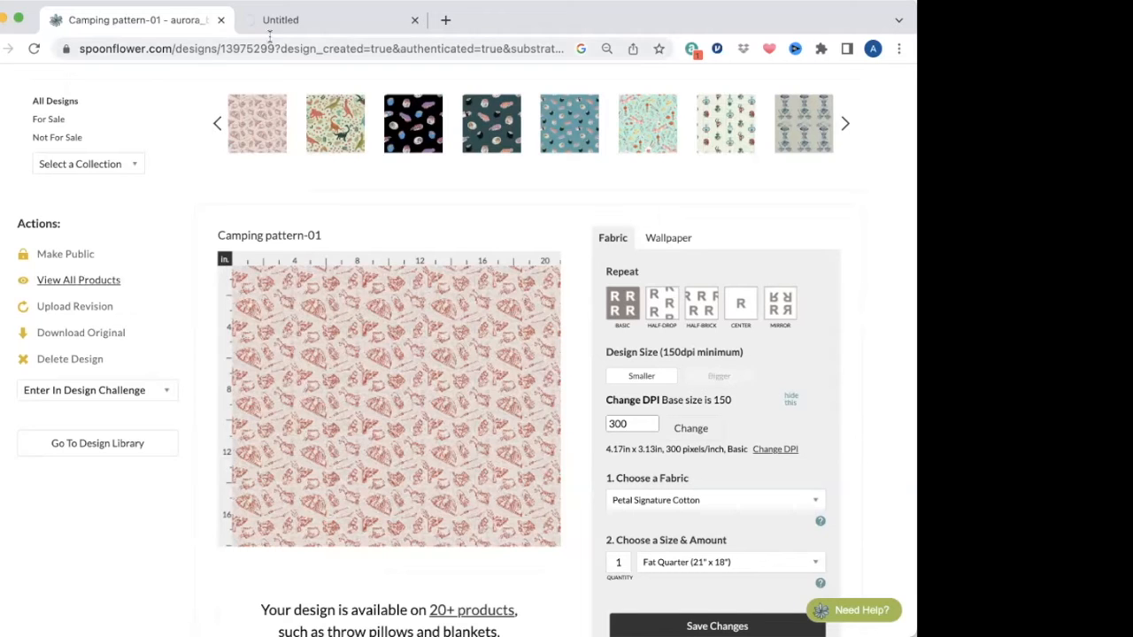
# Step: Browse the design's products, viewing the Round Tablecloth photos, then return to the design tab
pyautogui.click(78, 279)
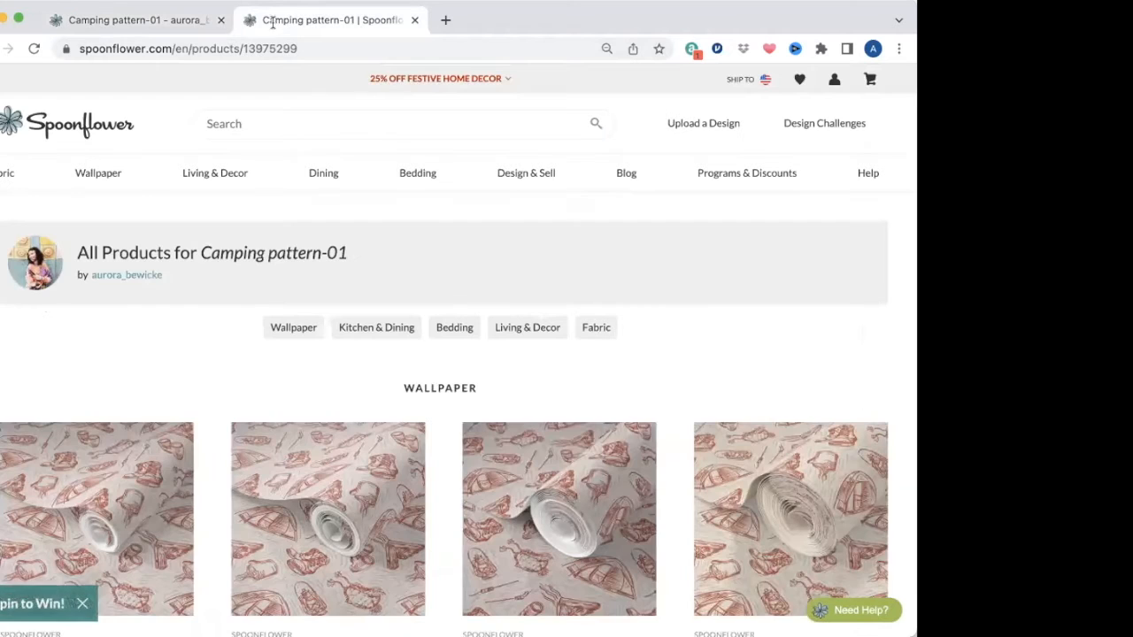
pyautogui.scroll(-3)
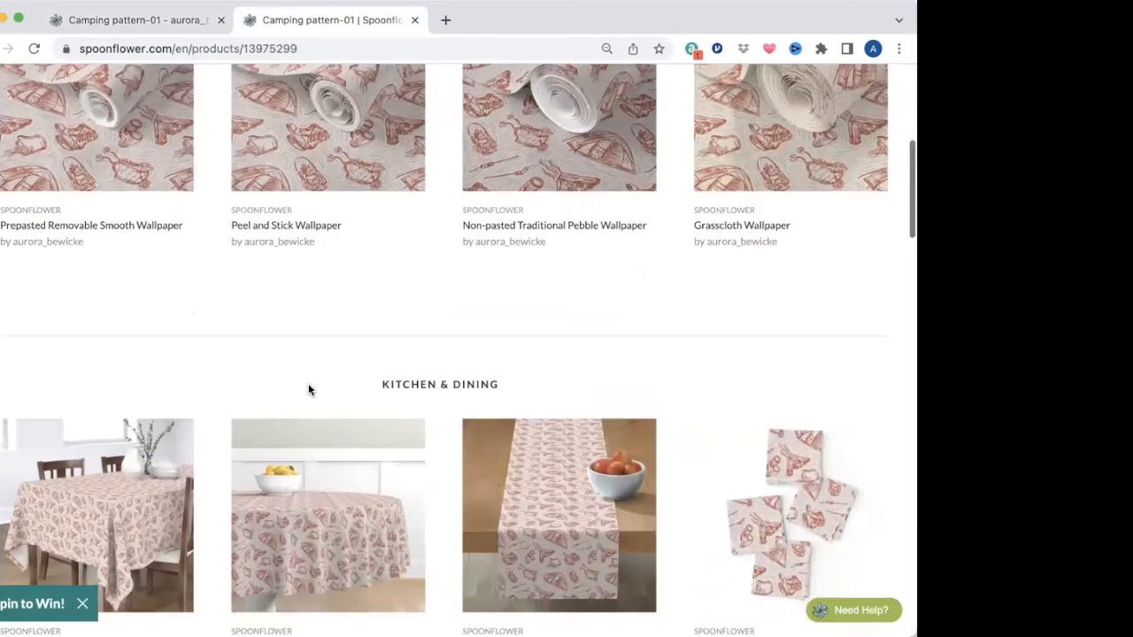
pyautogui.scroll(-3)
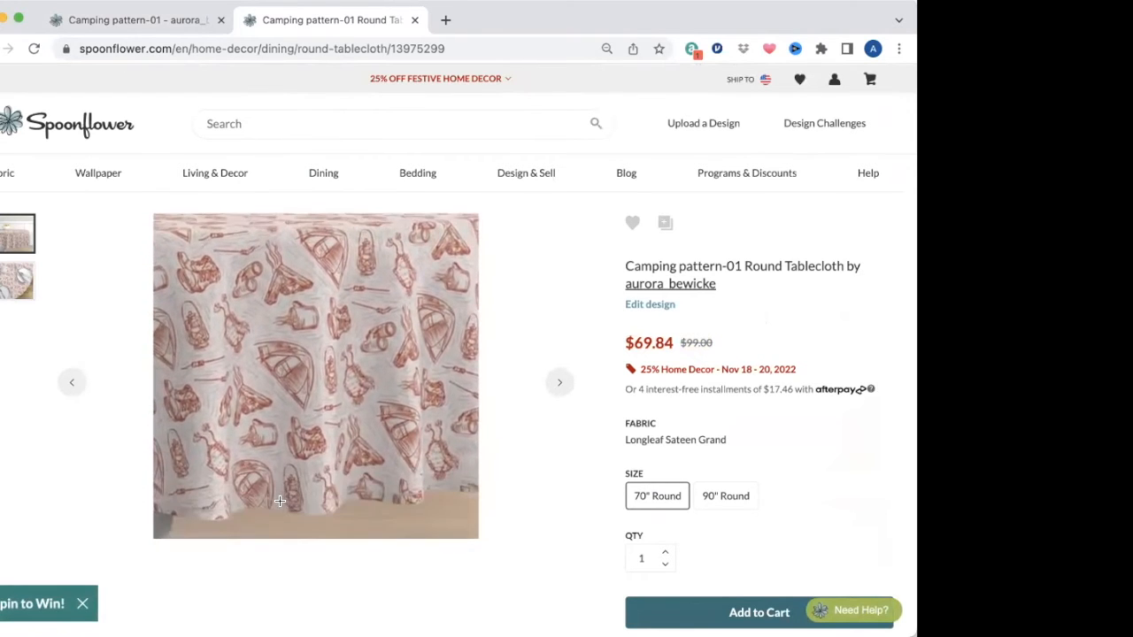
pyautogui.click(559, 382)
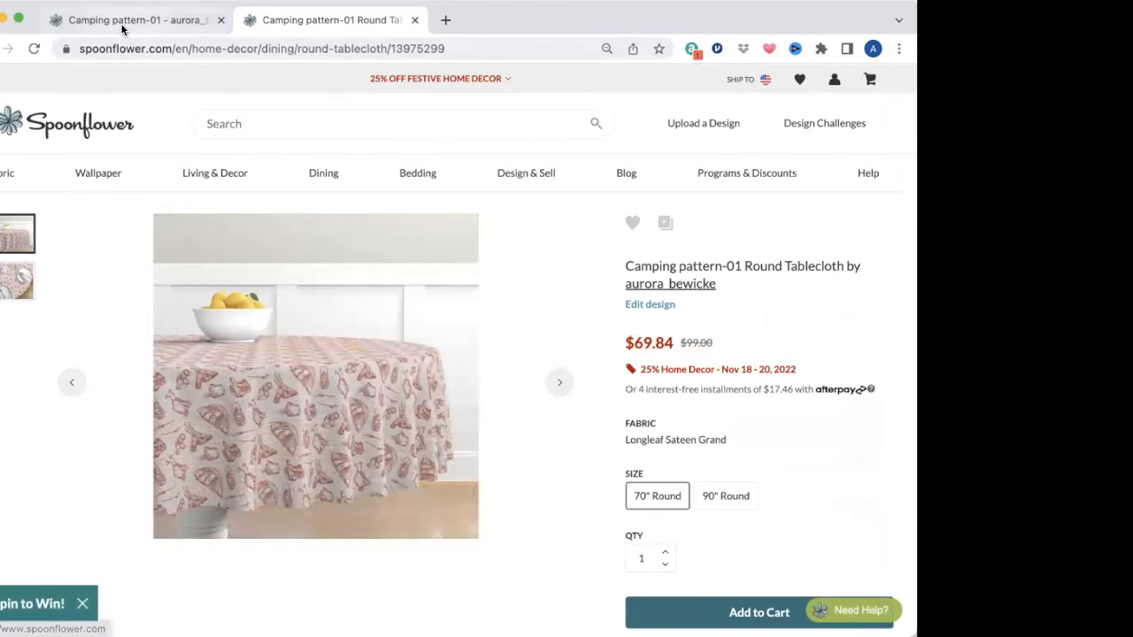
pyautogui.click(650, 304)
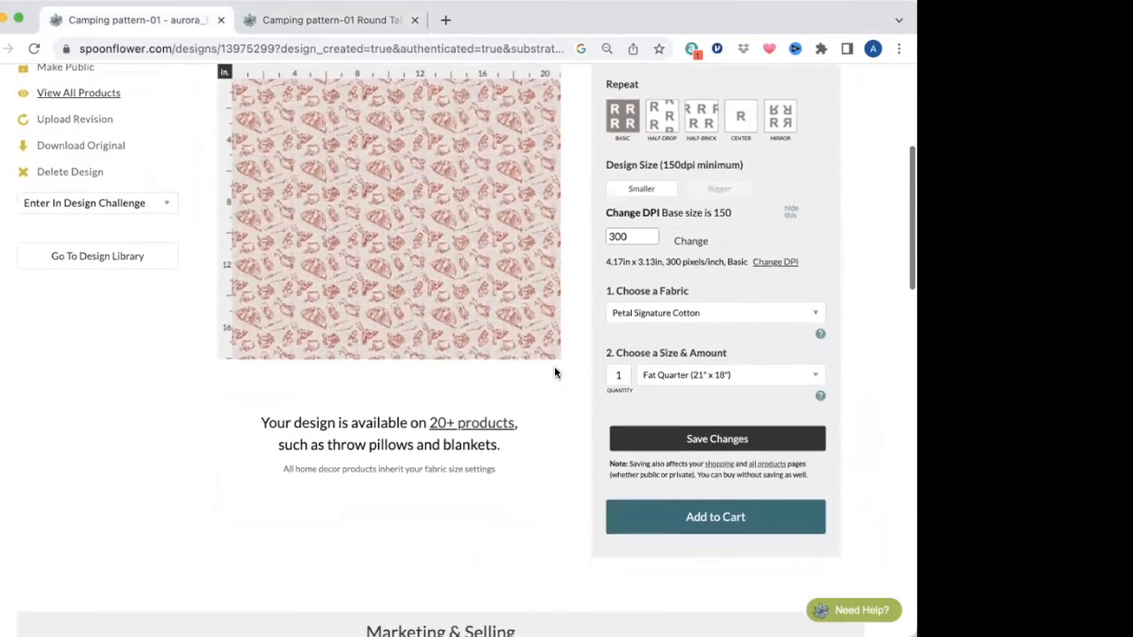
# Step: Add Camping pattern-01 to Collection 6 under Marketing & Selling
pyautogui.scroll(-3)
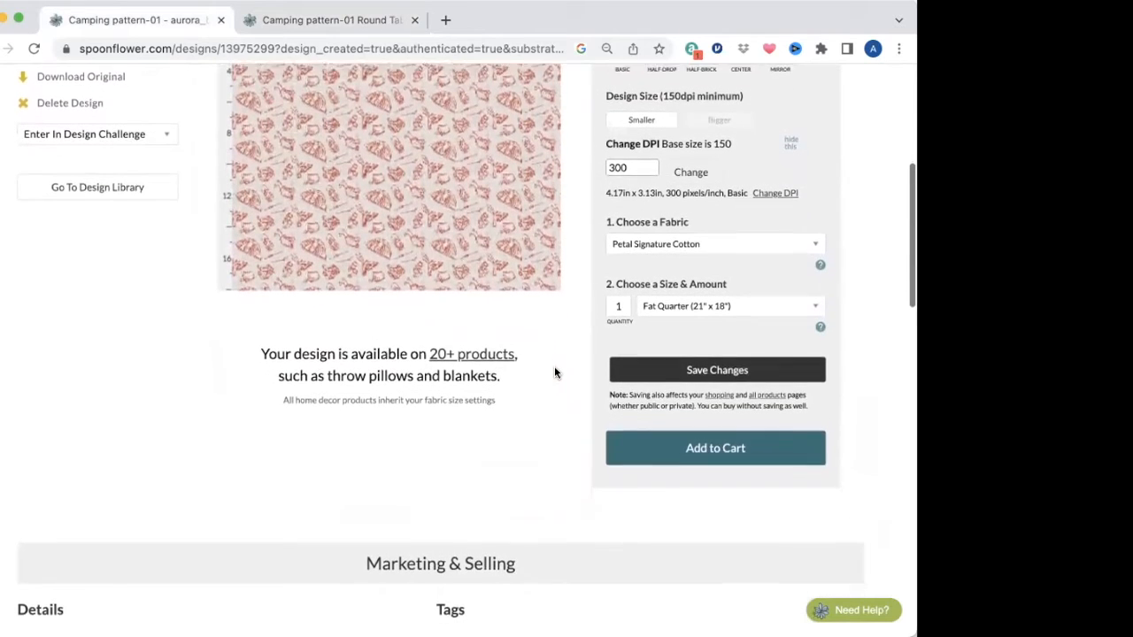
pyautogui.scroll(-3)
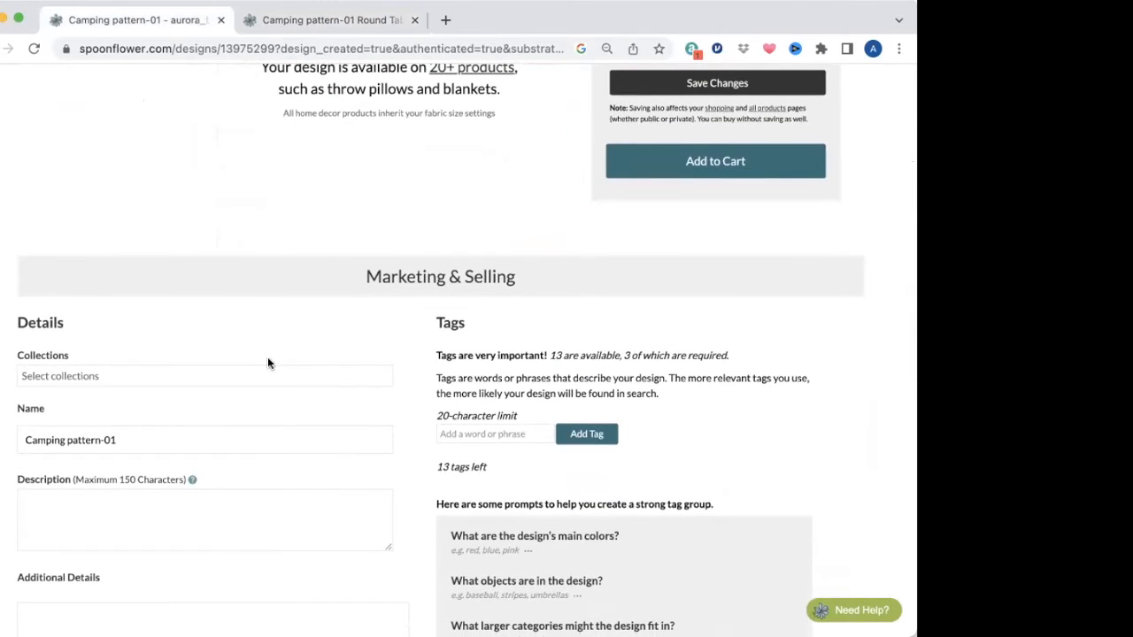
pyautogui.click(205, 376)
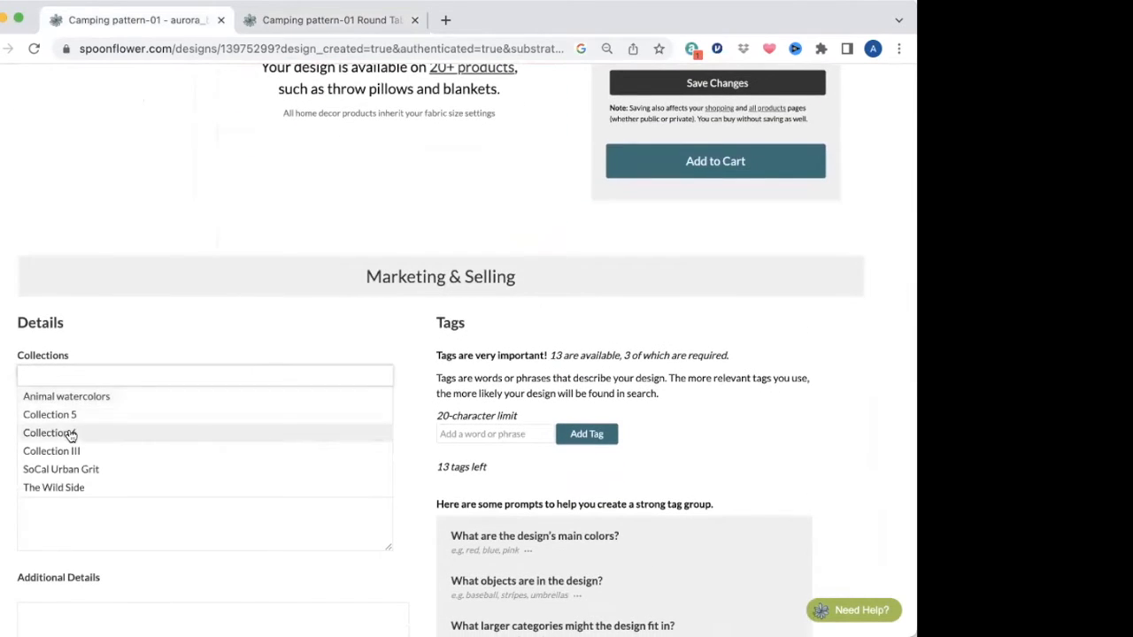
pyautogui.click(51, 432)
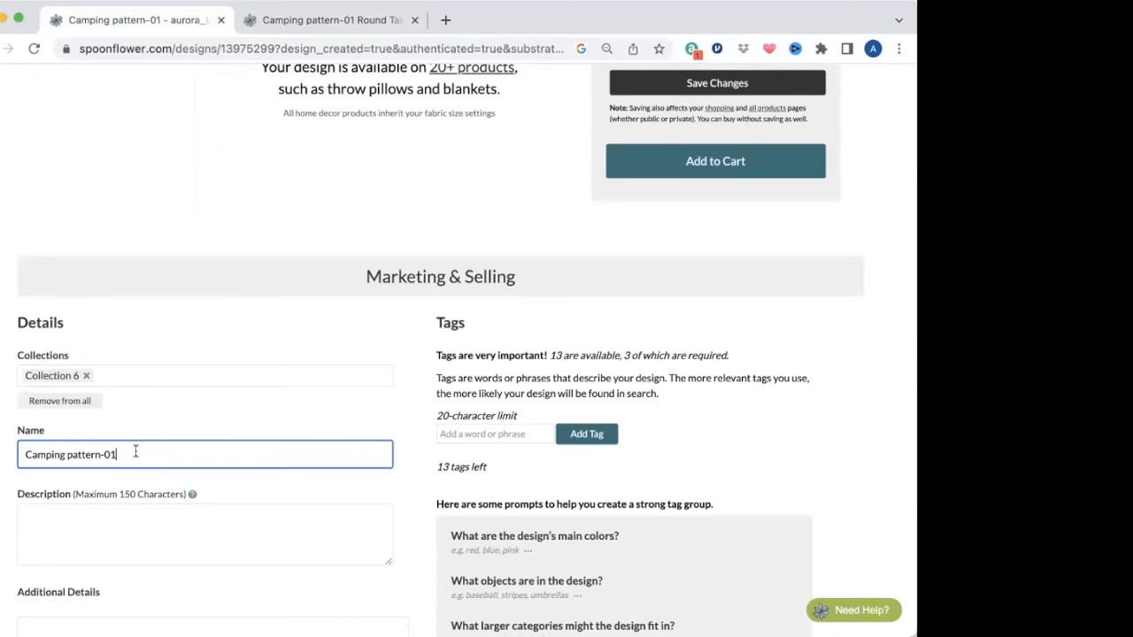
pyautogui.tripleClick(80, 453)
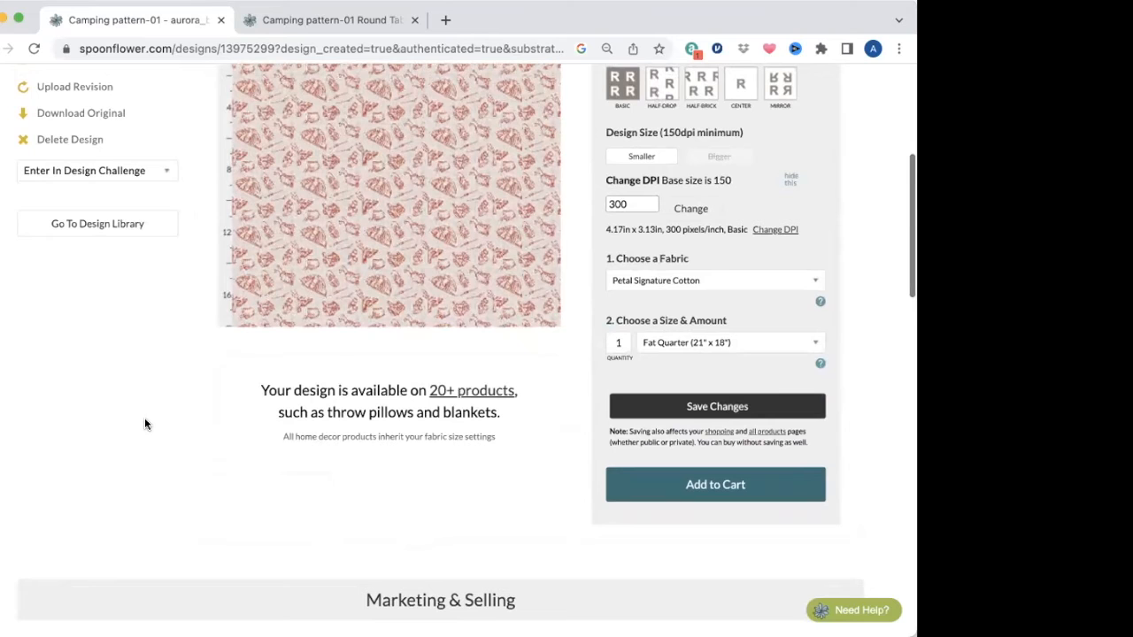
# Step: Rename the design to 'Memories by the Camp Fire - Warm orange'
pyautogui.scroll(-3)
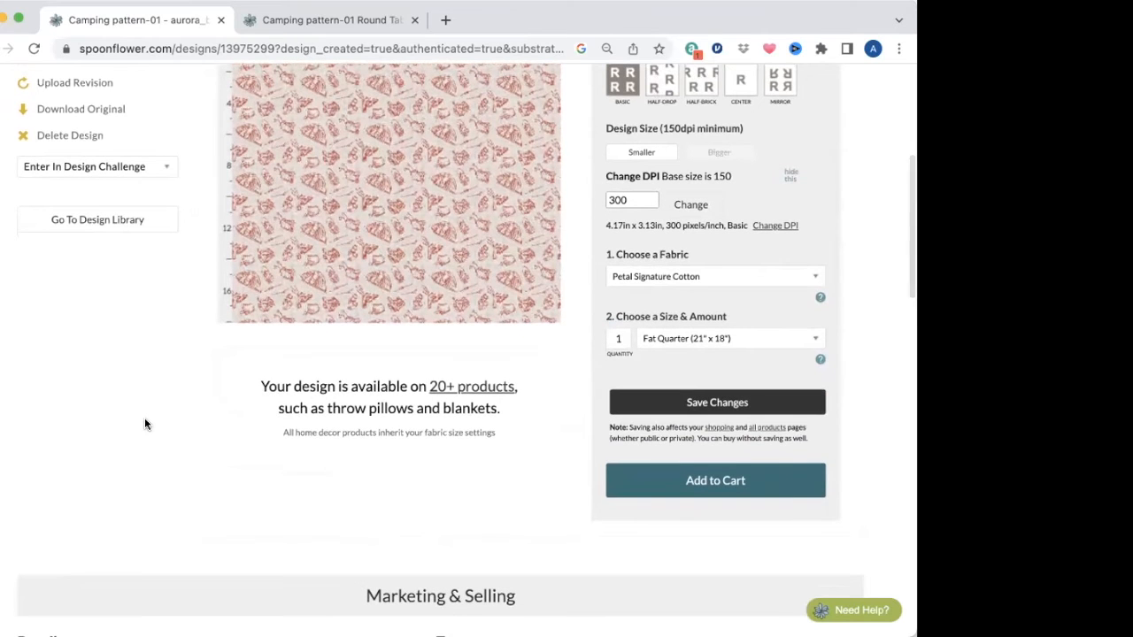
pyautogui.scroll(-3)
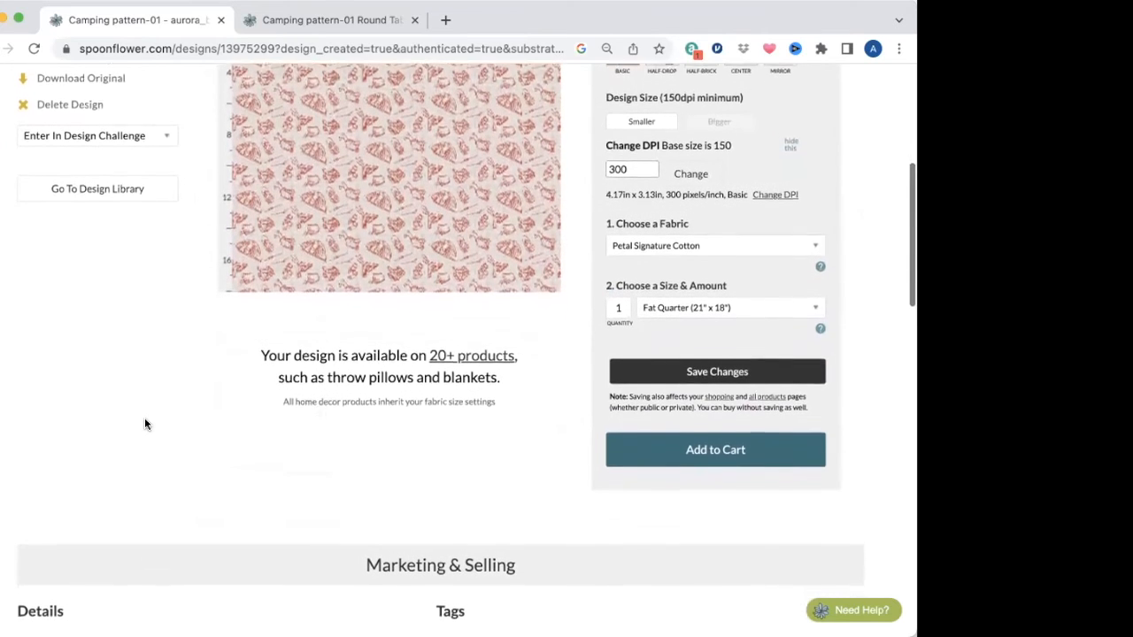
pyautogui.scroll(-3)
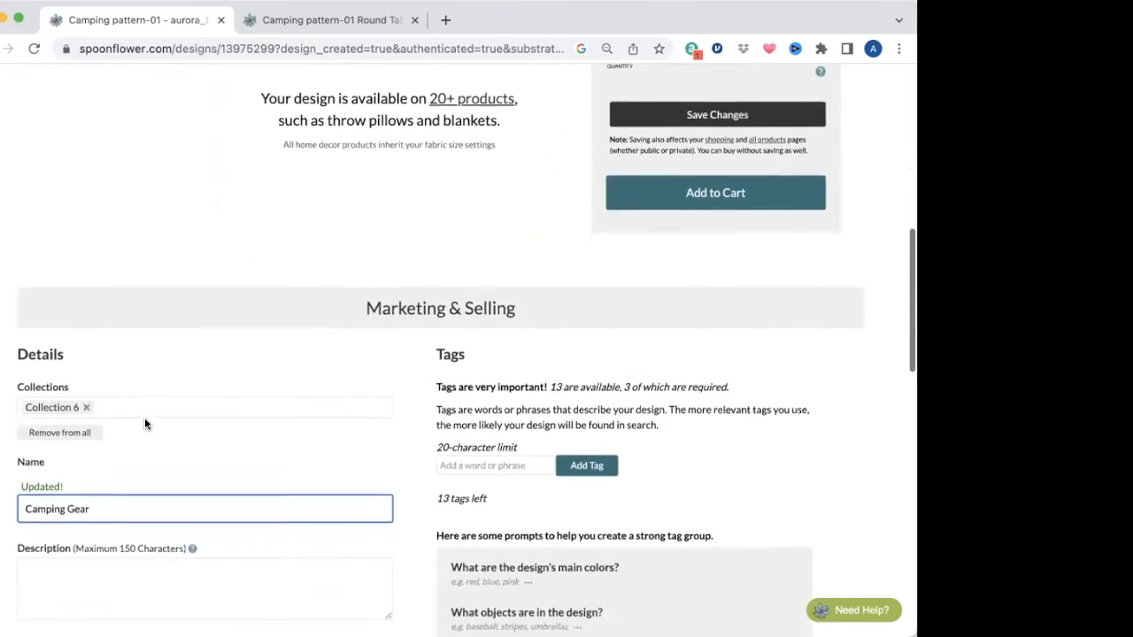
pyautogui.scroll(-3)
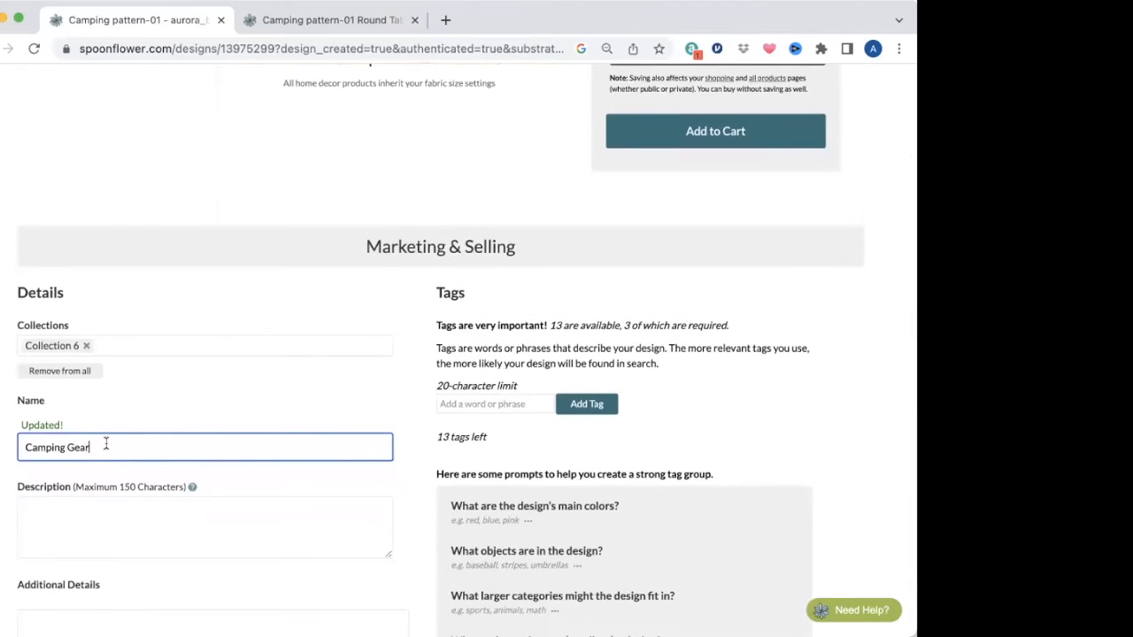
pyautogui.doubleClick(75, 424)
pyautogui.write('Memo')
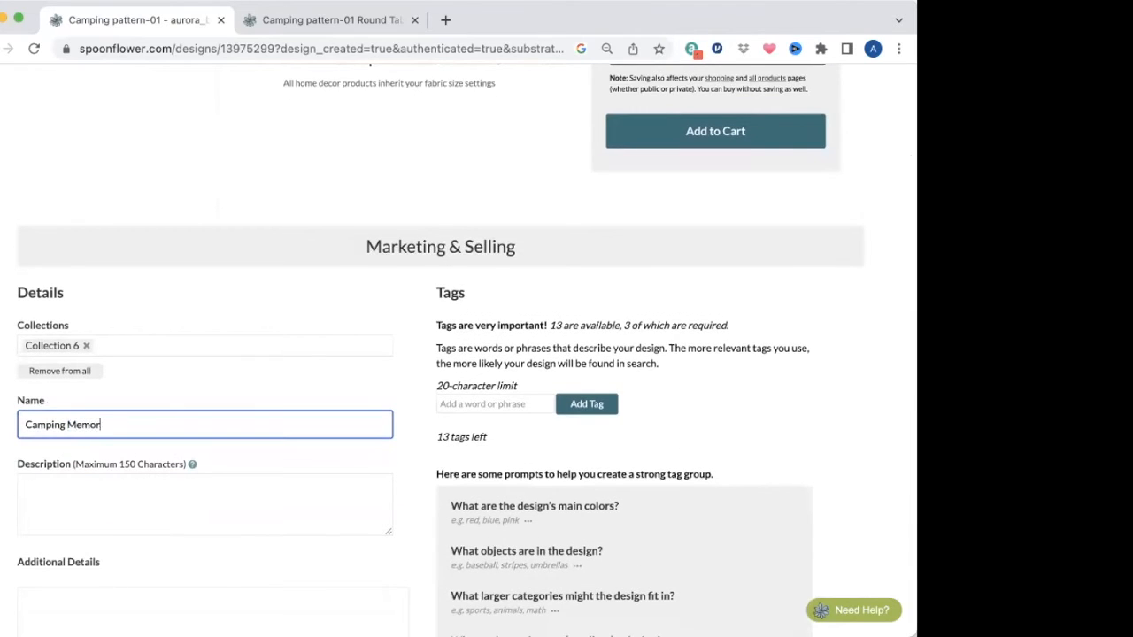
pyautogui.write('ies -')
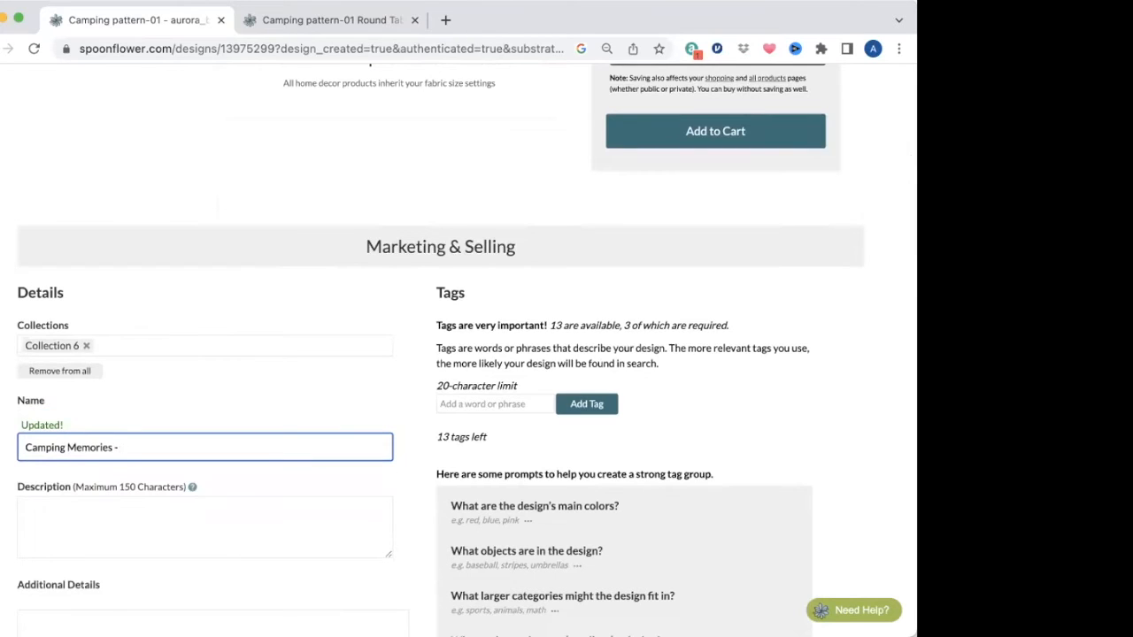
pyautogui.write('Warm o')
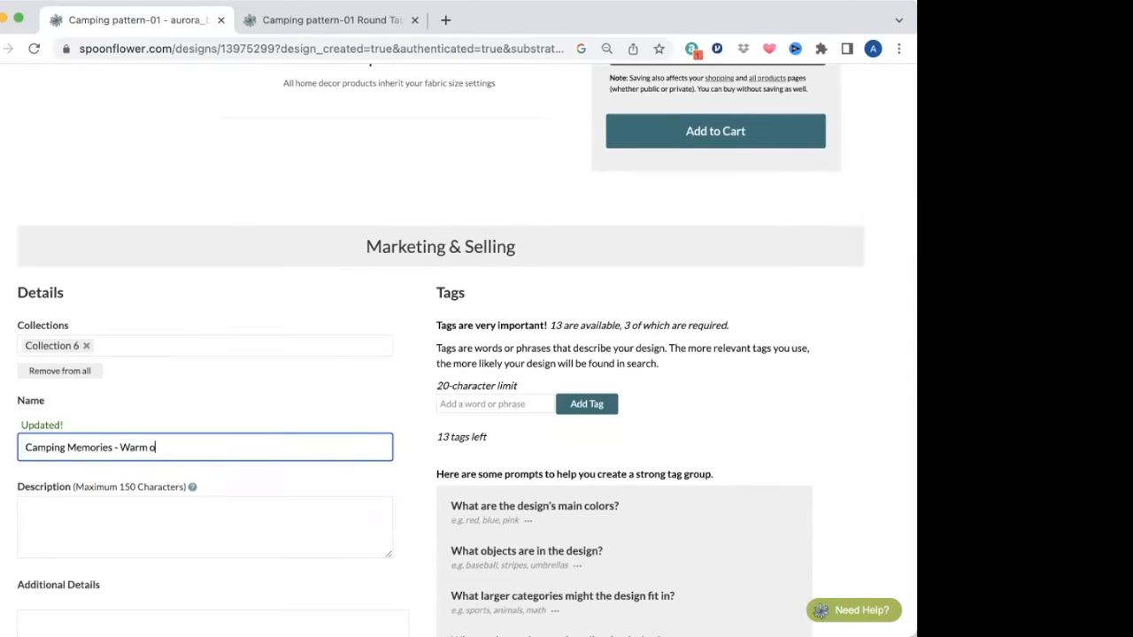
pyautogui.write('range')
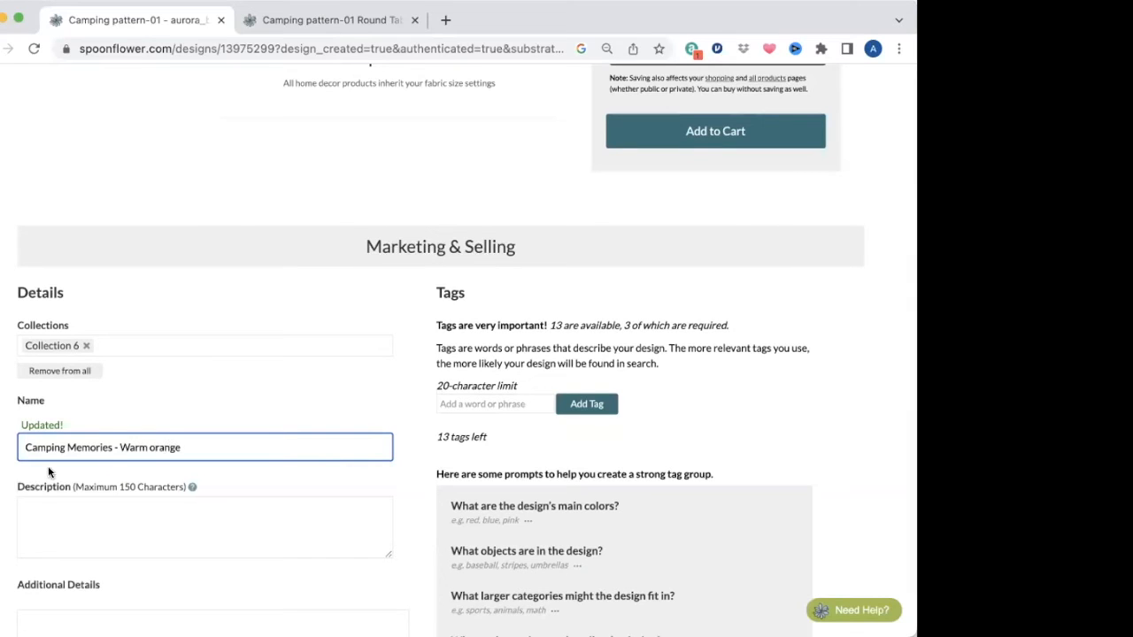
# Step: Write a camping description about tents, roasted marshmallows, boots and hot chocolate, fixing 'marshmallows' spelling
pyautogui.click(177, 531)
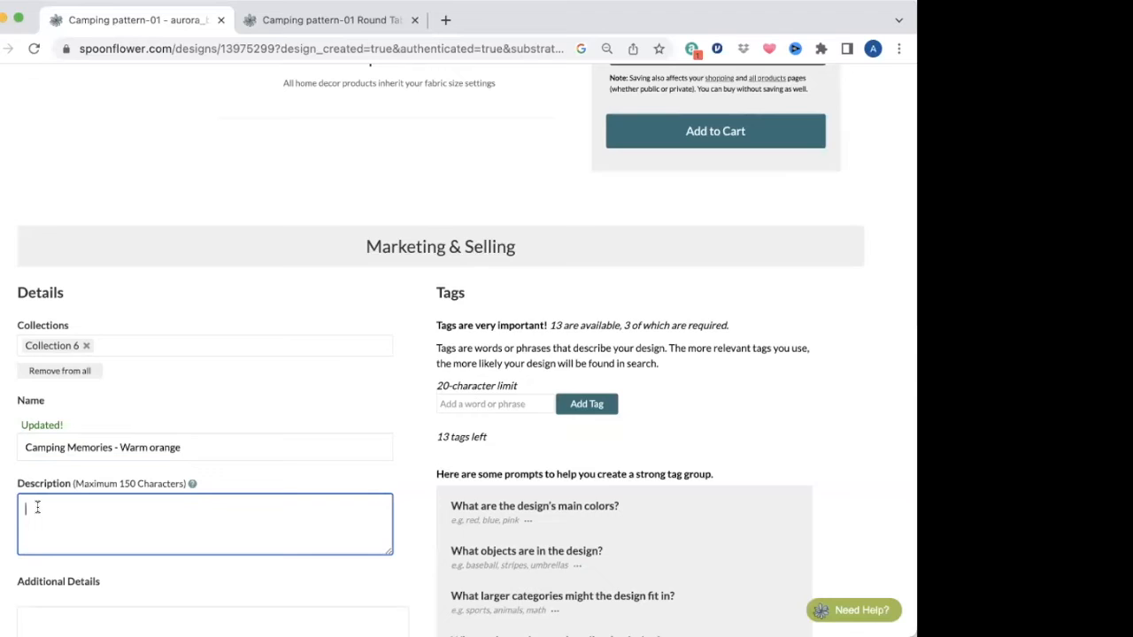
pyautogui.write('C')
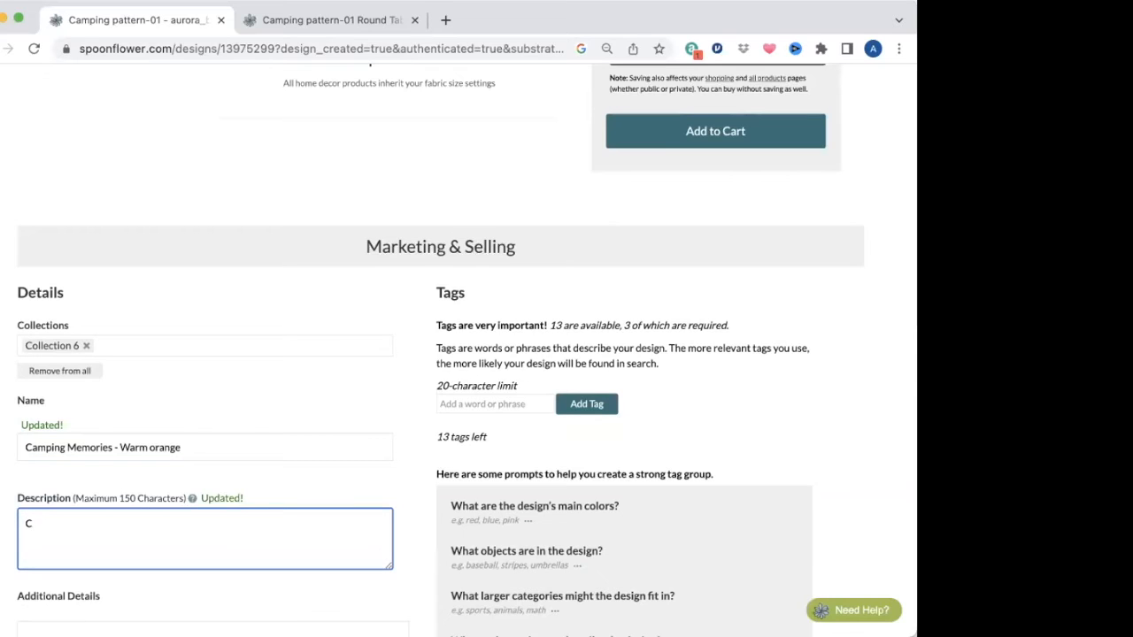
pyautogui.write('amping')
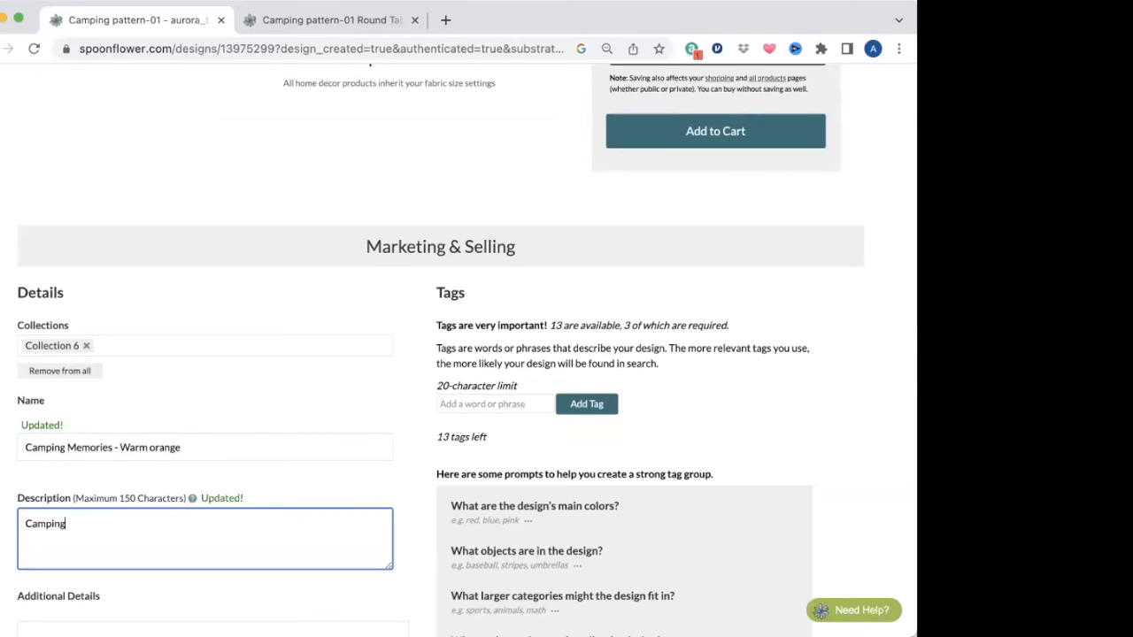
pyautogui.write('inspired pattern with')
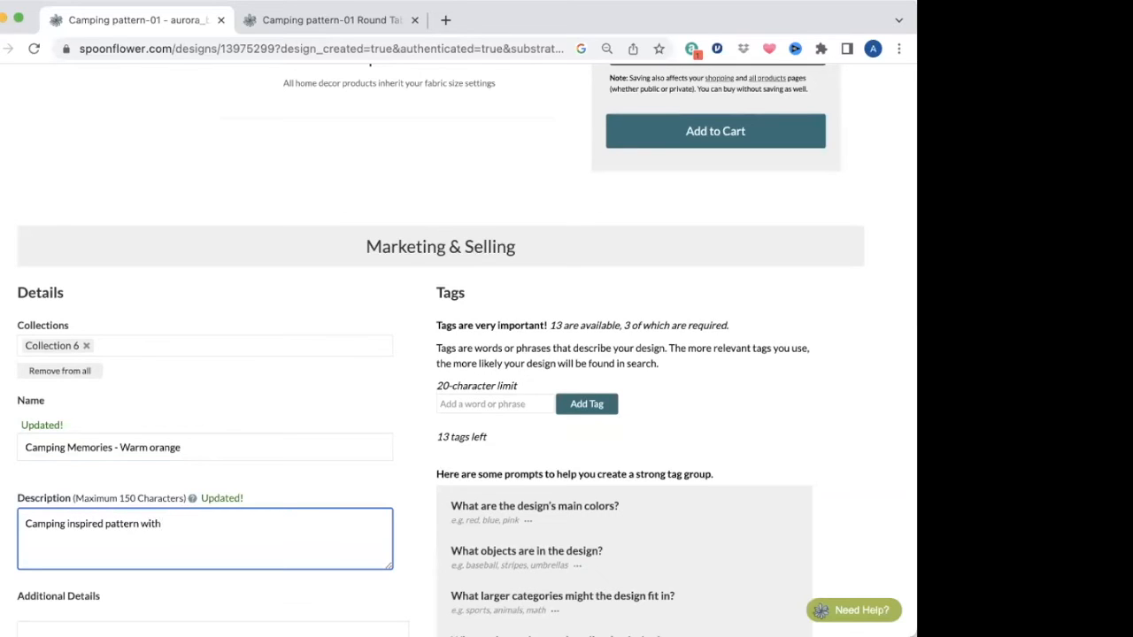
pyautogui.write('tents, roasted')
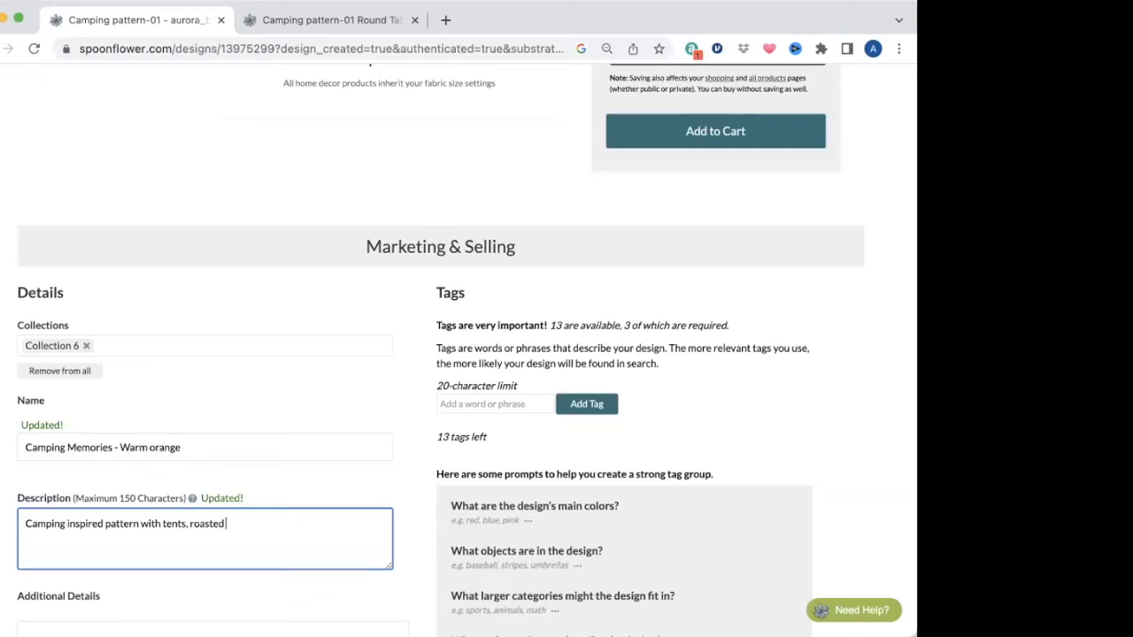
pyautogui.write('marshmellows')
pyautogui.click(204, 447)
pyautogui.write(' by the Camp Fire')
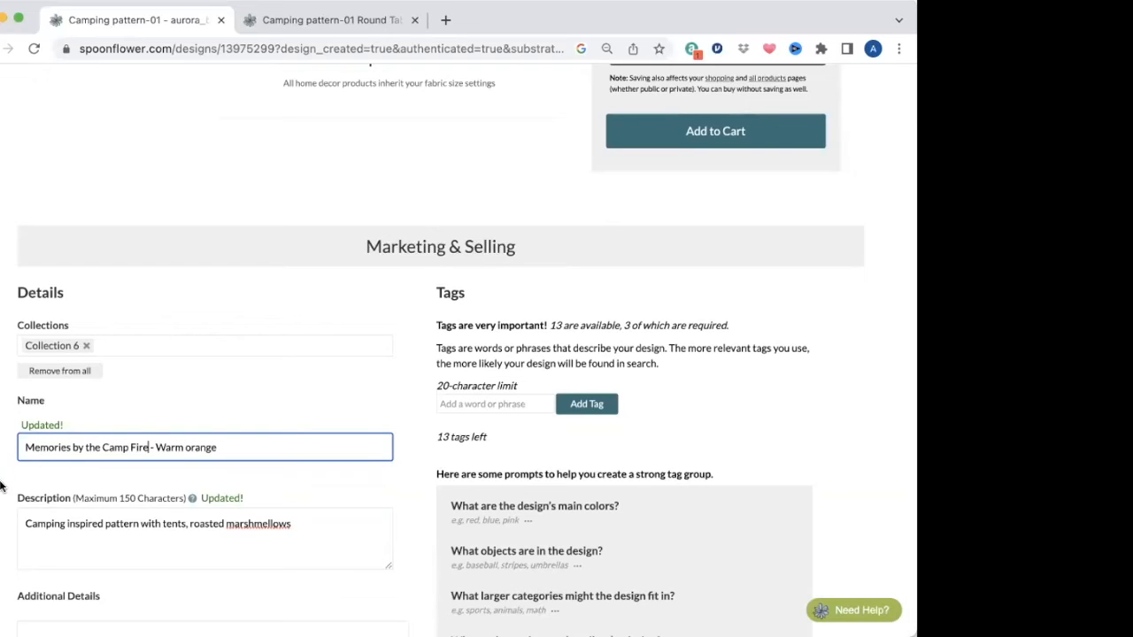
pyautogui.rightClick(257, 524)
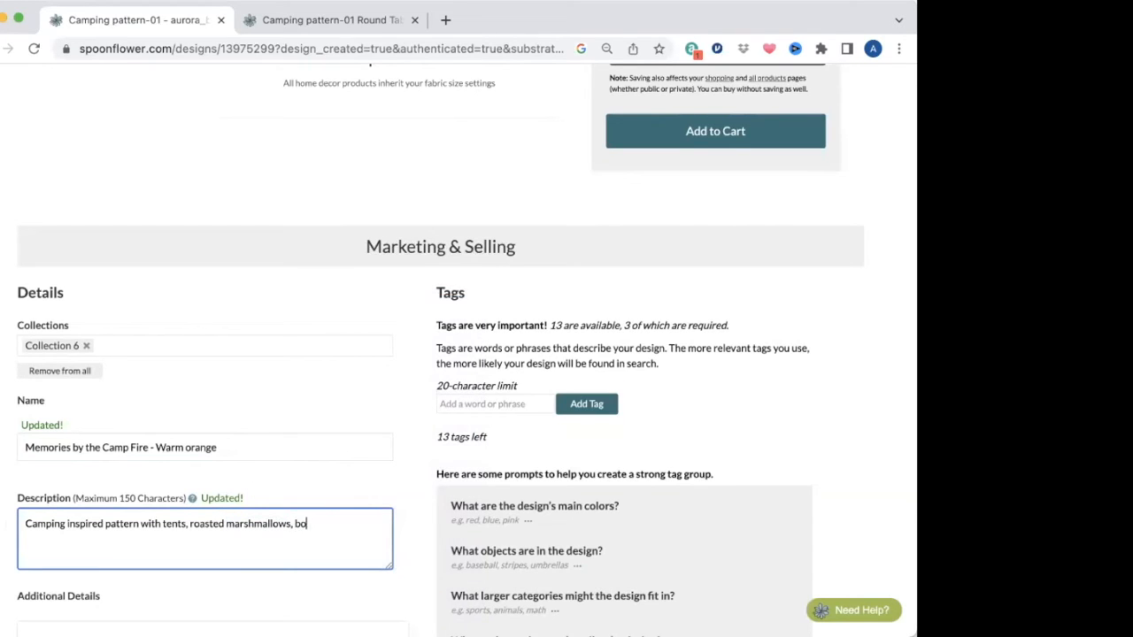
pyautogui.write('ots, and hot cho')
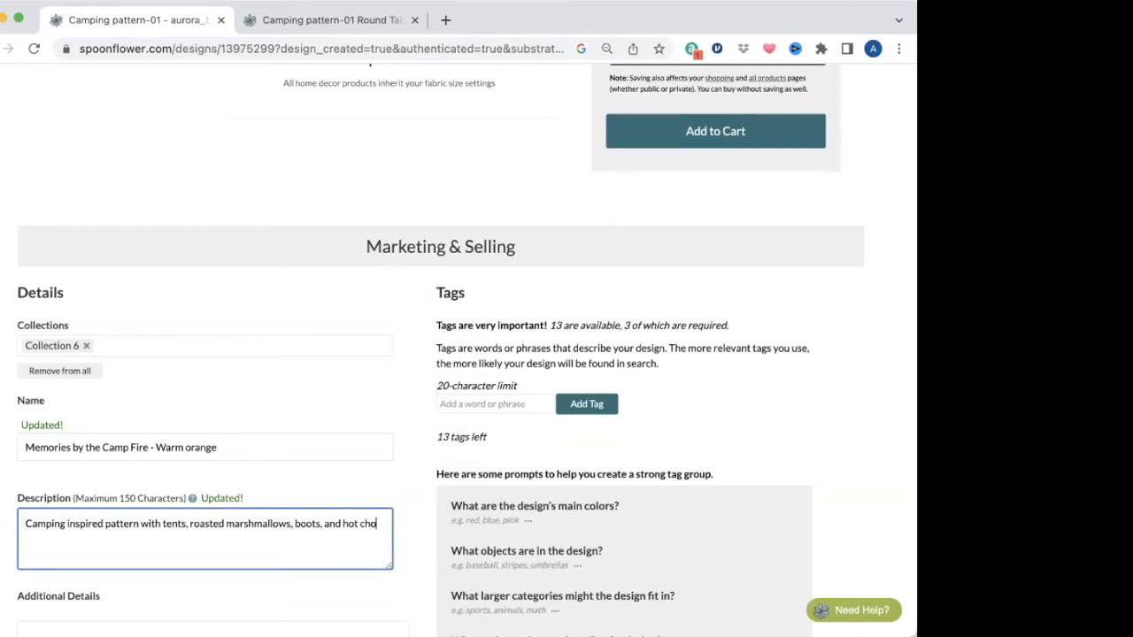
pyautogui.write('colate')
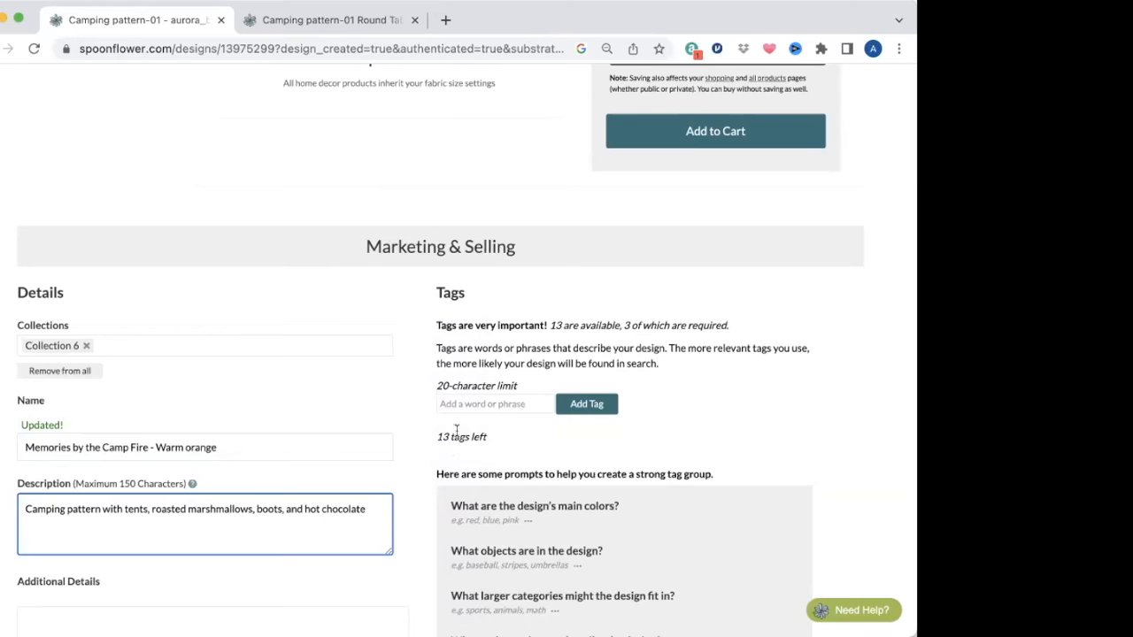
# Step: Add the tags campfire, camping, woodsy and hot cocoa
pyautogui.click(494, 403)
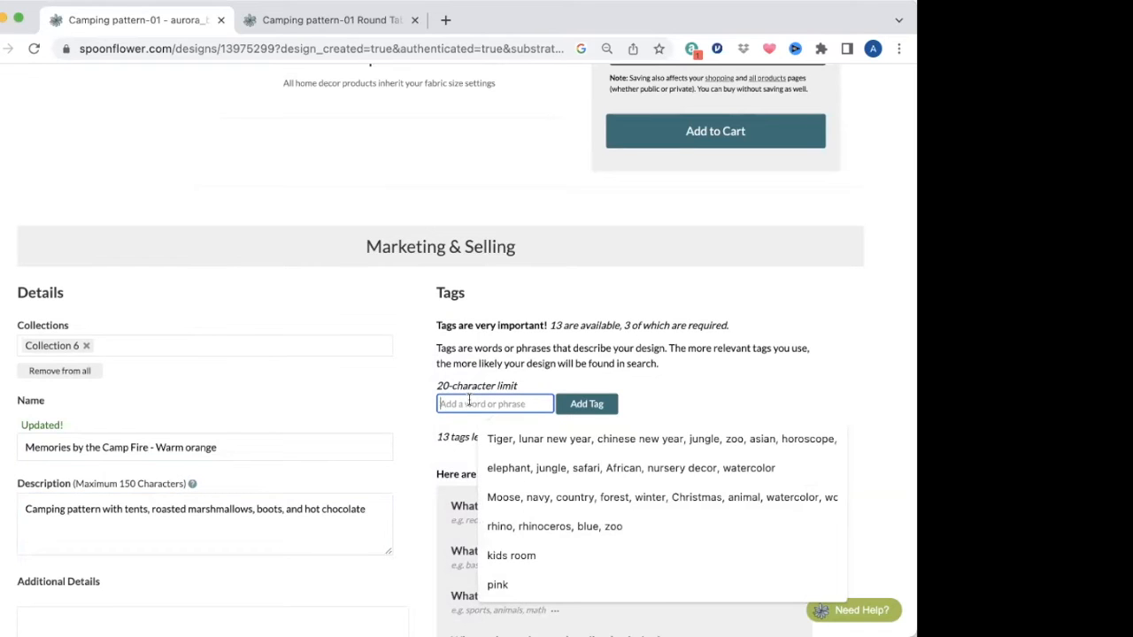
pyautogui.write('campf')
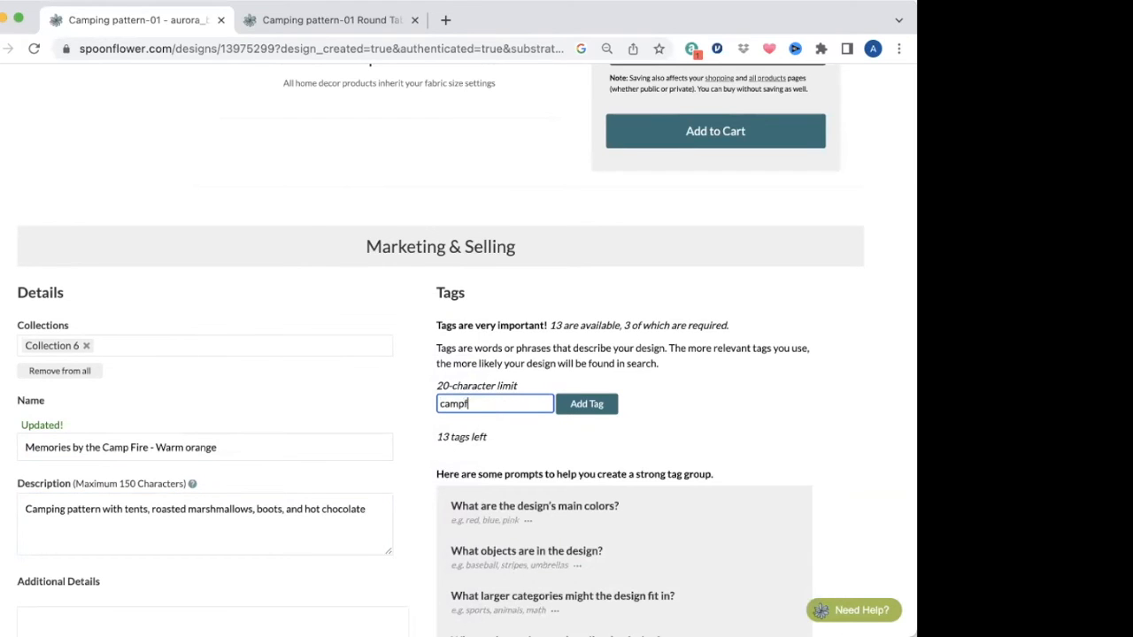
pyautogui.click(586, 403)
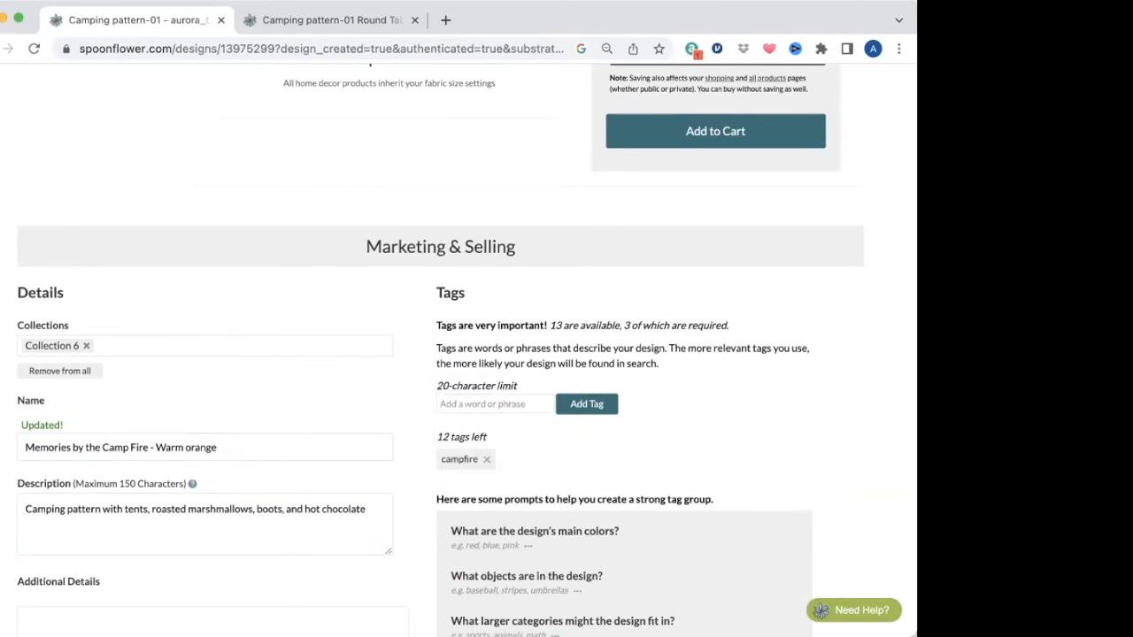
pyautogui.write('camp')
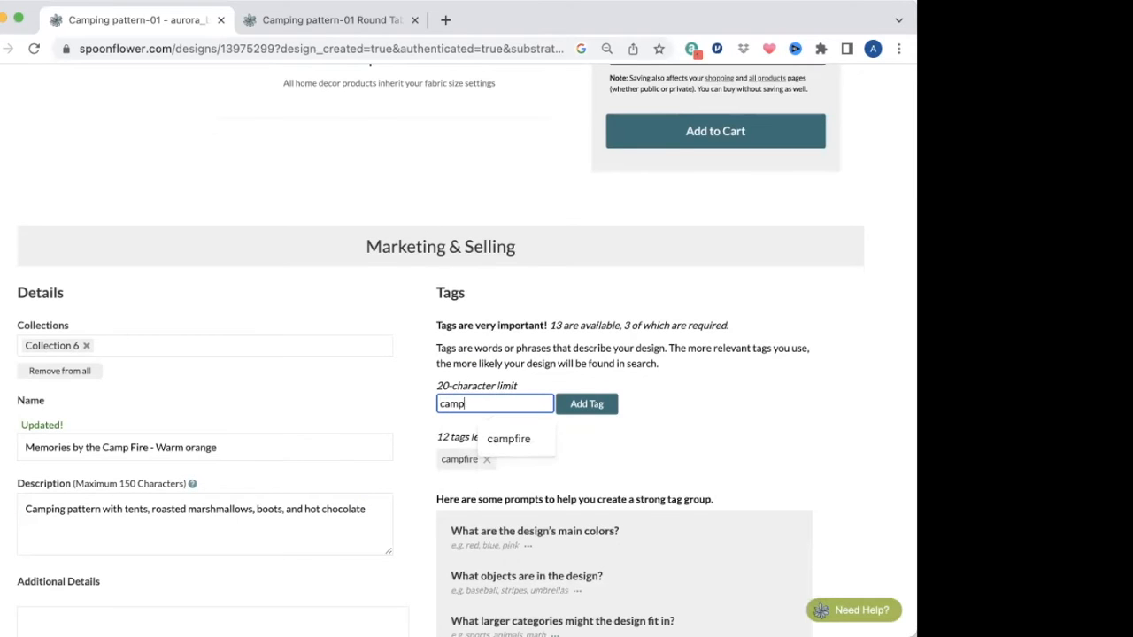
pyautogui.click(585, 403)
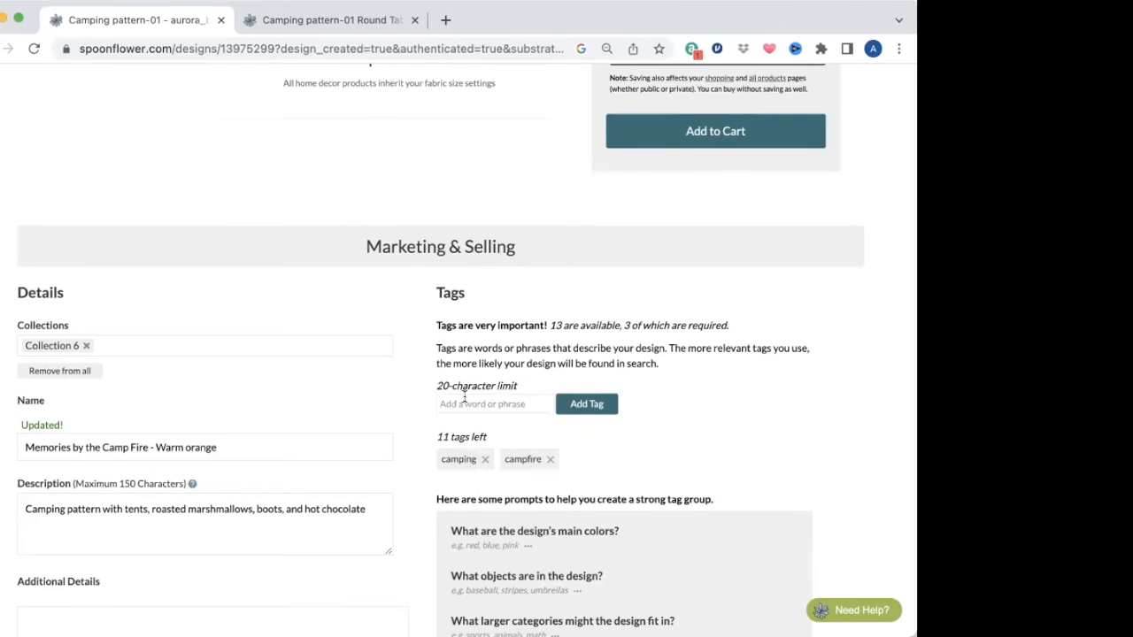
pyautogui.write('woodsy')
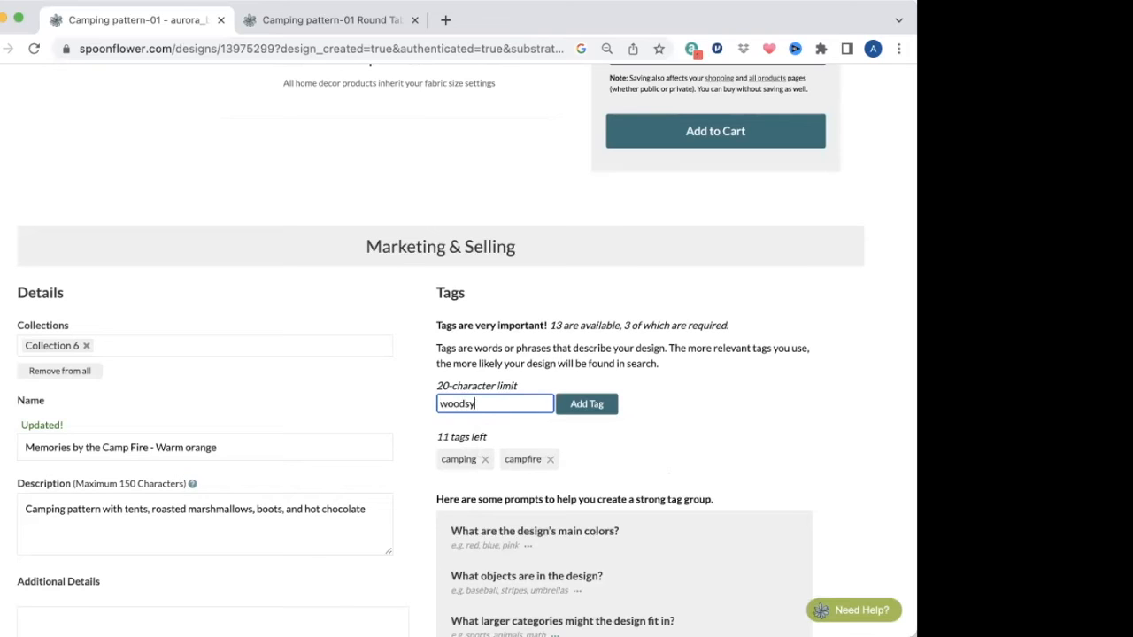
pyautogui.click(587, 404)
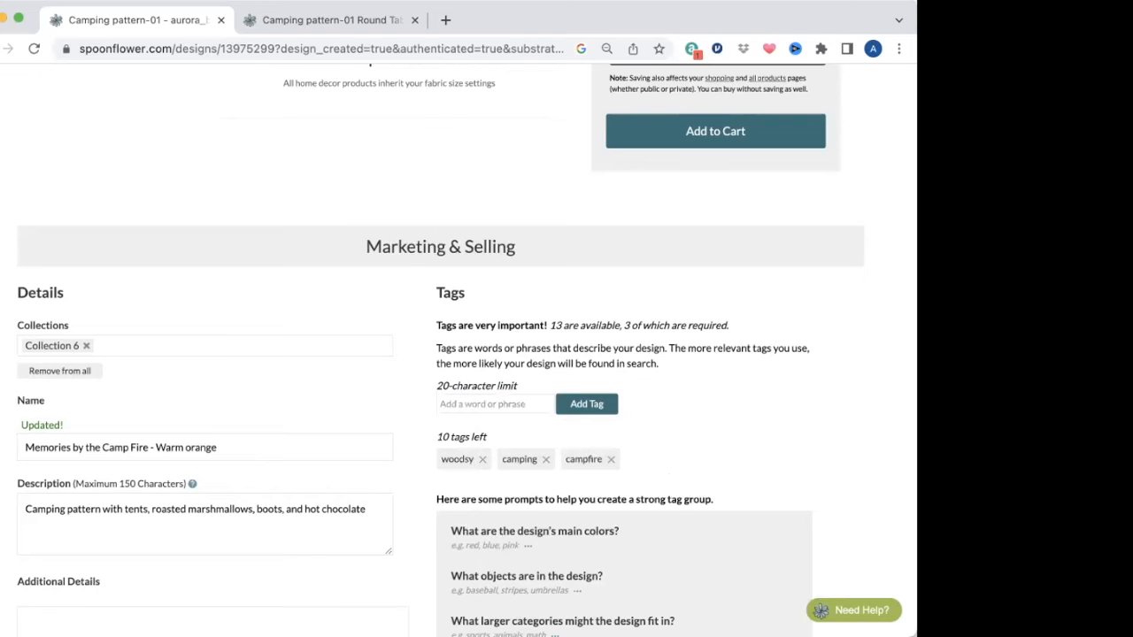
pyautogui.write('h')
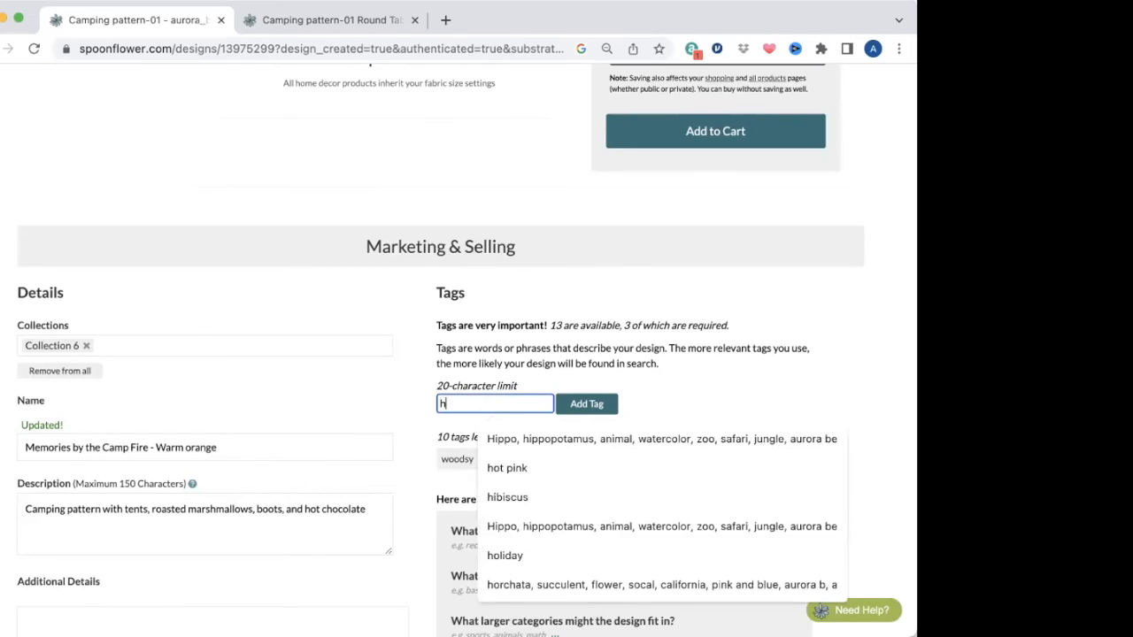
pyautogui.write('ot coc')
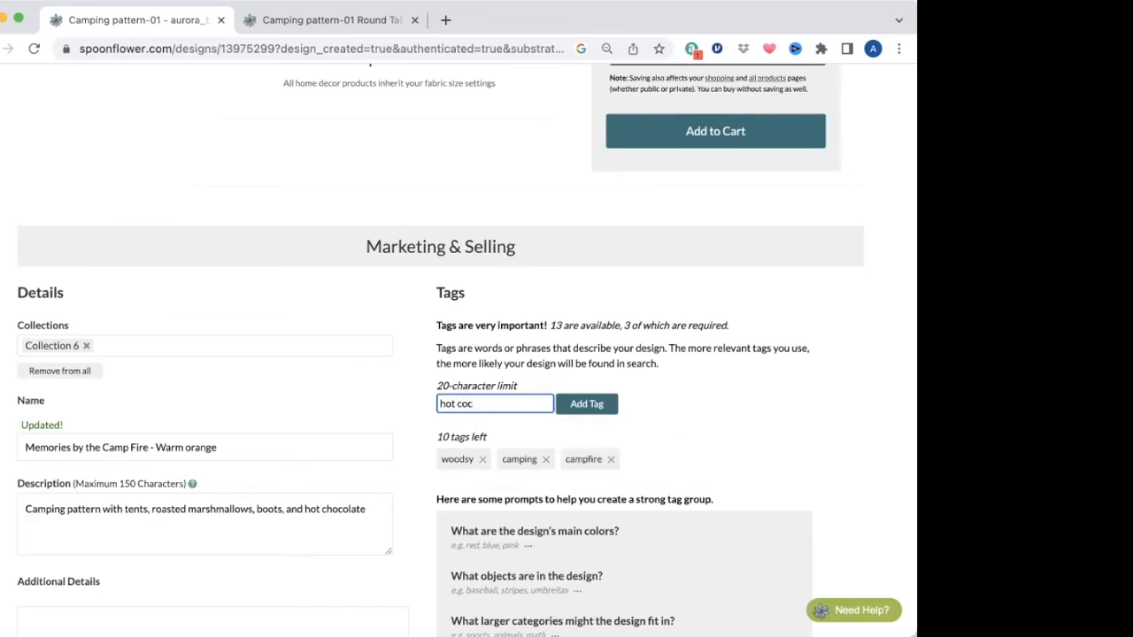
pyautogui.write('oa')
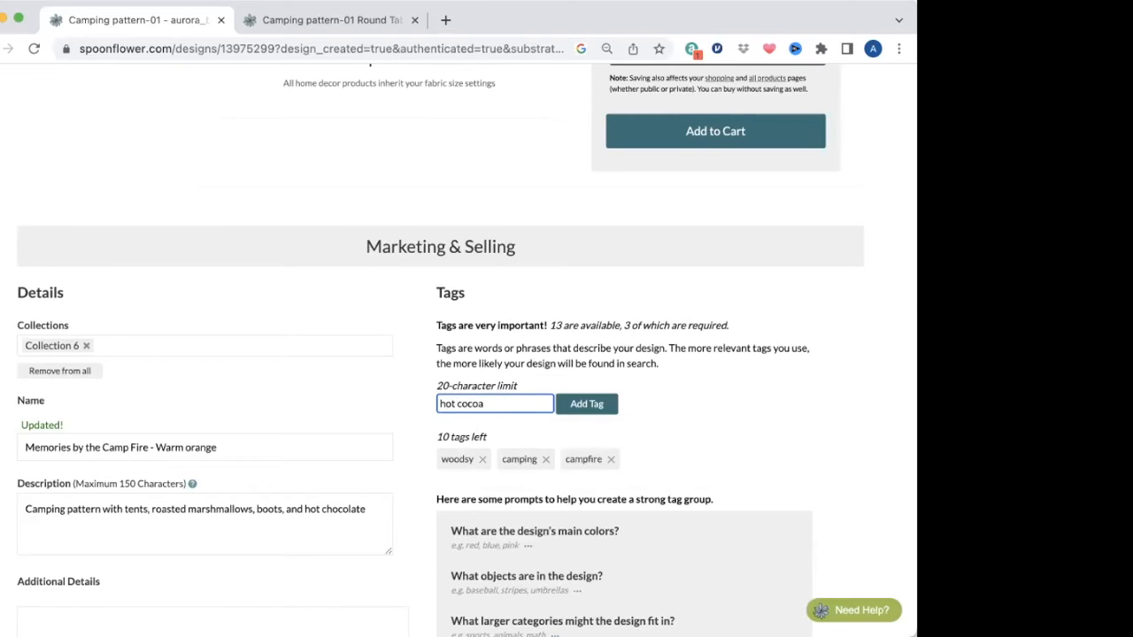
pyautogui.click(586, 403)
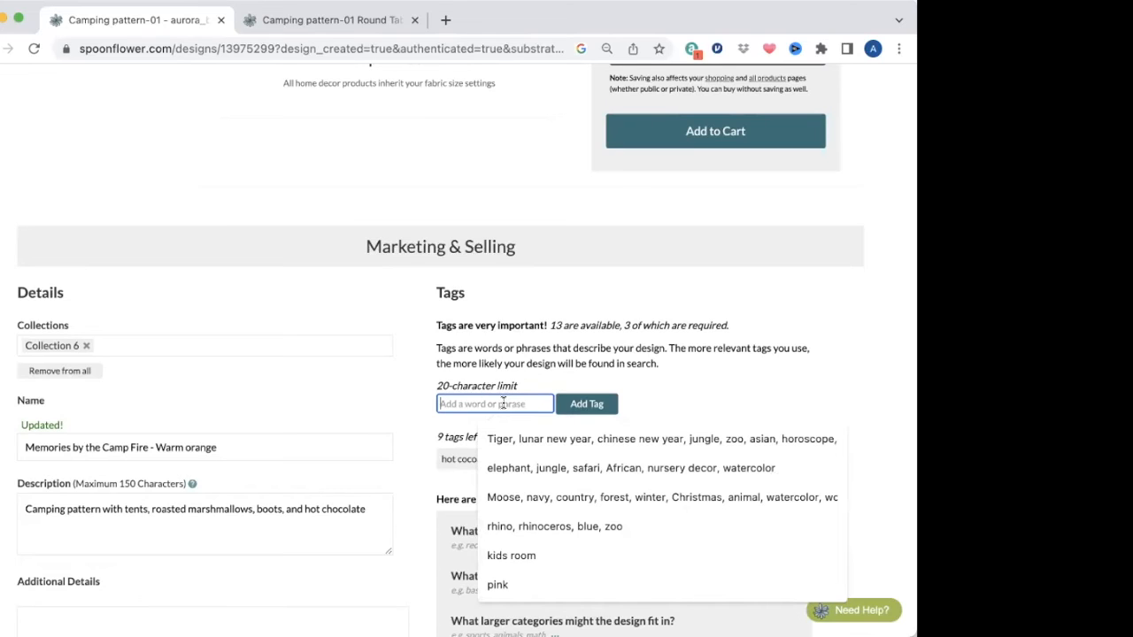
# Step: Add the tags camping gear, outdoor, orange and rust
pyautogui.write('camping gear')
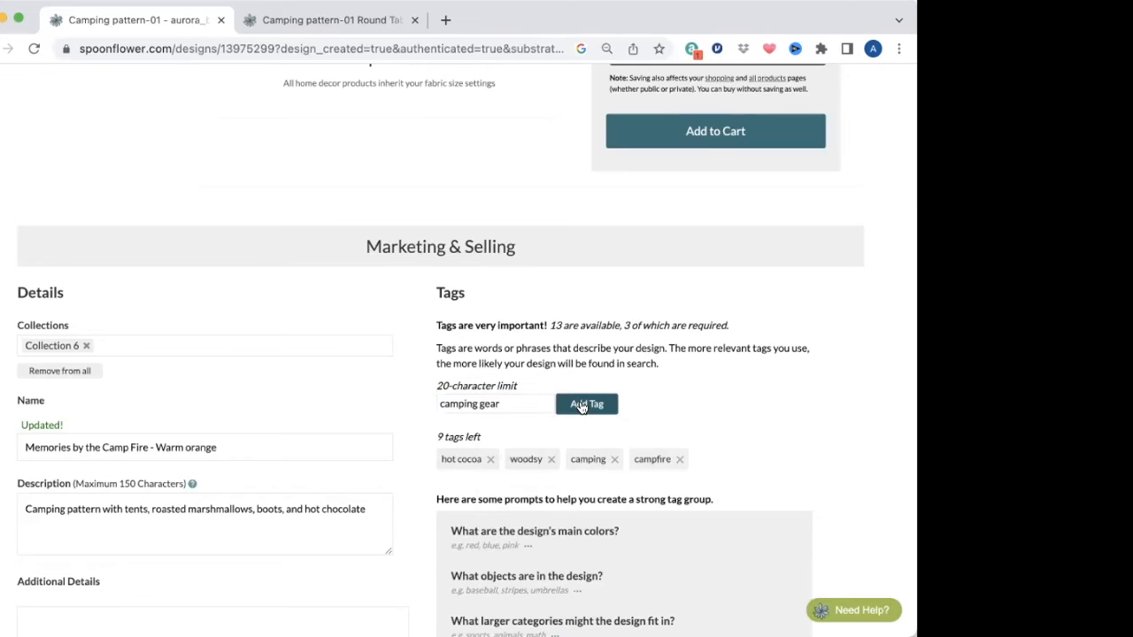
pyautogui.click(586, 403)
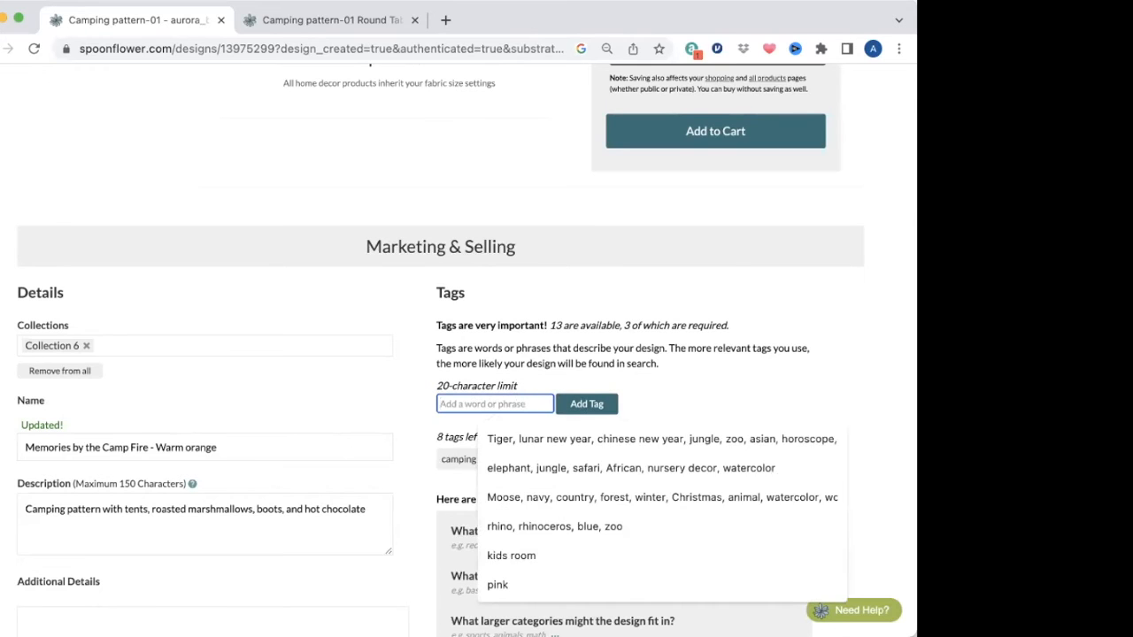
pyautogui.write('outdoor')
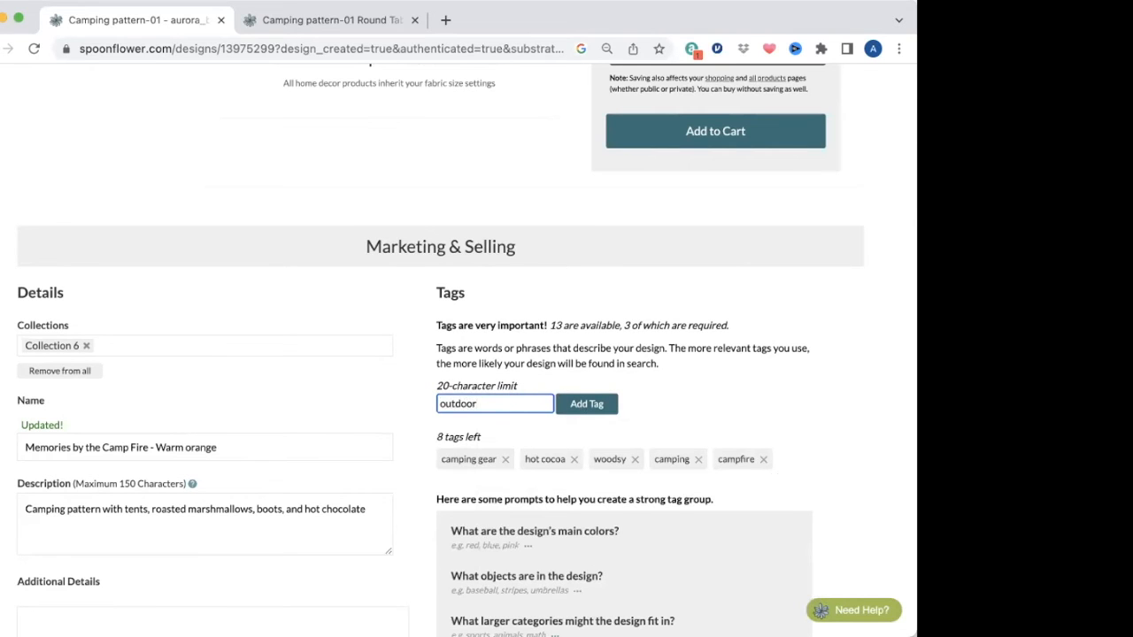
pyautogui.click(586, 403)
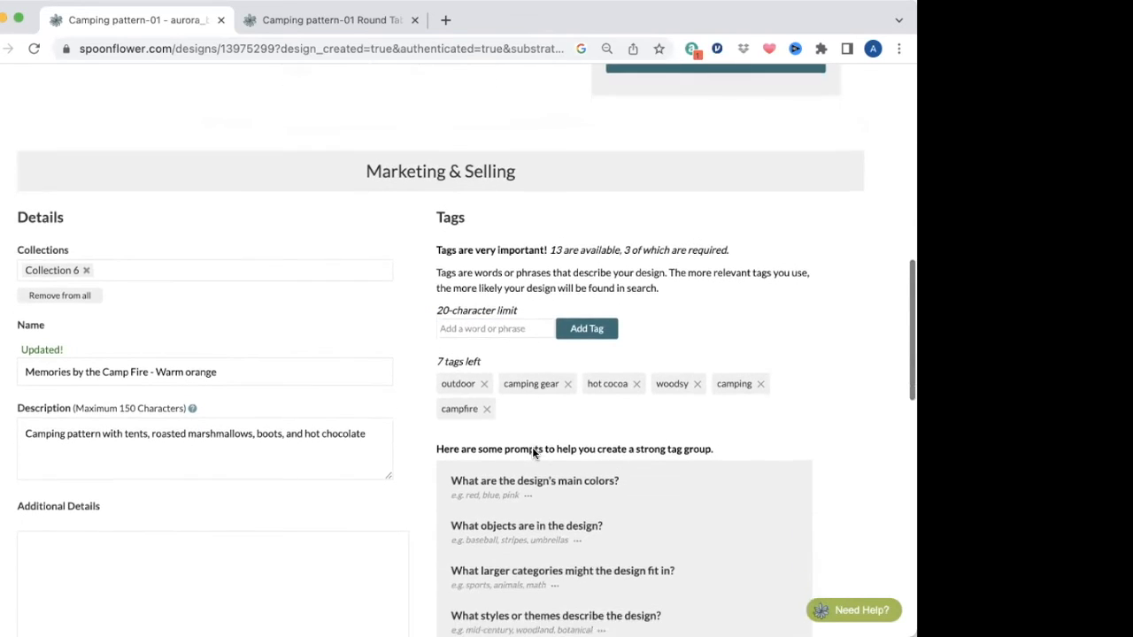
pyautogui.scroll(-3)
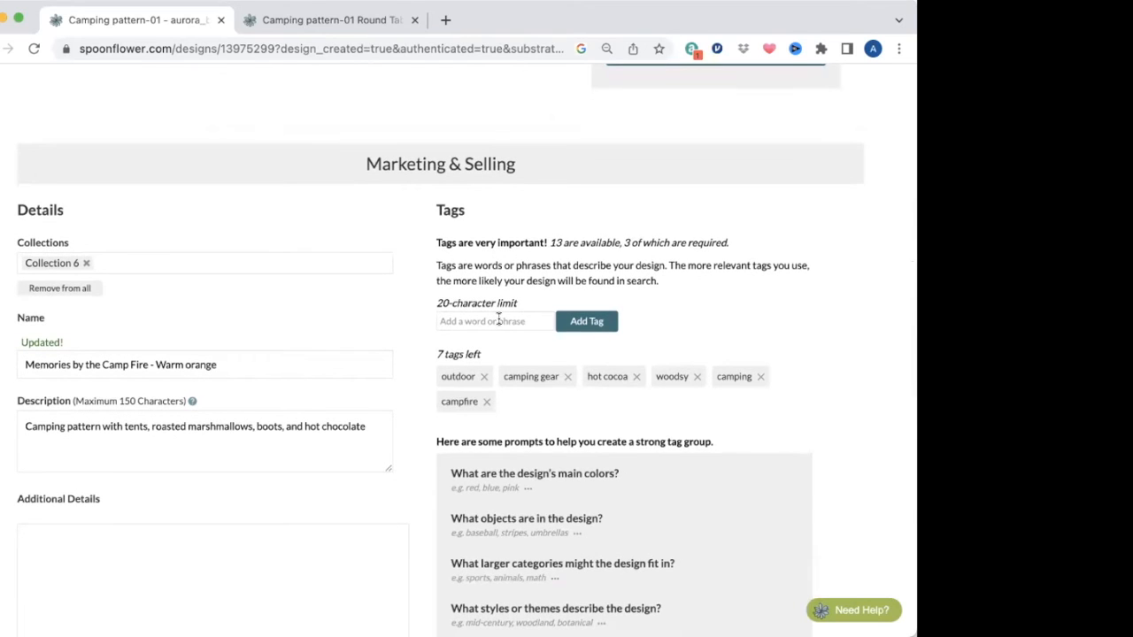
pyautogui.write('ora')
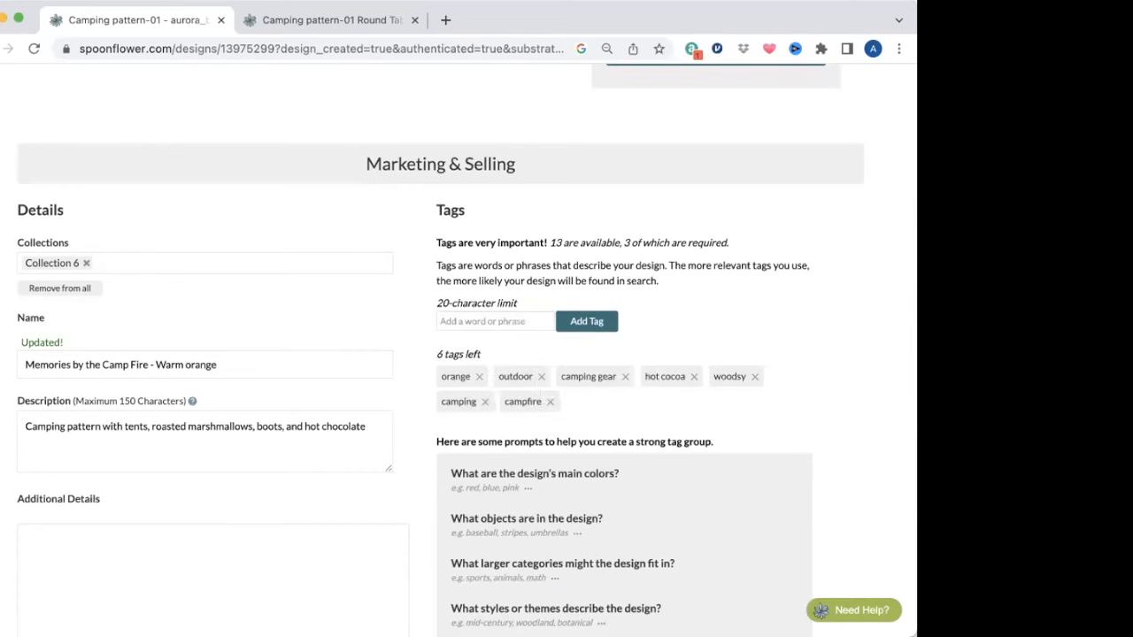
pyautogui.click(493, 322)
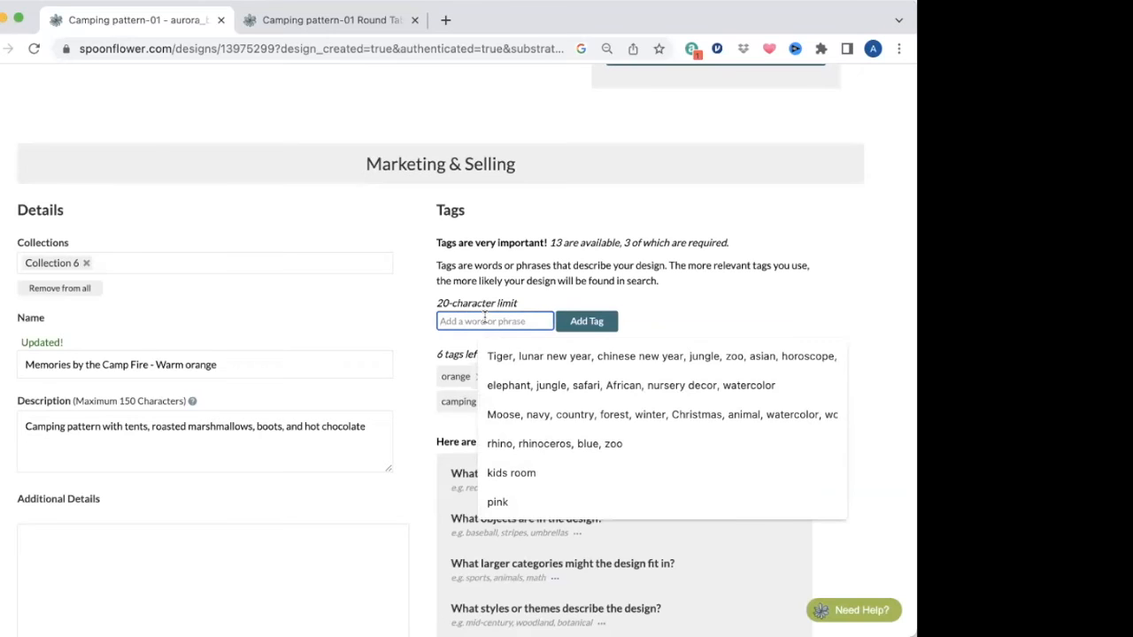
pyautogui.write('rust')
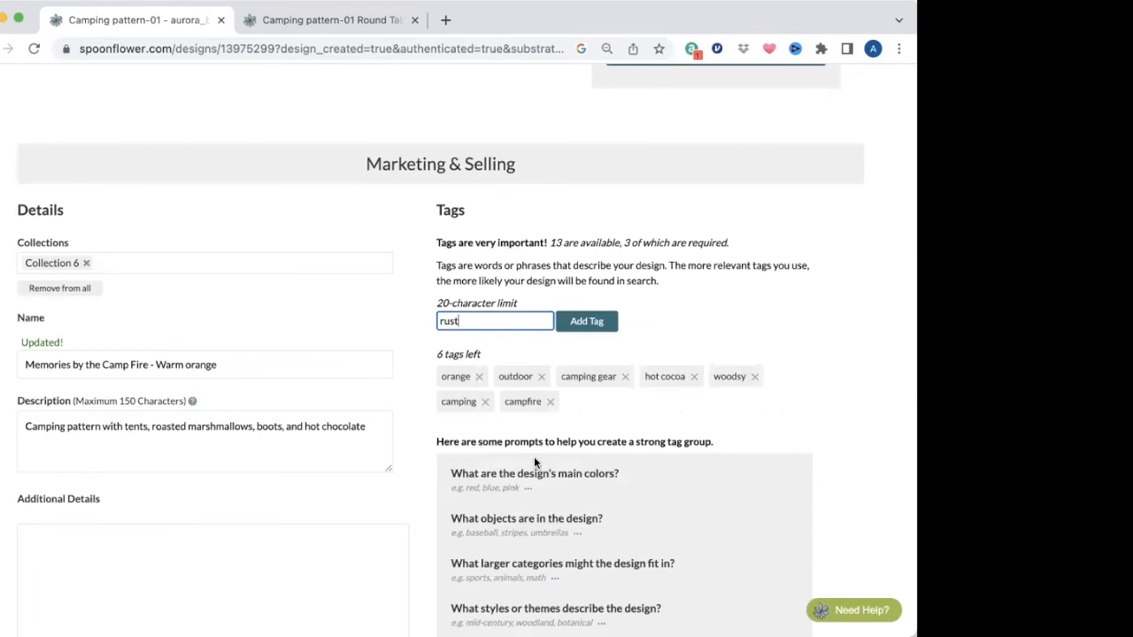
pyautogui.click(586, 321)
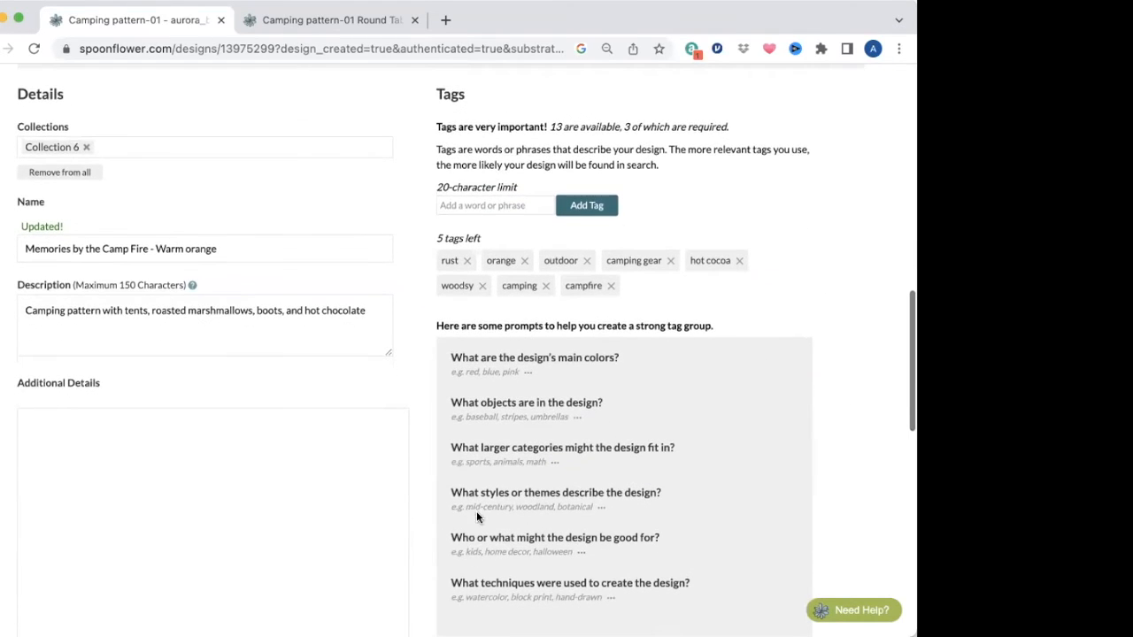
# Step: Add the tag quilting and scroll further down the page
pyautogui.scroll(-3)
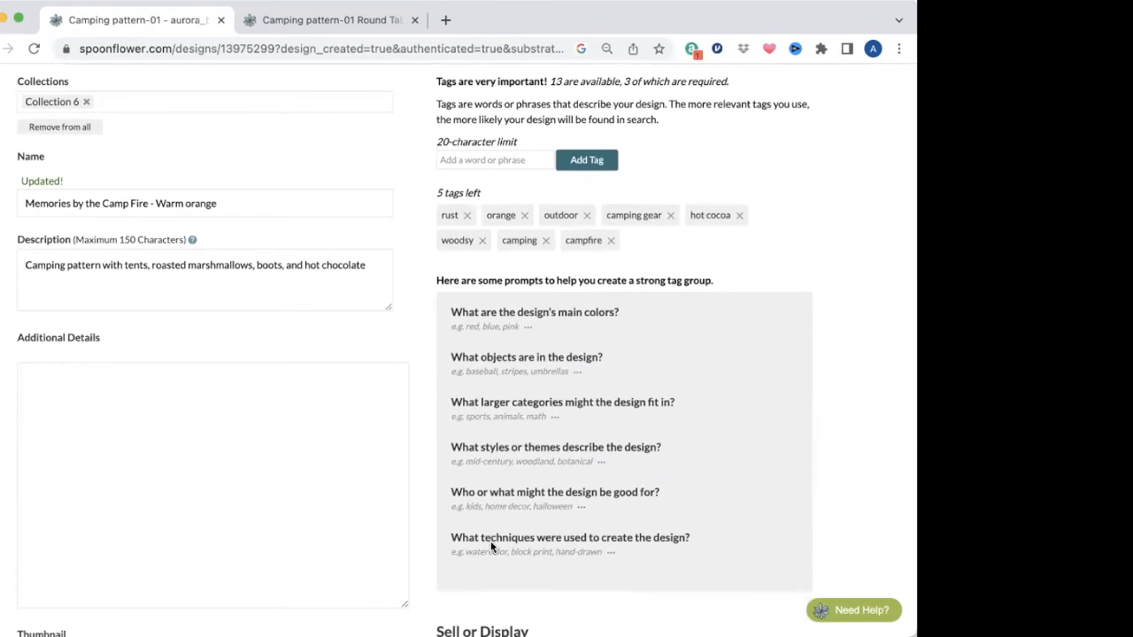
pyautogui.moveTo(549, 349)
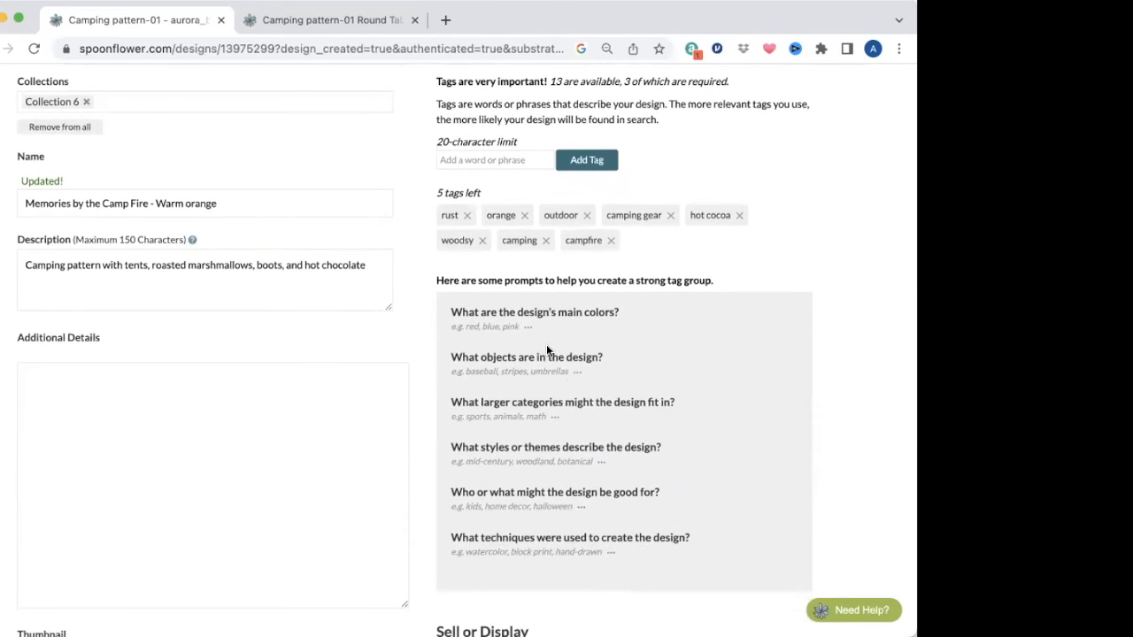
pyautogui.write('q')
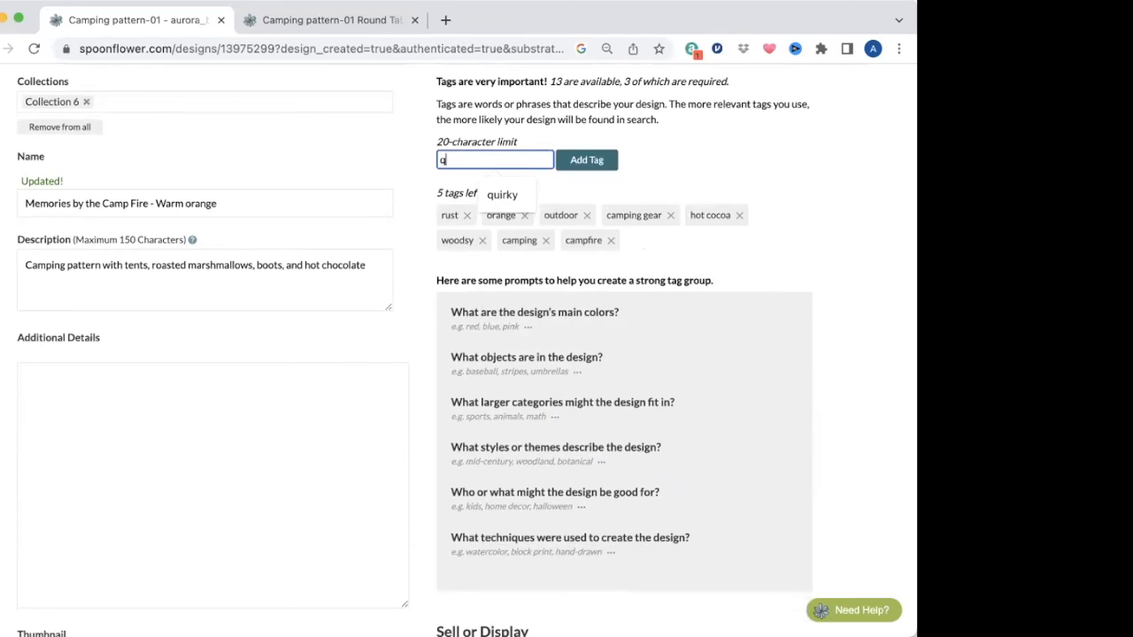
pyautogui.write('quilting')
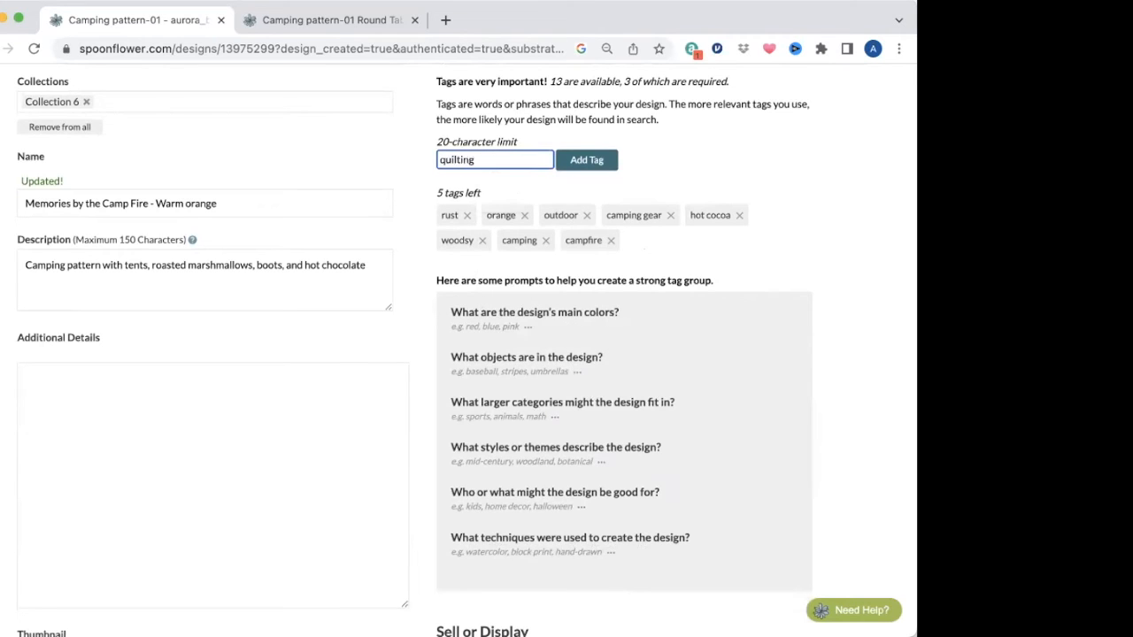
pyautogui.click(586, 159)
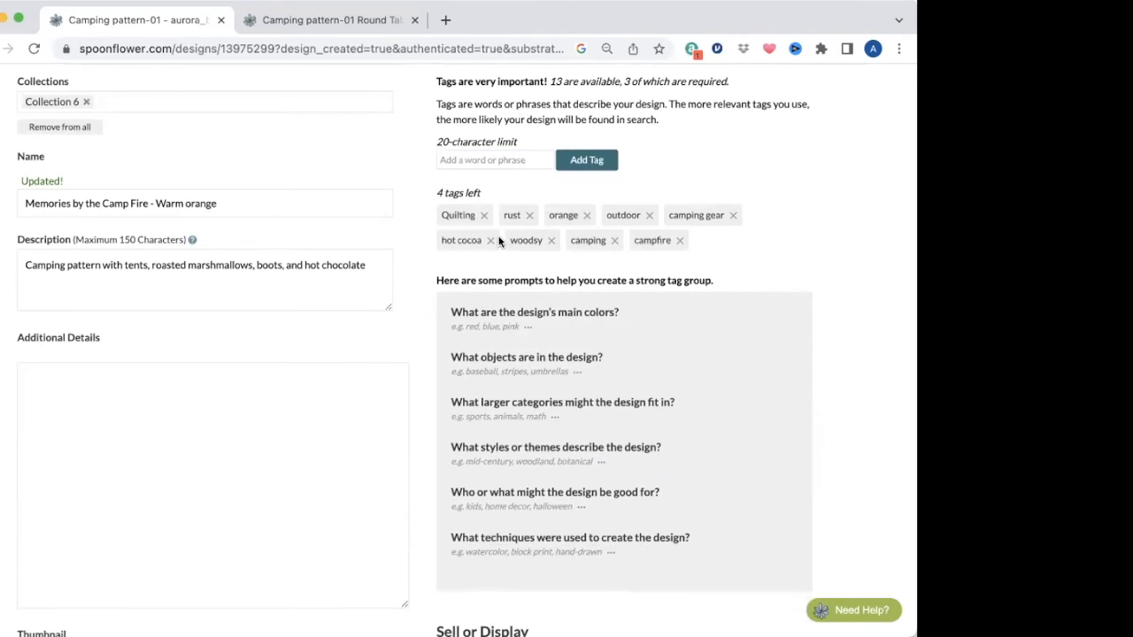
pyautogui.scroll(-3)
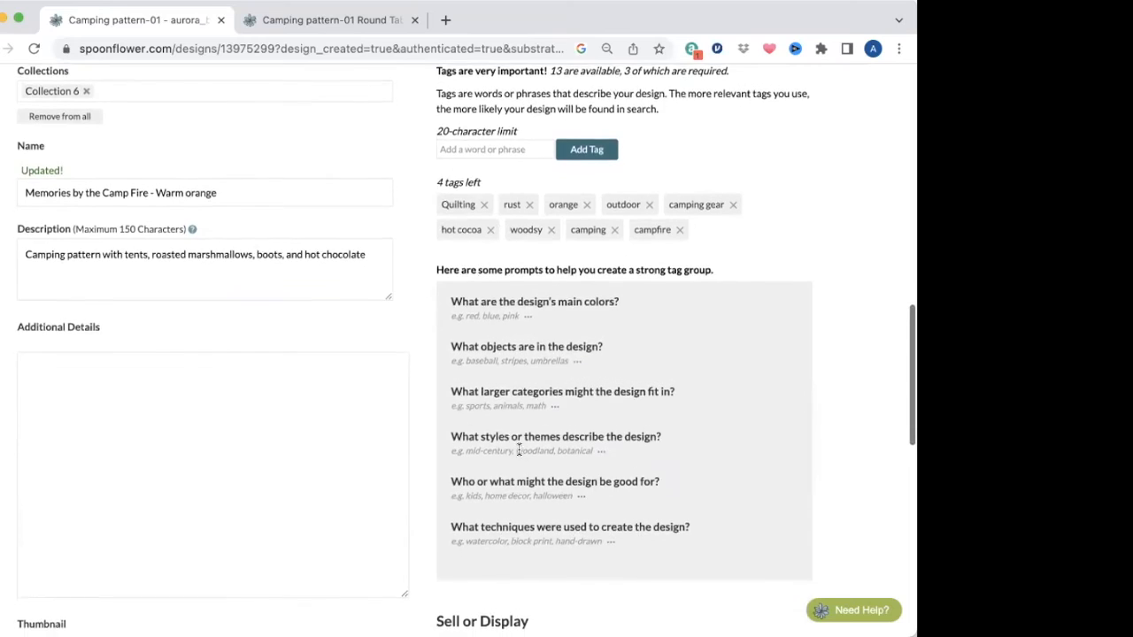
pyautogui.scroll(-3)
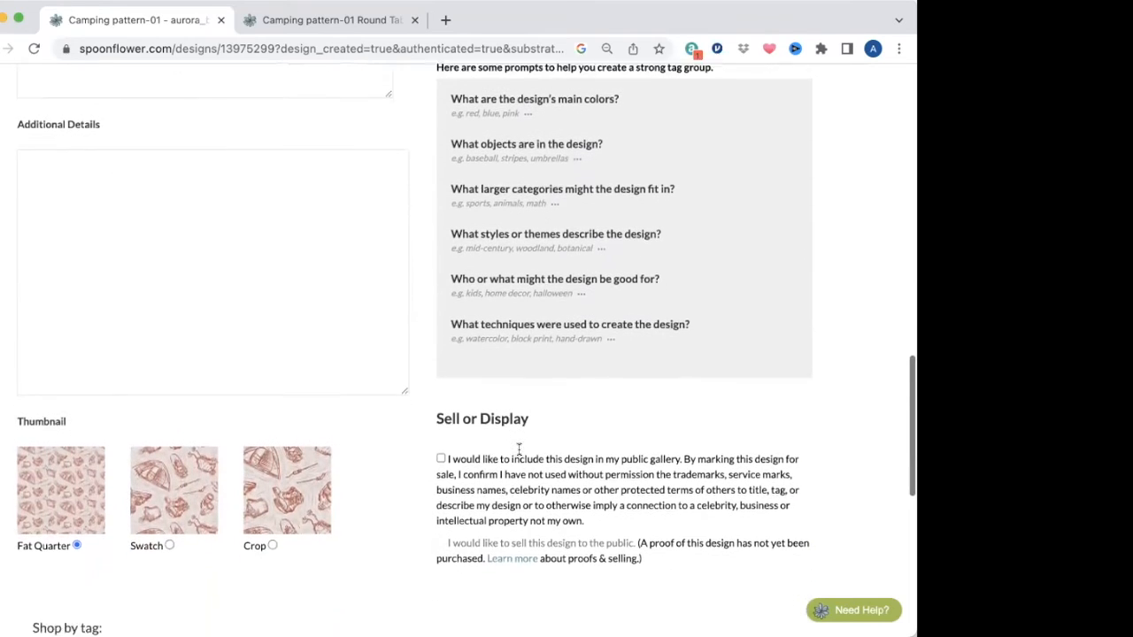
# Step: Write Additional Details: other sizes and colorways available, message for customizations here or on IG aurora_bewicke_art
pyautogui.click(439, 457)
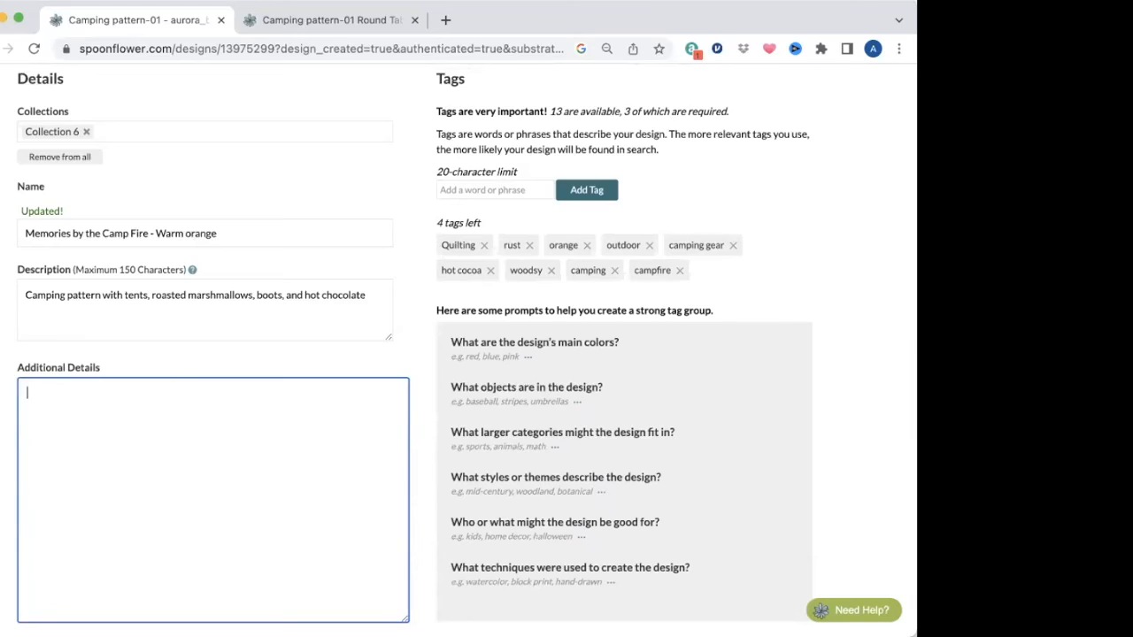
pyautogui.write('Available')
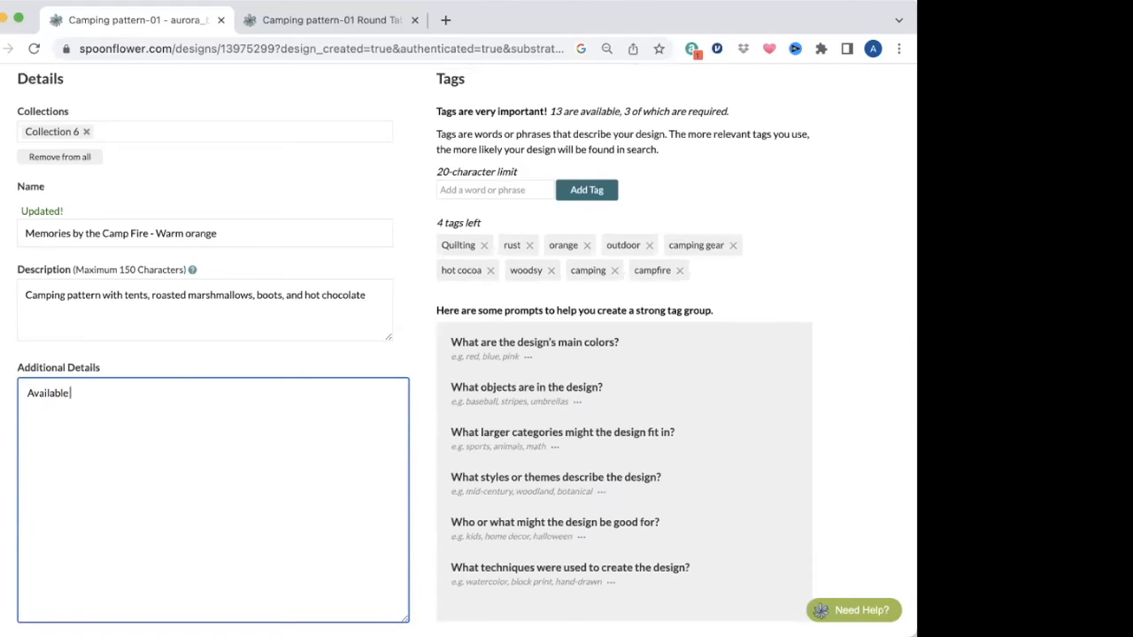
pyautogui.write('in other')
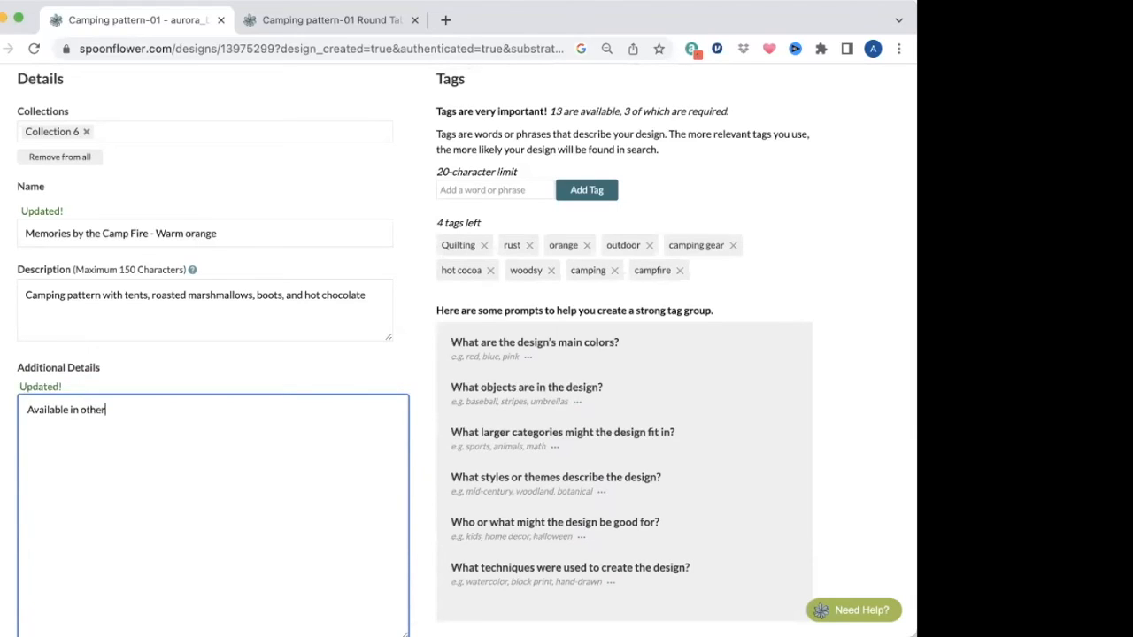
pyautogui.write('sizes and col')
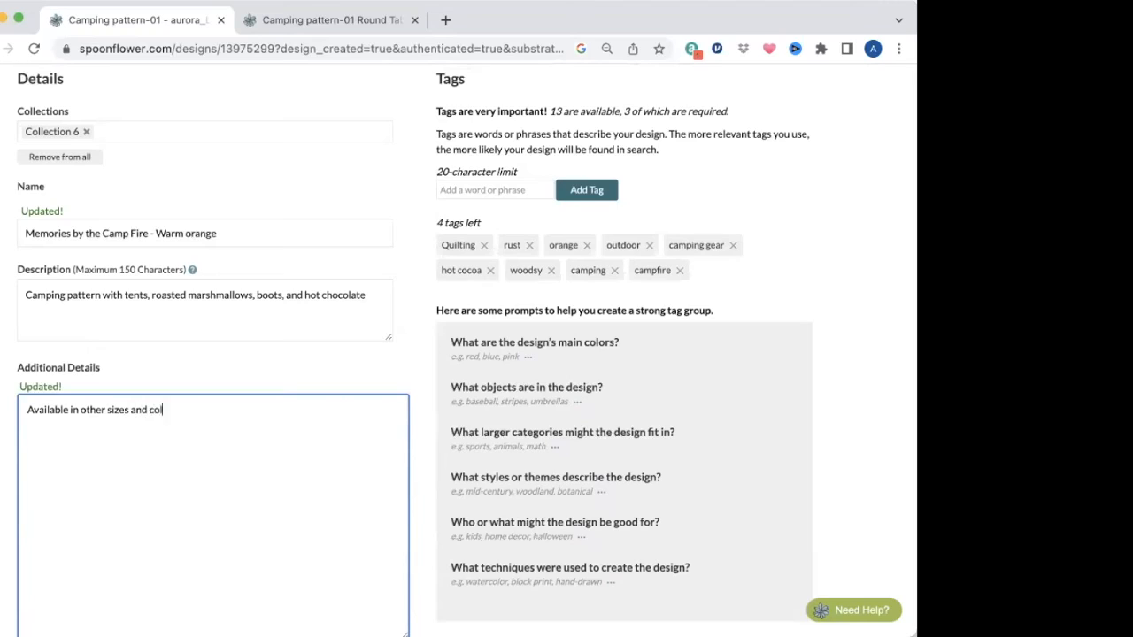
pyautogui.write('orways. Please feel')
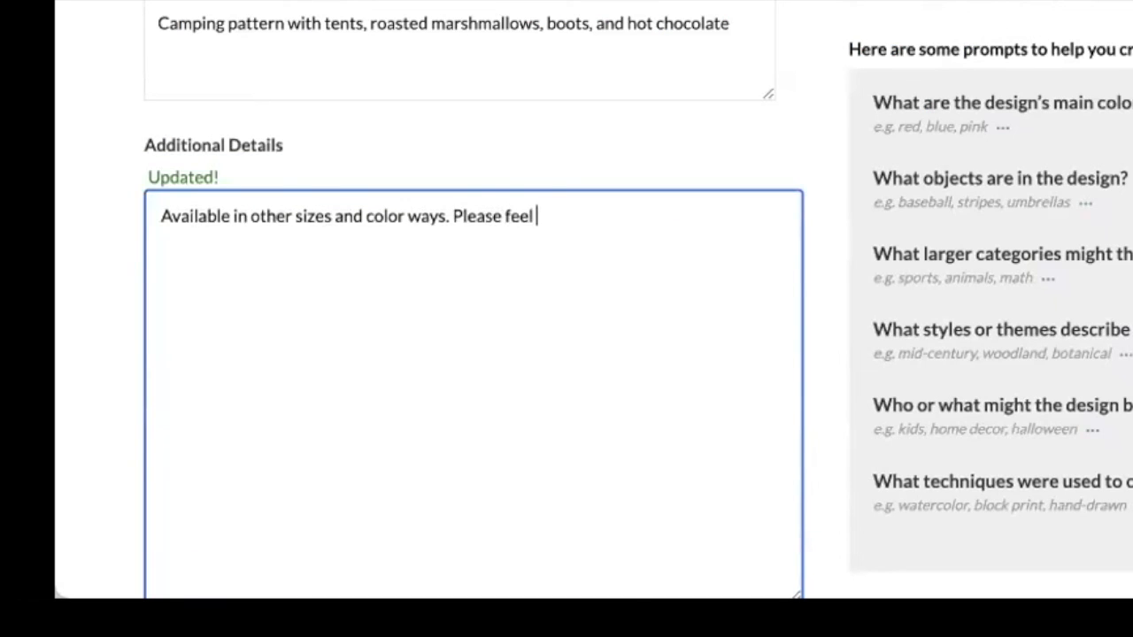
pyautogui.write('free to mess')
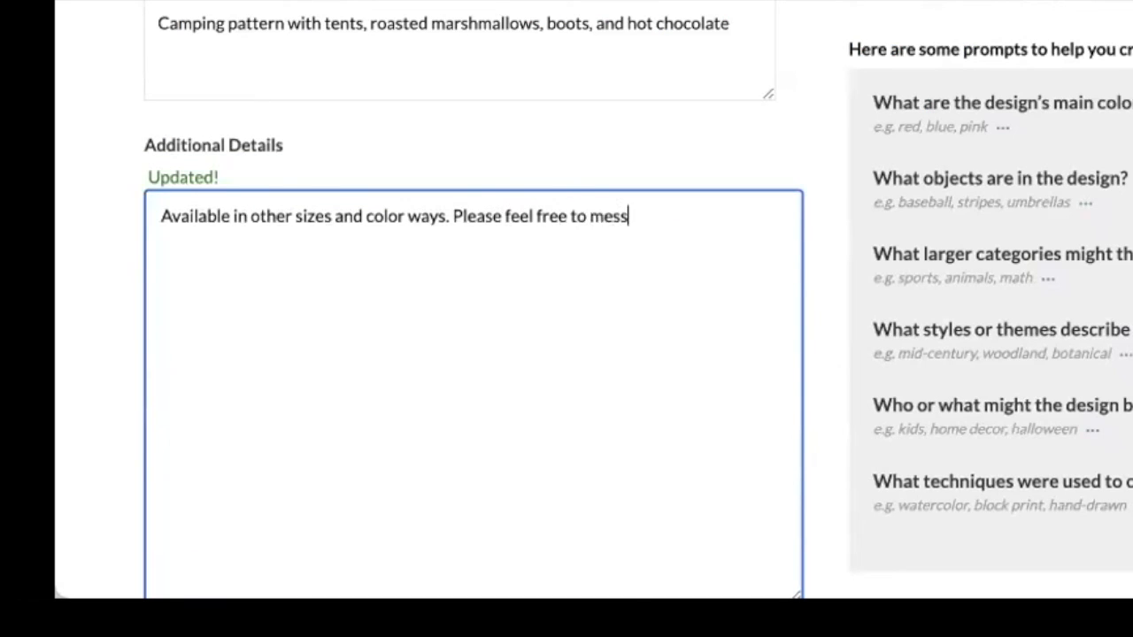
pyautogui.write('age me for c')
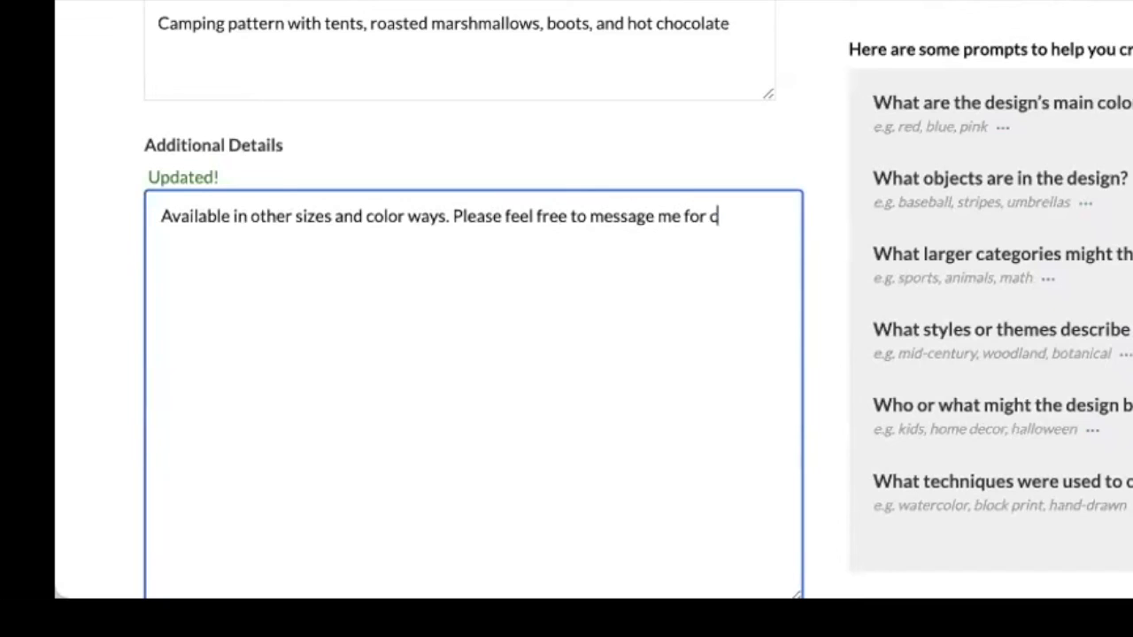
pyautogui.write('ustomiz')
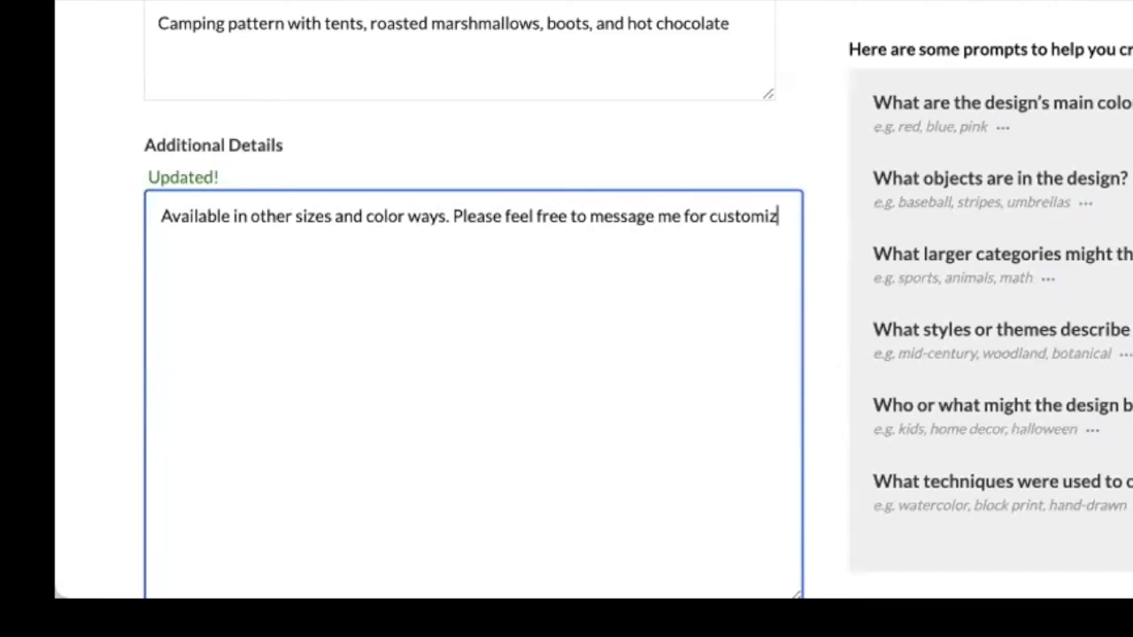
pyautogui.write('ations.')
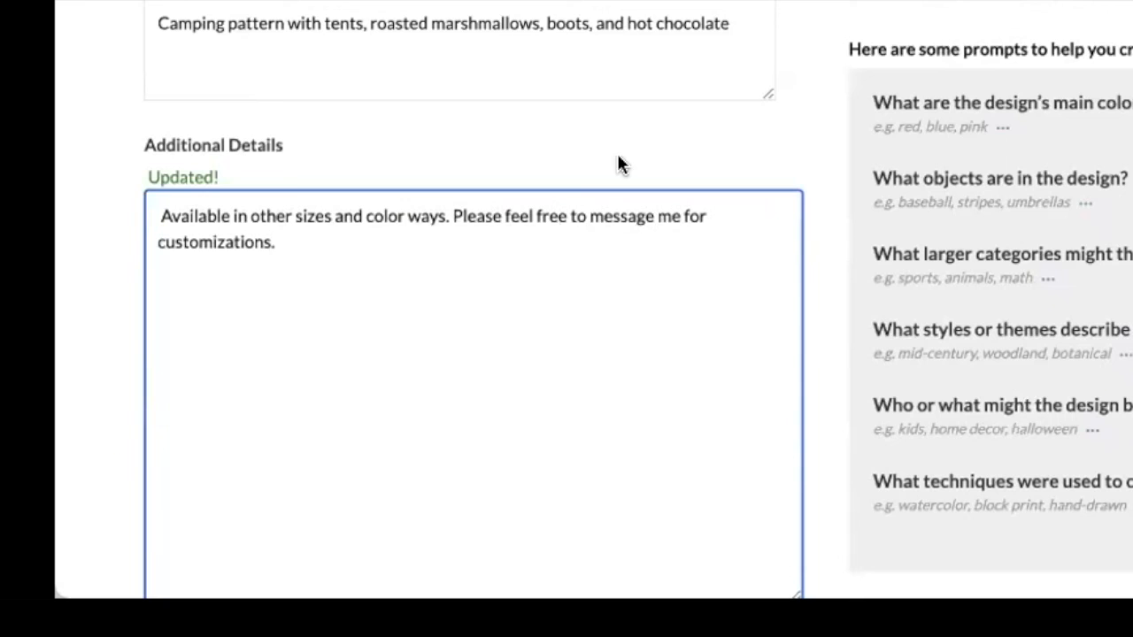
pyautogui.moveTo(626, 182)
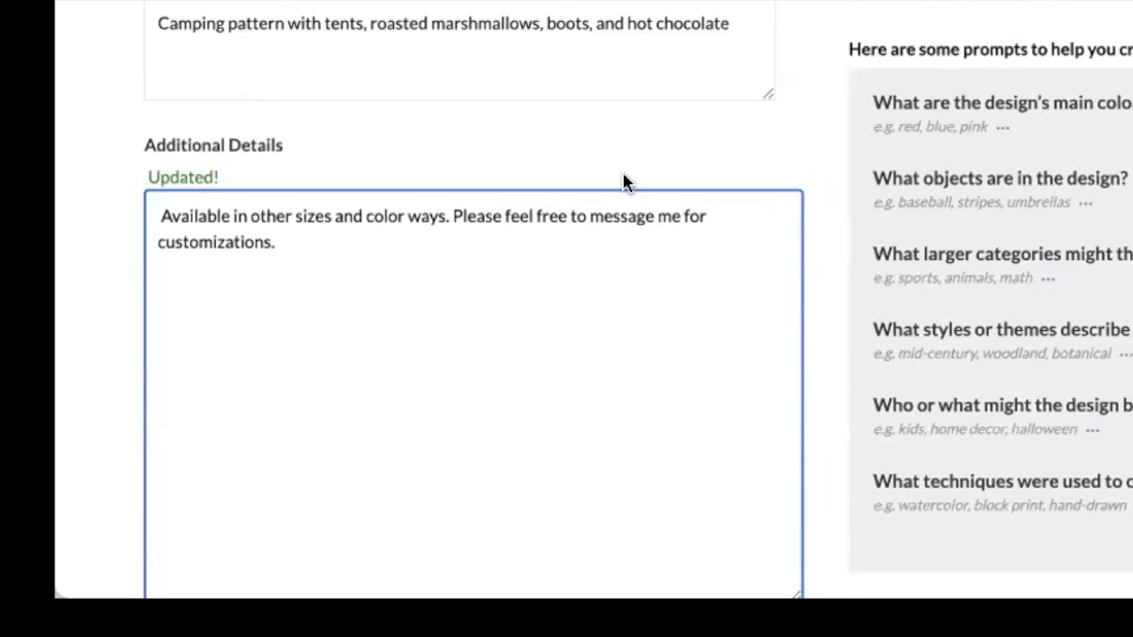
pyautogui.moveTo(676, 216)
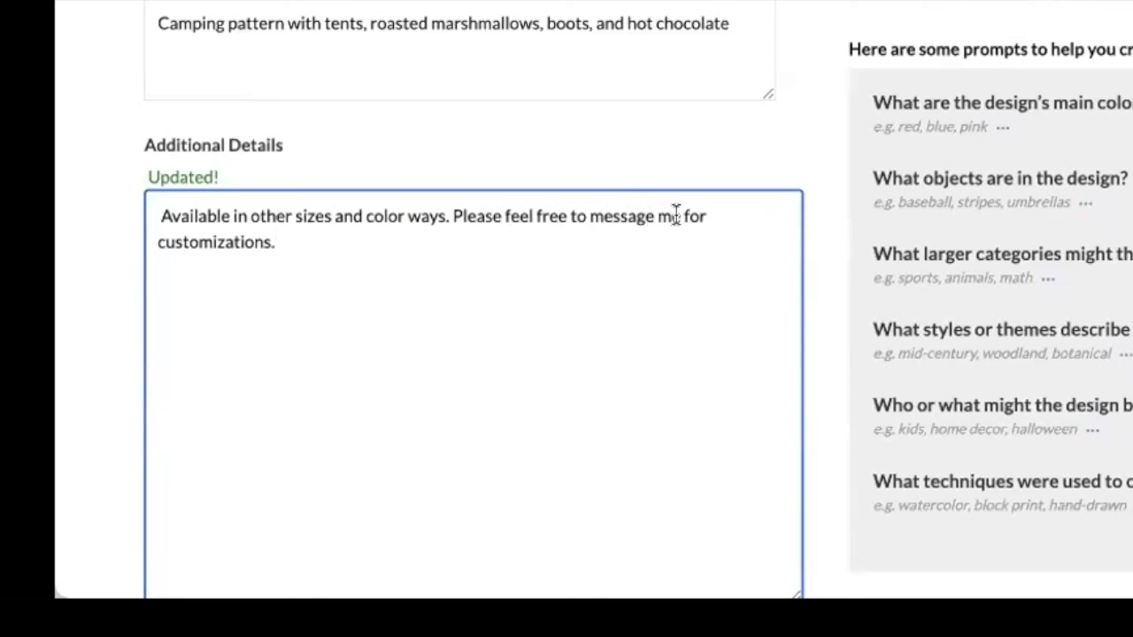
pyautogui.write(', either on here or')
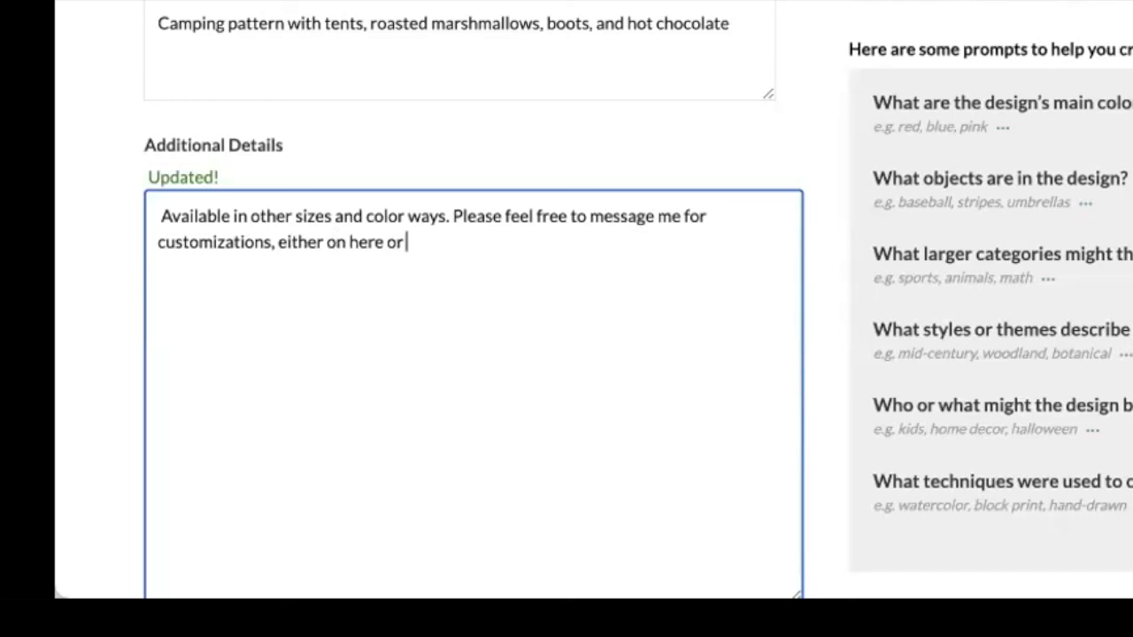
pyautogui.write('on IG at aurora_bewicke_art')
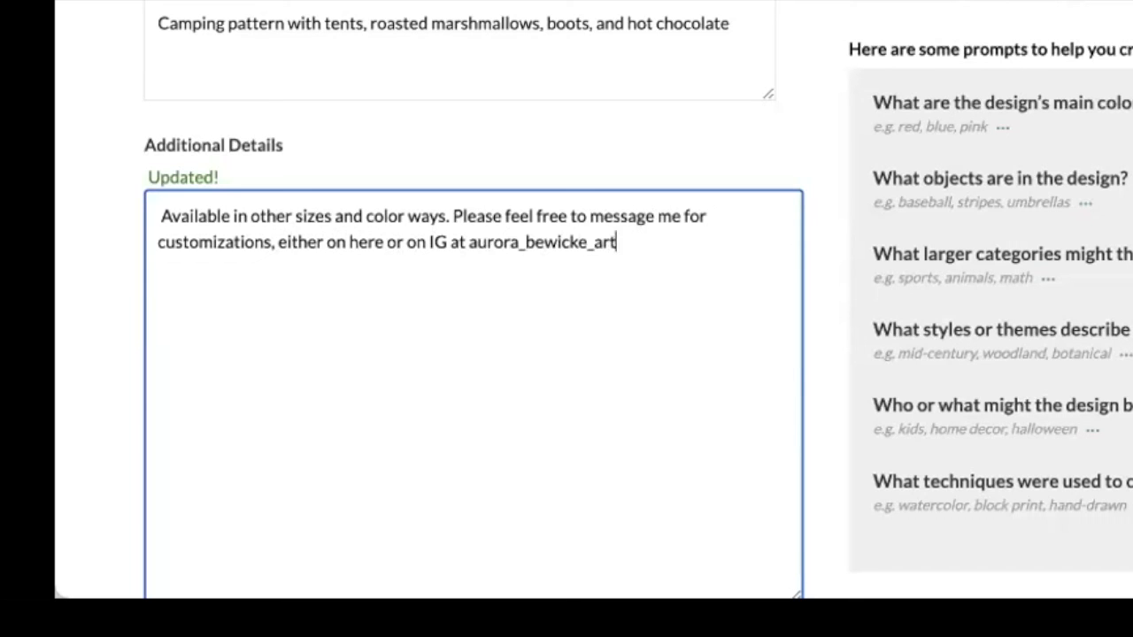
# Step: Add the tags marshmallows and nostalgic
pyautogui.scroll(-3)
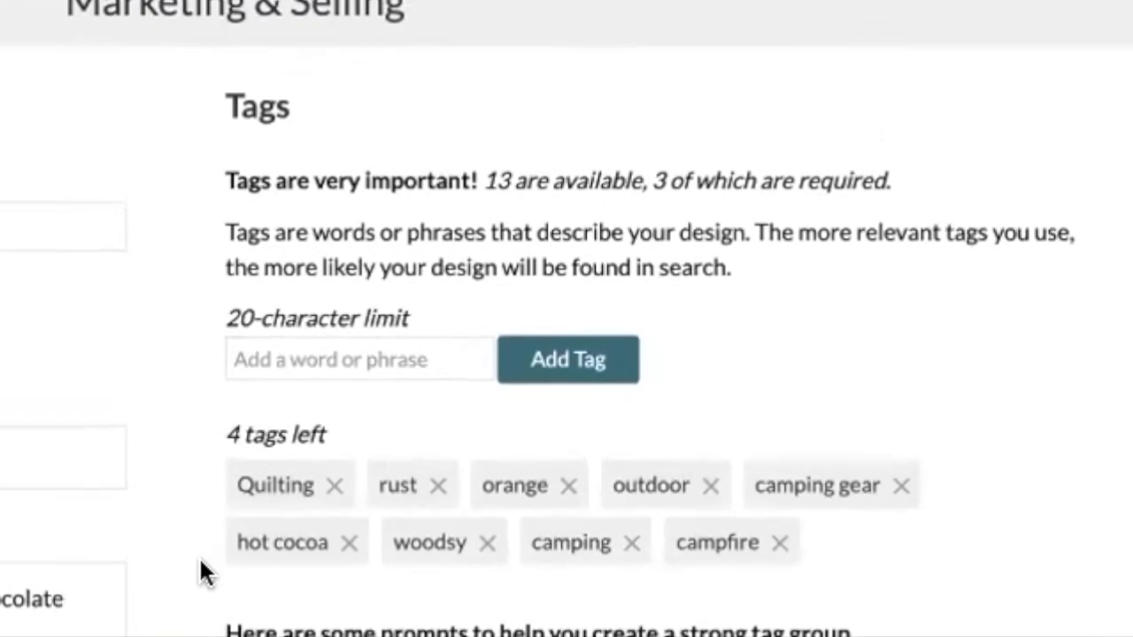
pyautogui.write('marshmallows')
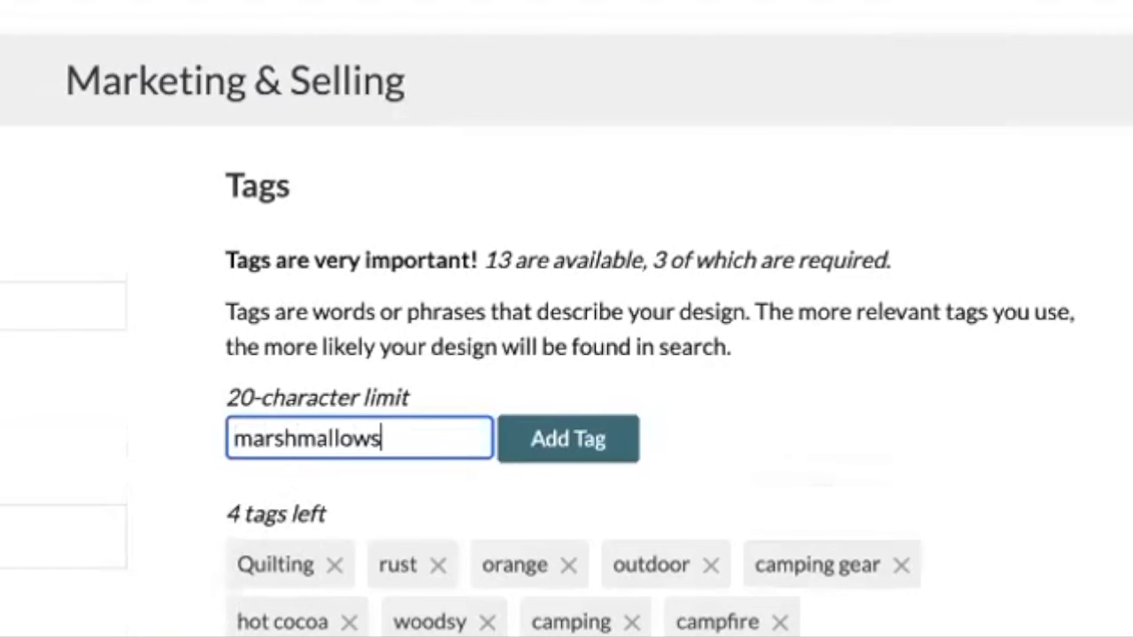
pyautogui.write('na')
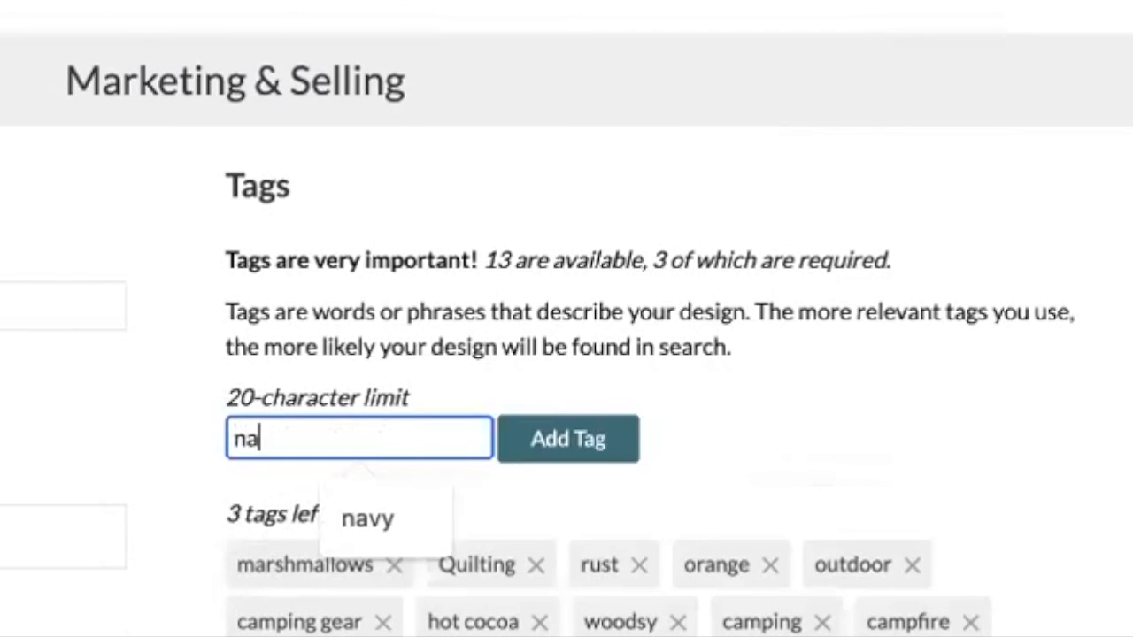
pyautogui.write('nostalgic')
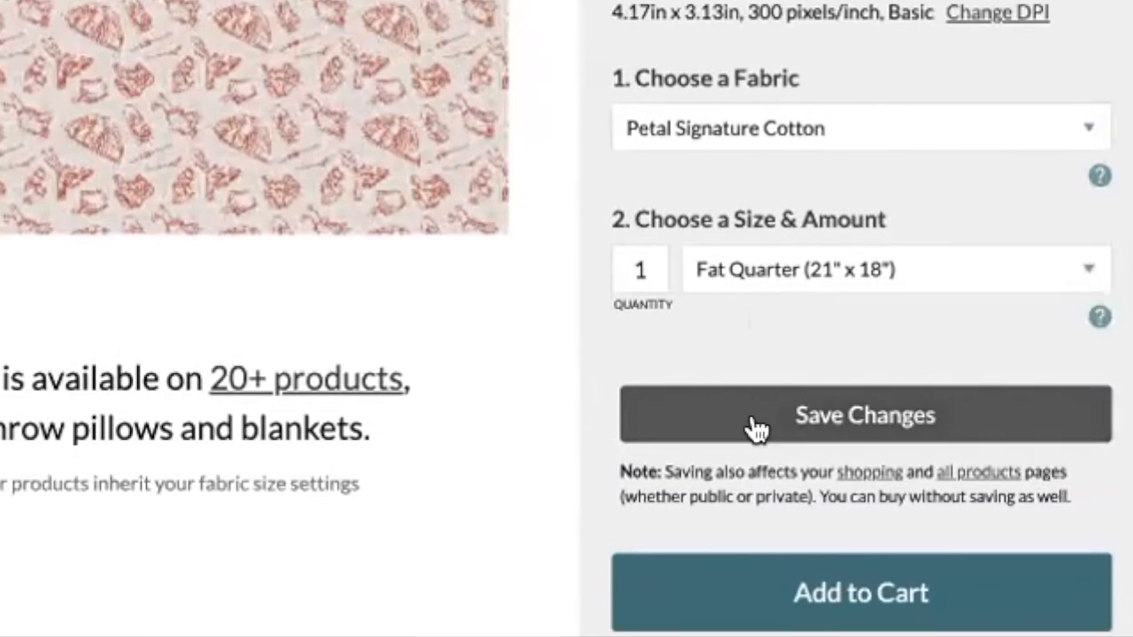
# Step: Save all edits to the design and review the reloaded design page
pyautogui.click(860, 414)
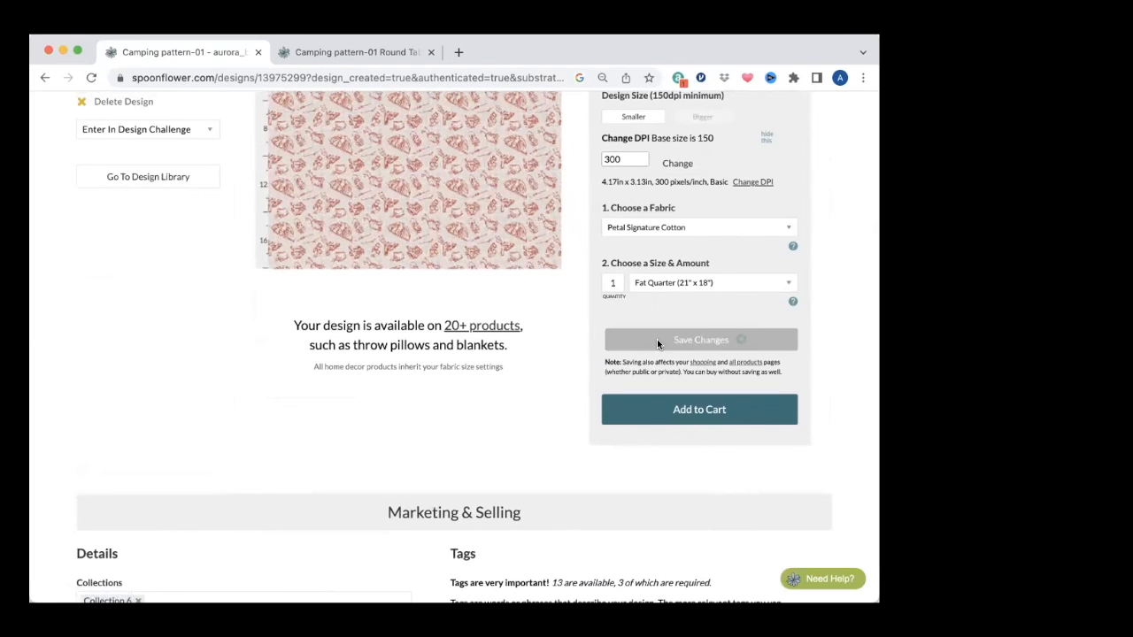
pyautogui.click(699, 340)
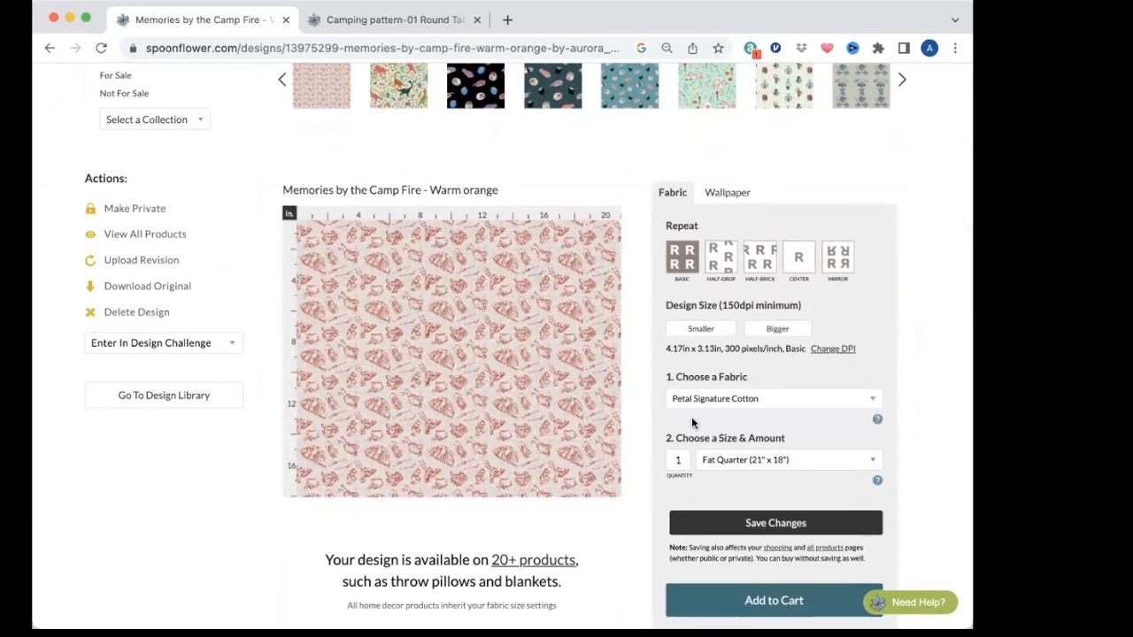
pyautogui.scroll(-3)
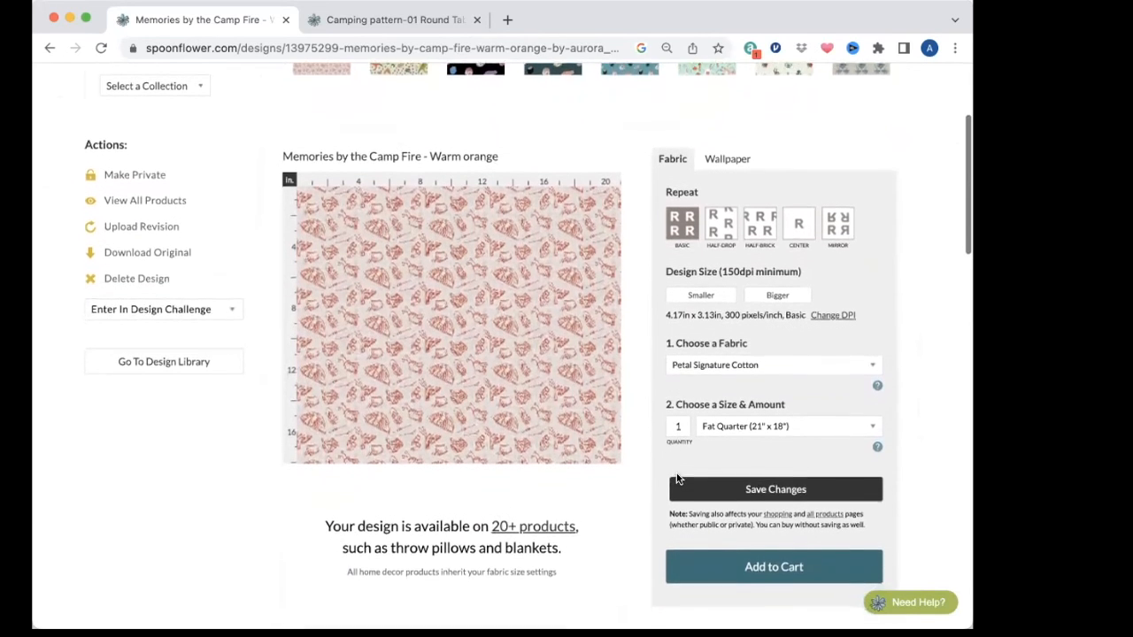
pyautogui.scroll(-3)
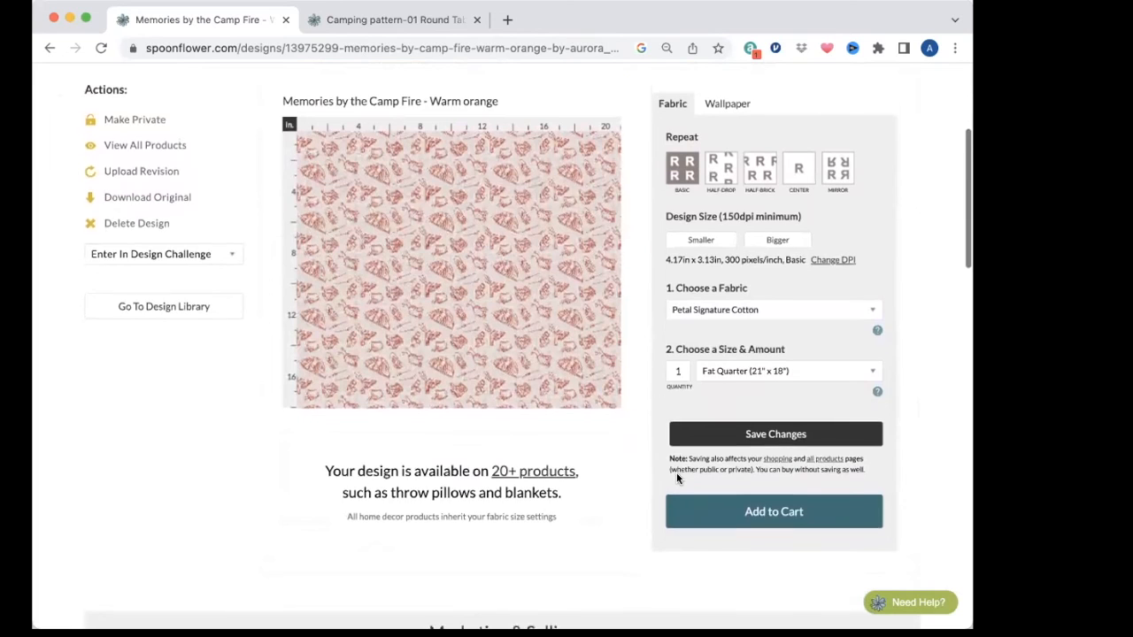
pyautogui.scroll(-3)
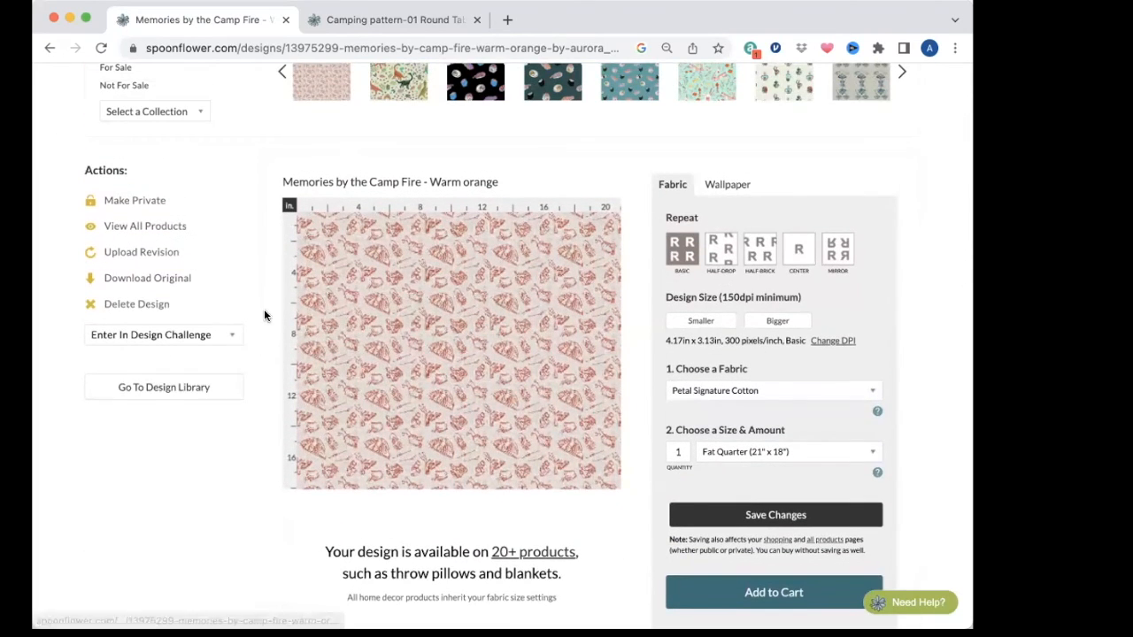
pyautogui.moveTo(145, 225)
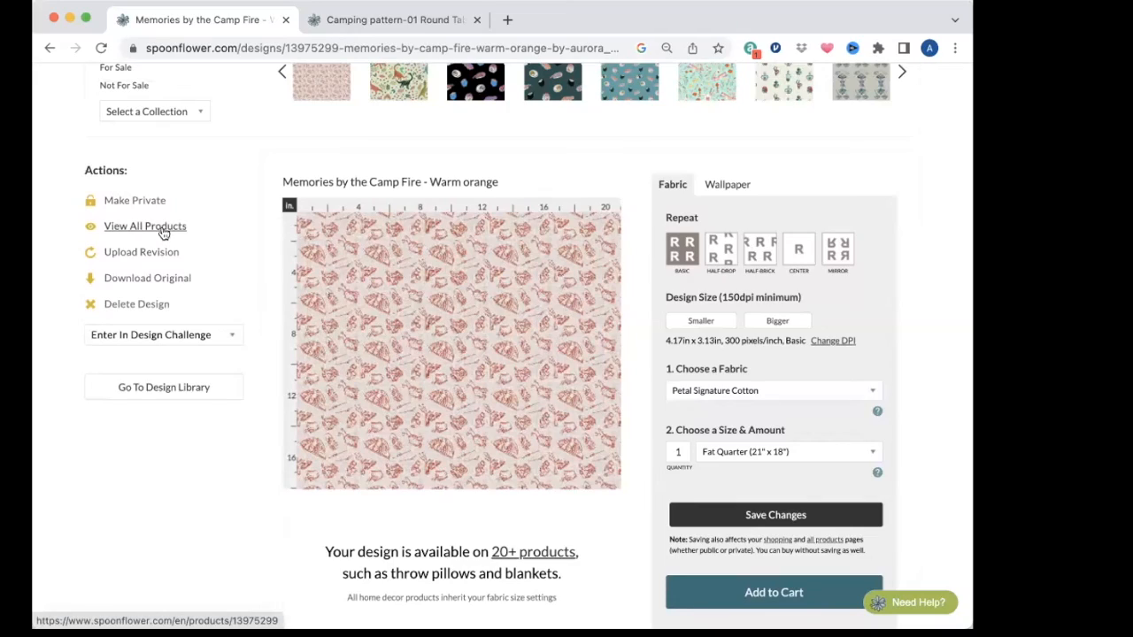